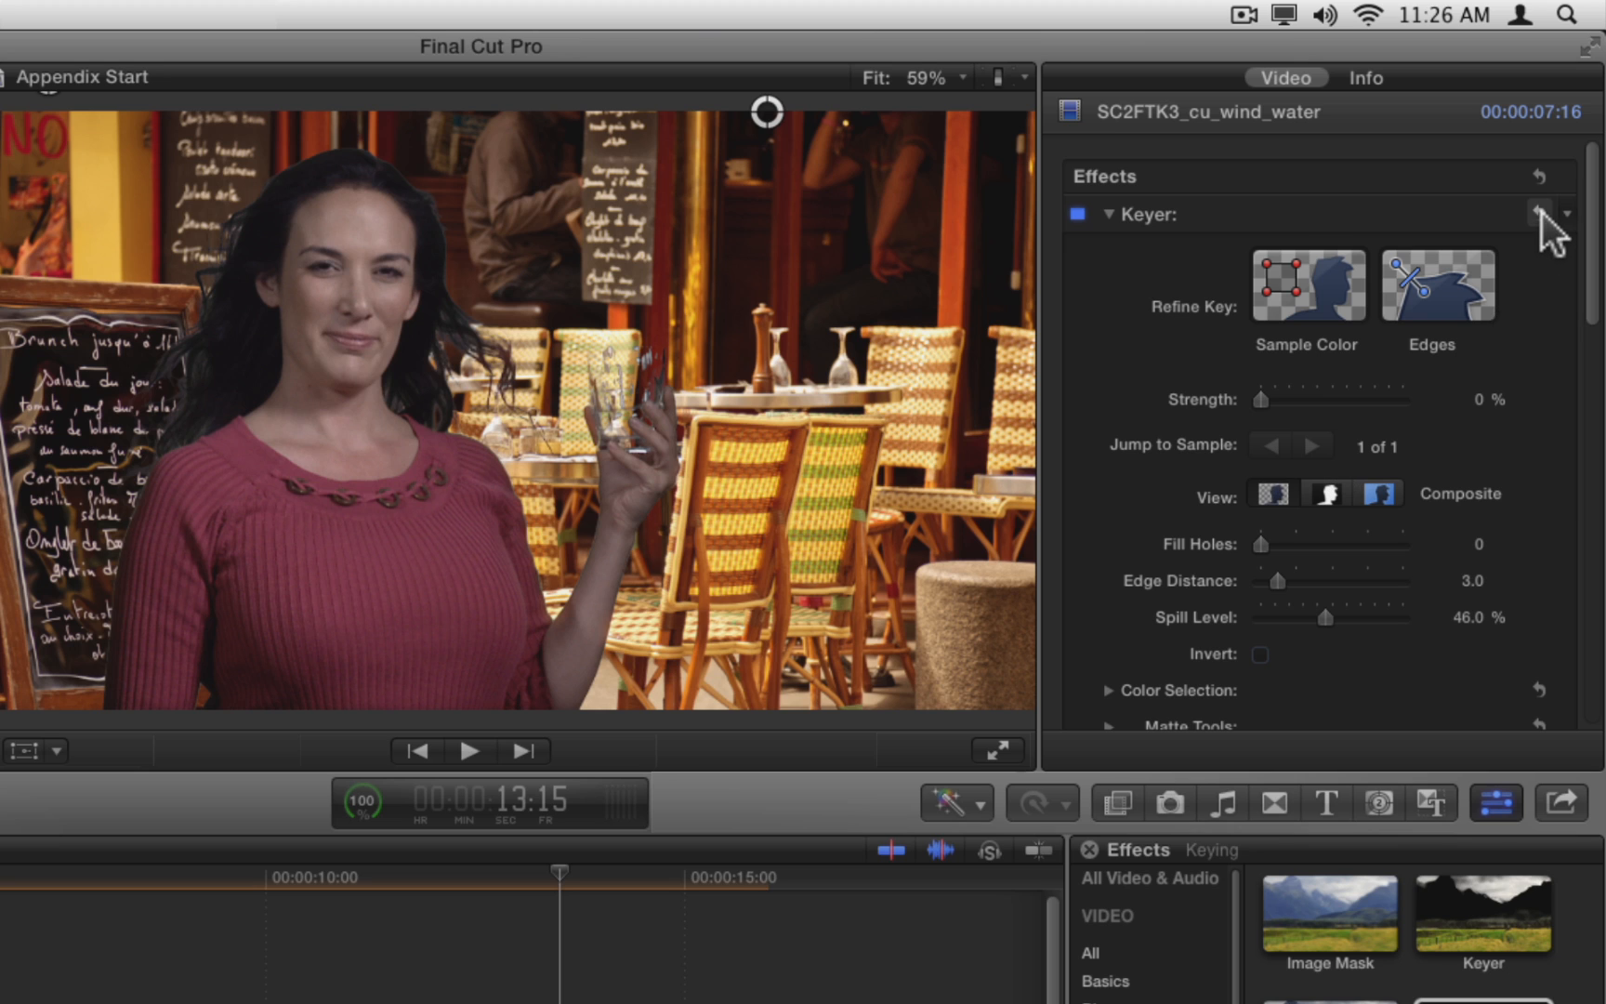
Drag Keyer Strength to 100%, back to 0%, then to 100% again.
drag(1265, 400, 1403, 399)
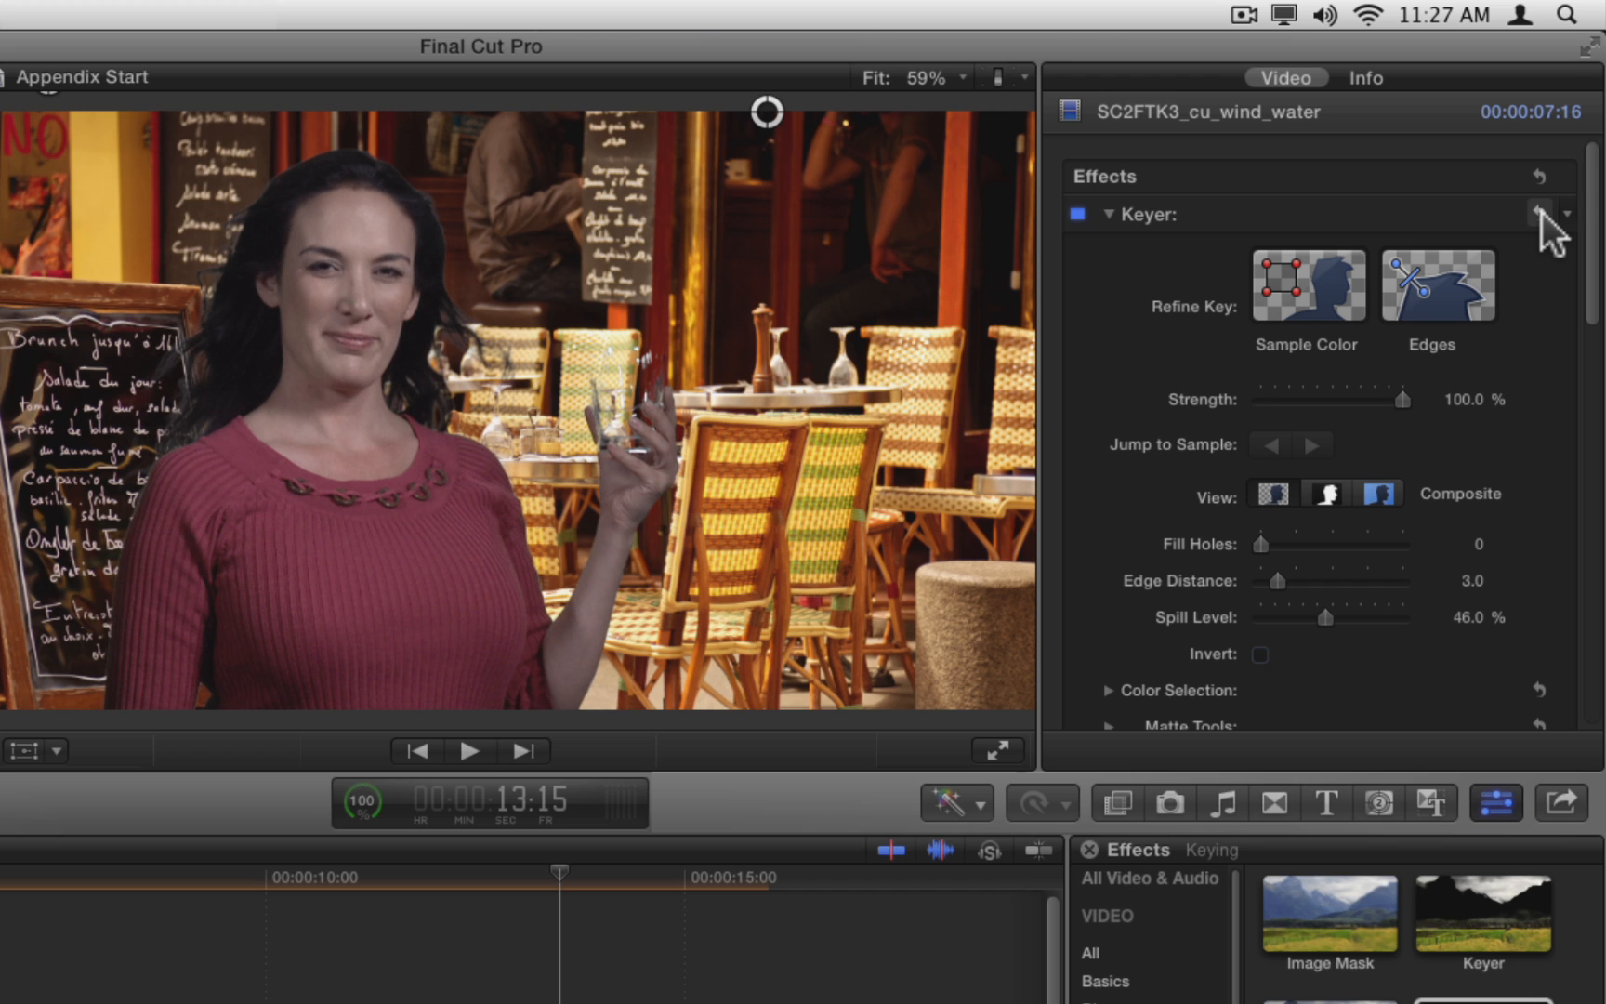
drag(1401, 400, 1270, 400)
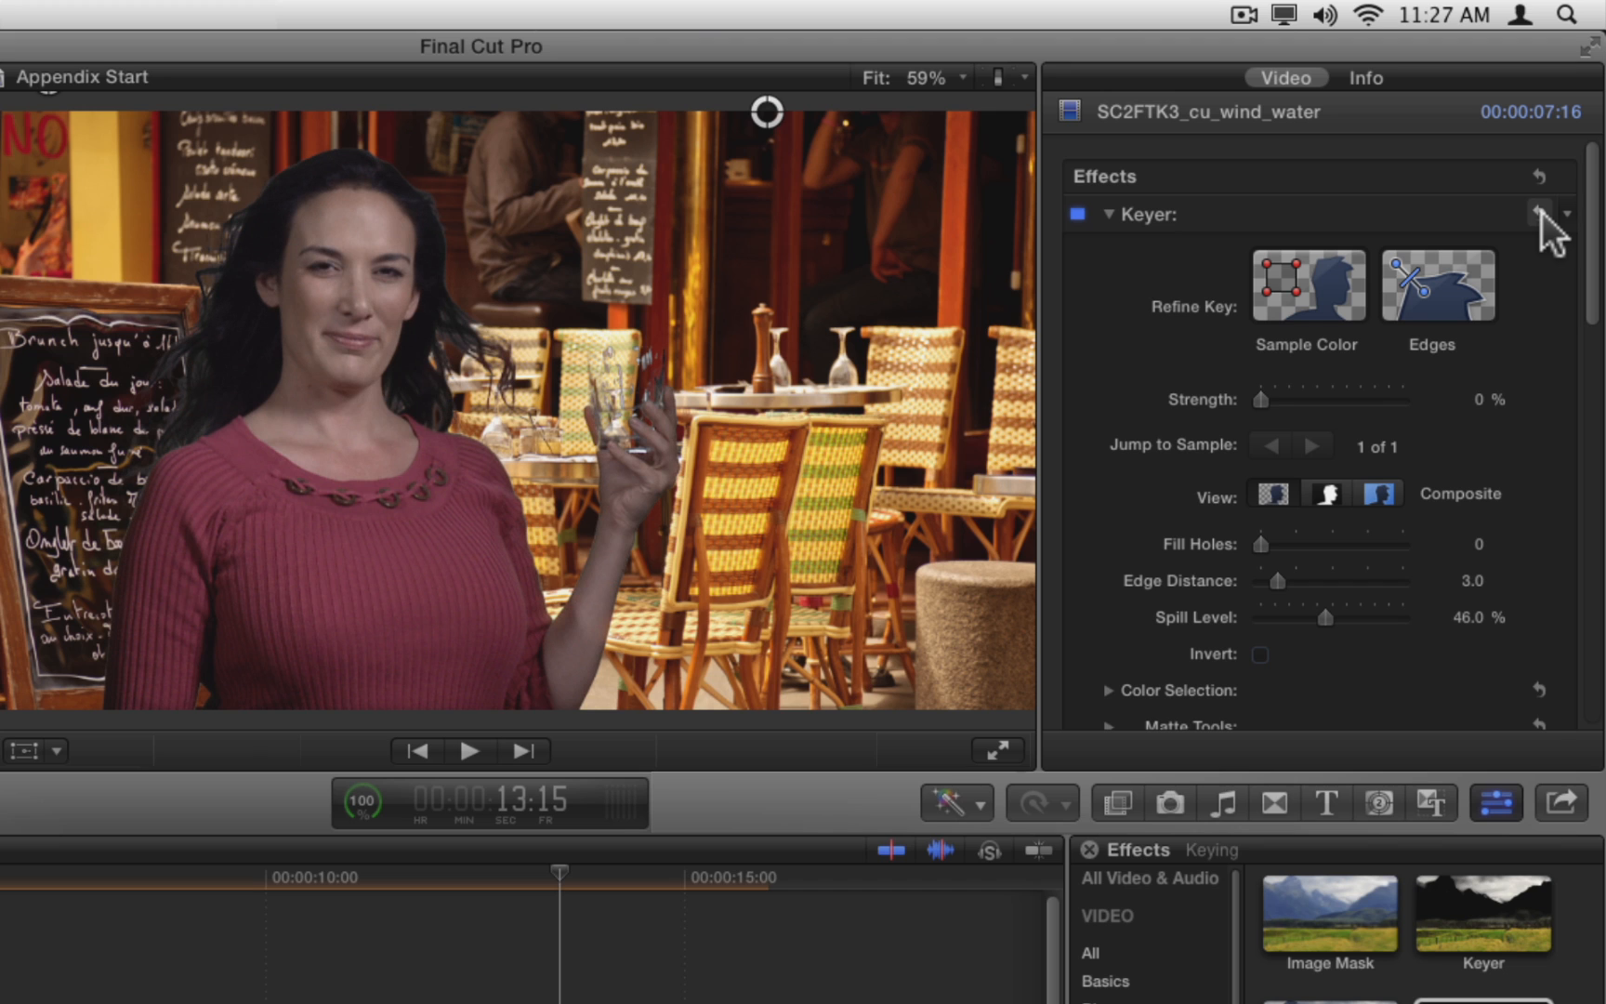
drag(1254, 400, 1404, 400)
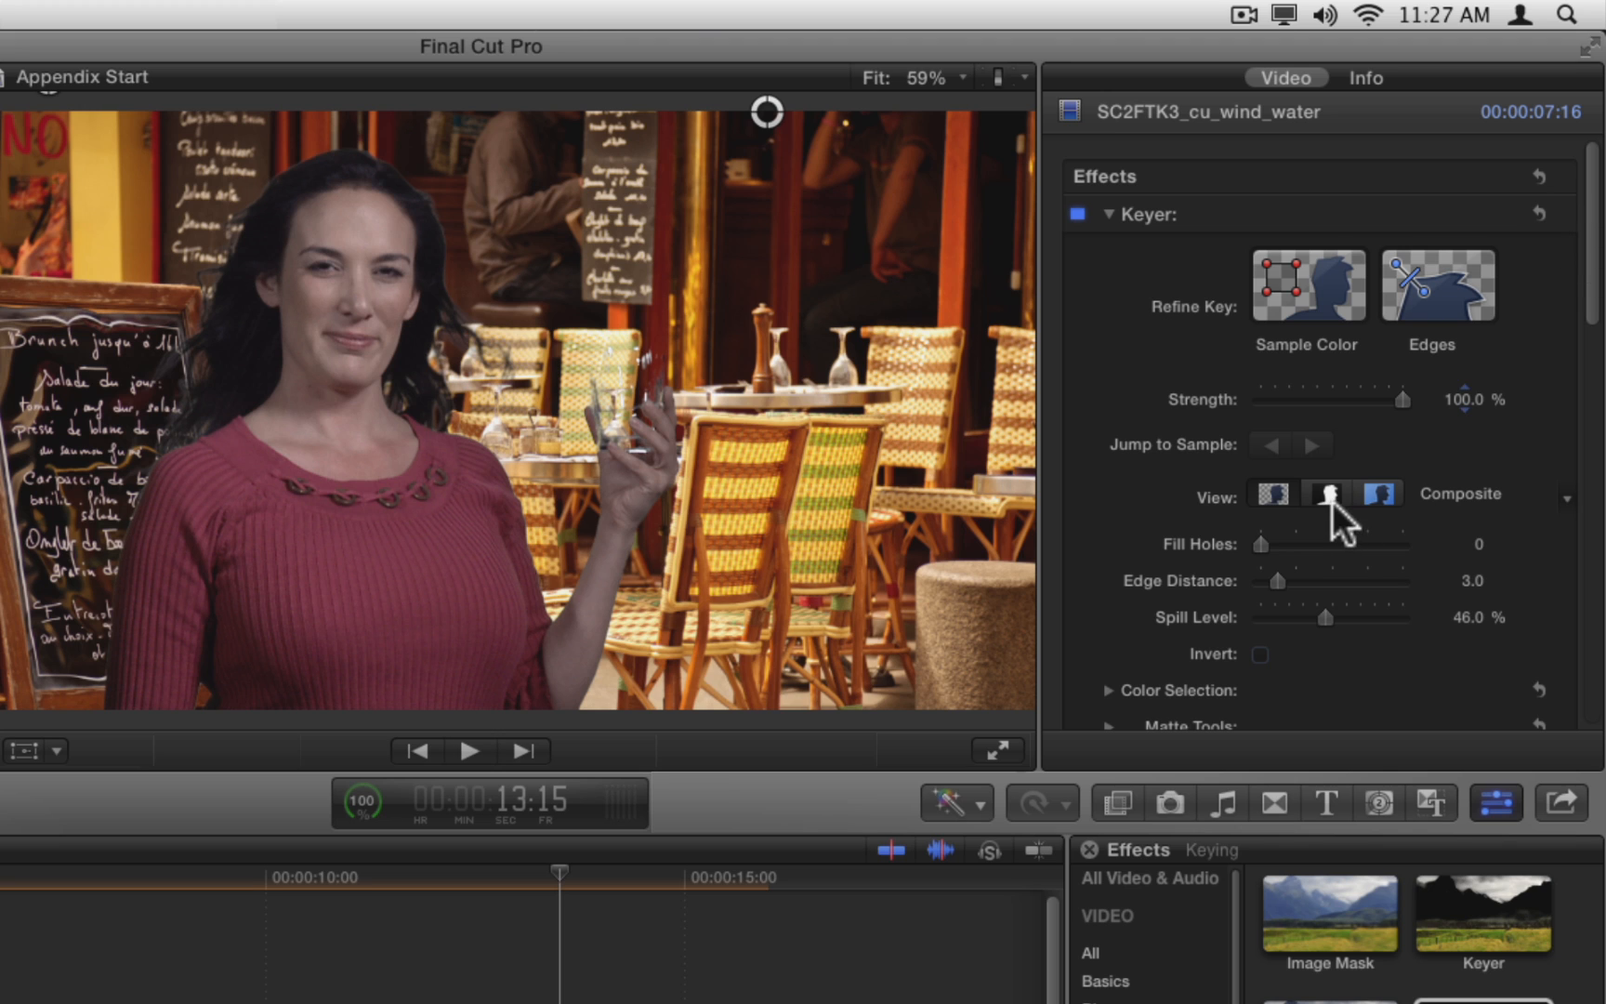
Switch the Keyer to Matte view and display the Color Selection graph as Scrub Boxes.
click(1327, 493)
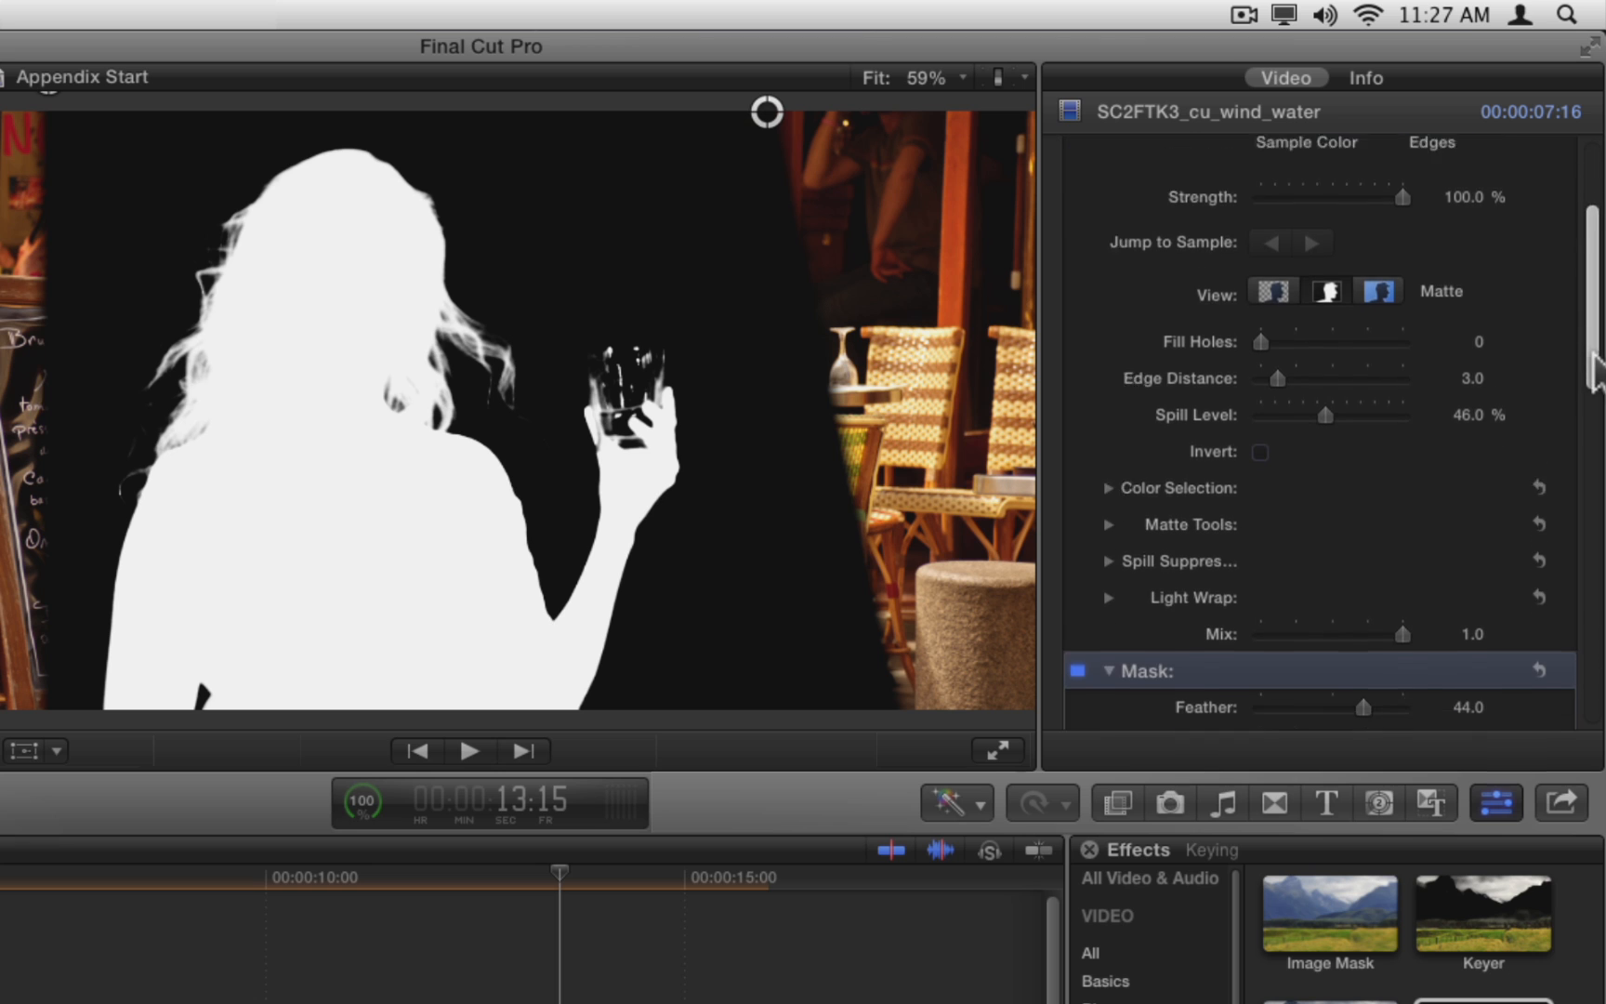
click(1108, 488)
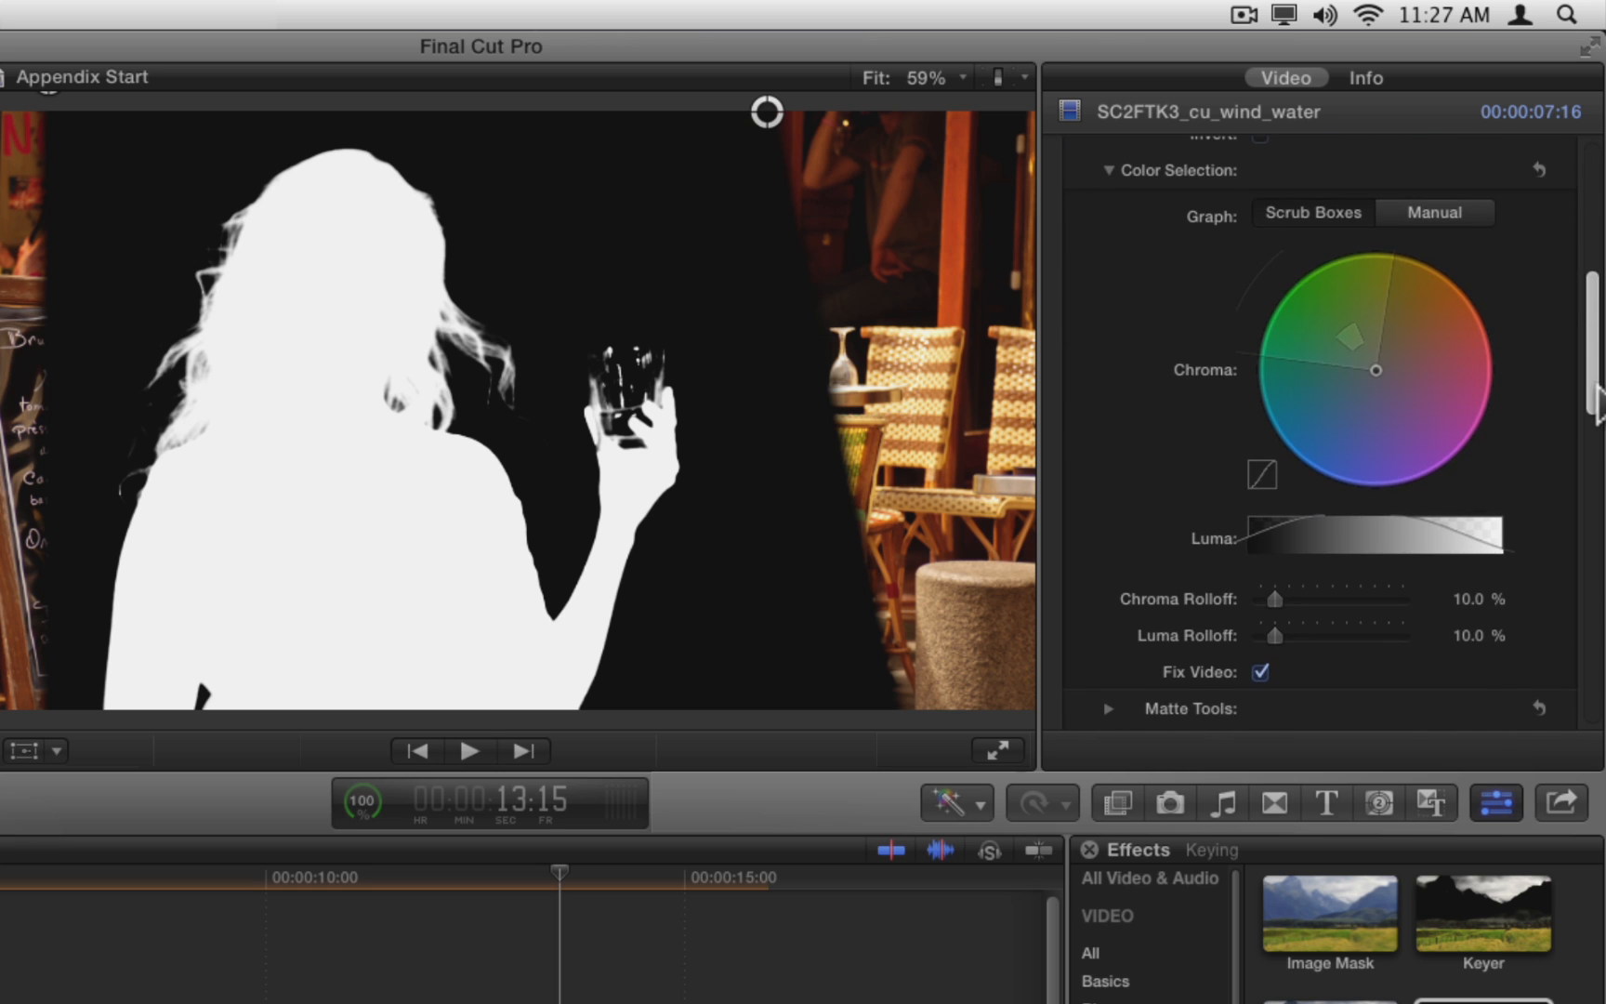
click(1432, 212)
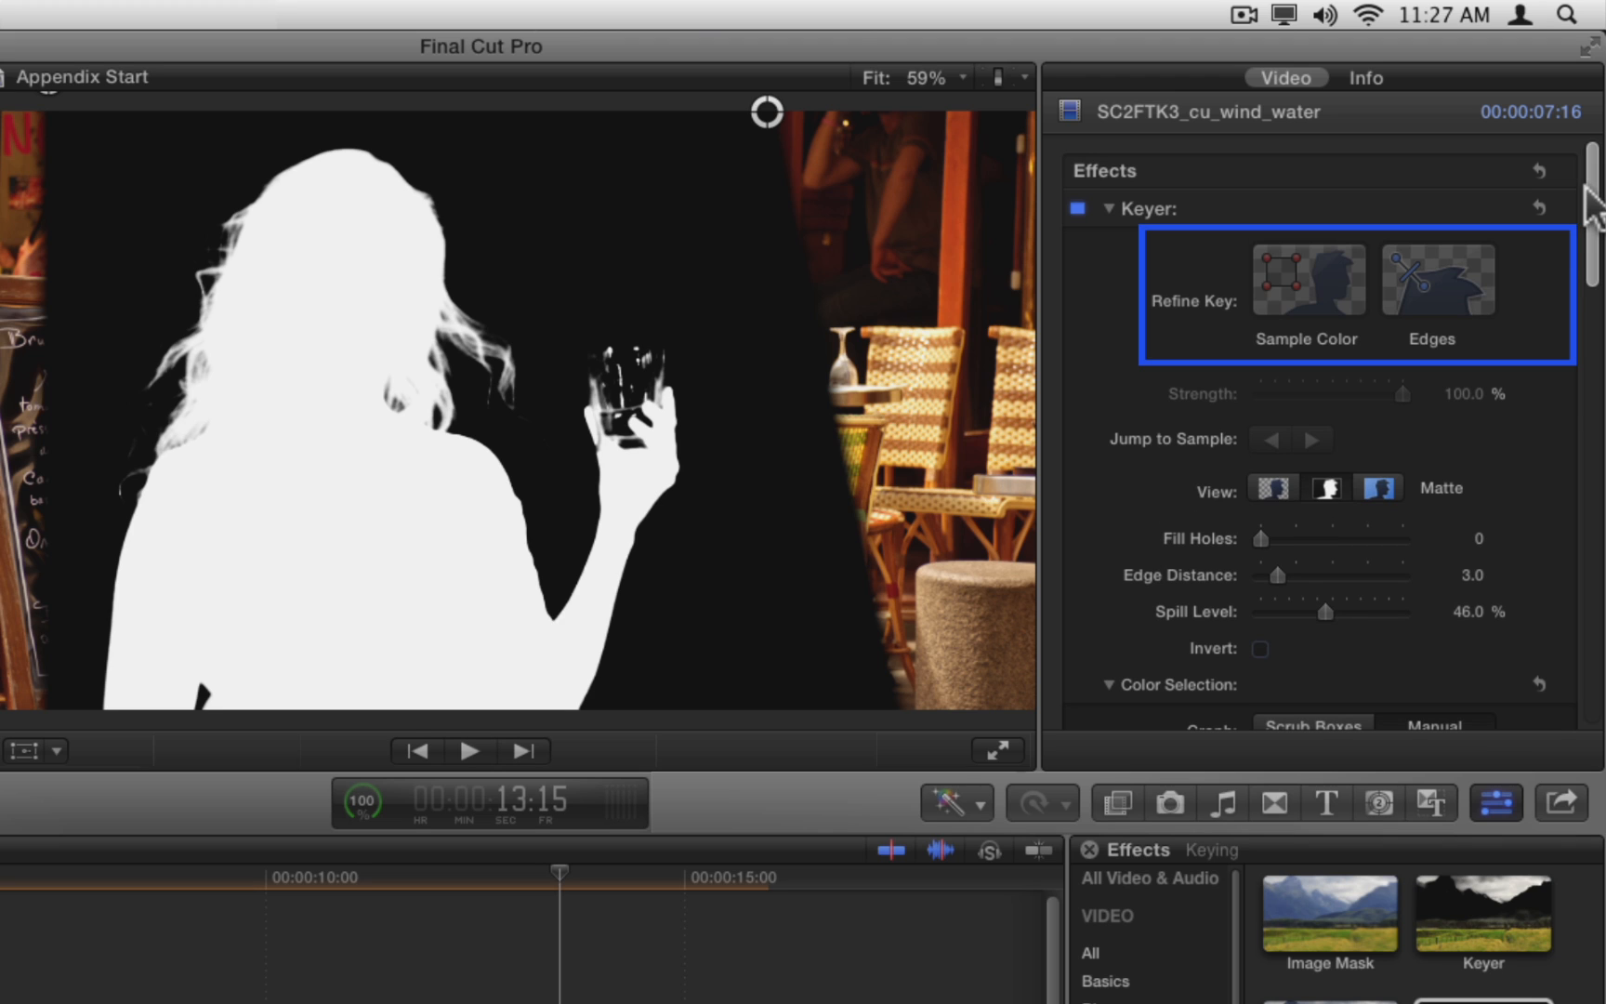
mouse_move(1582, 174)
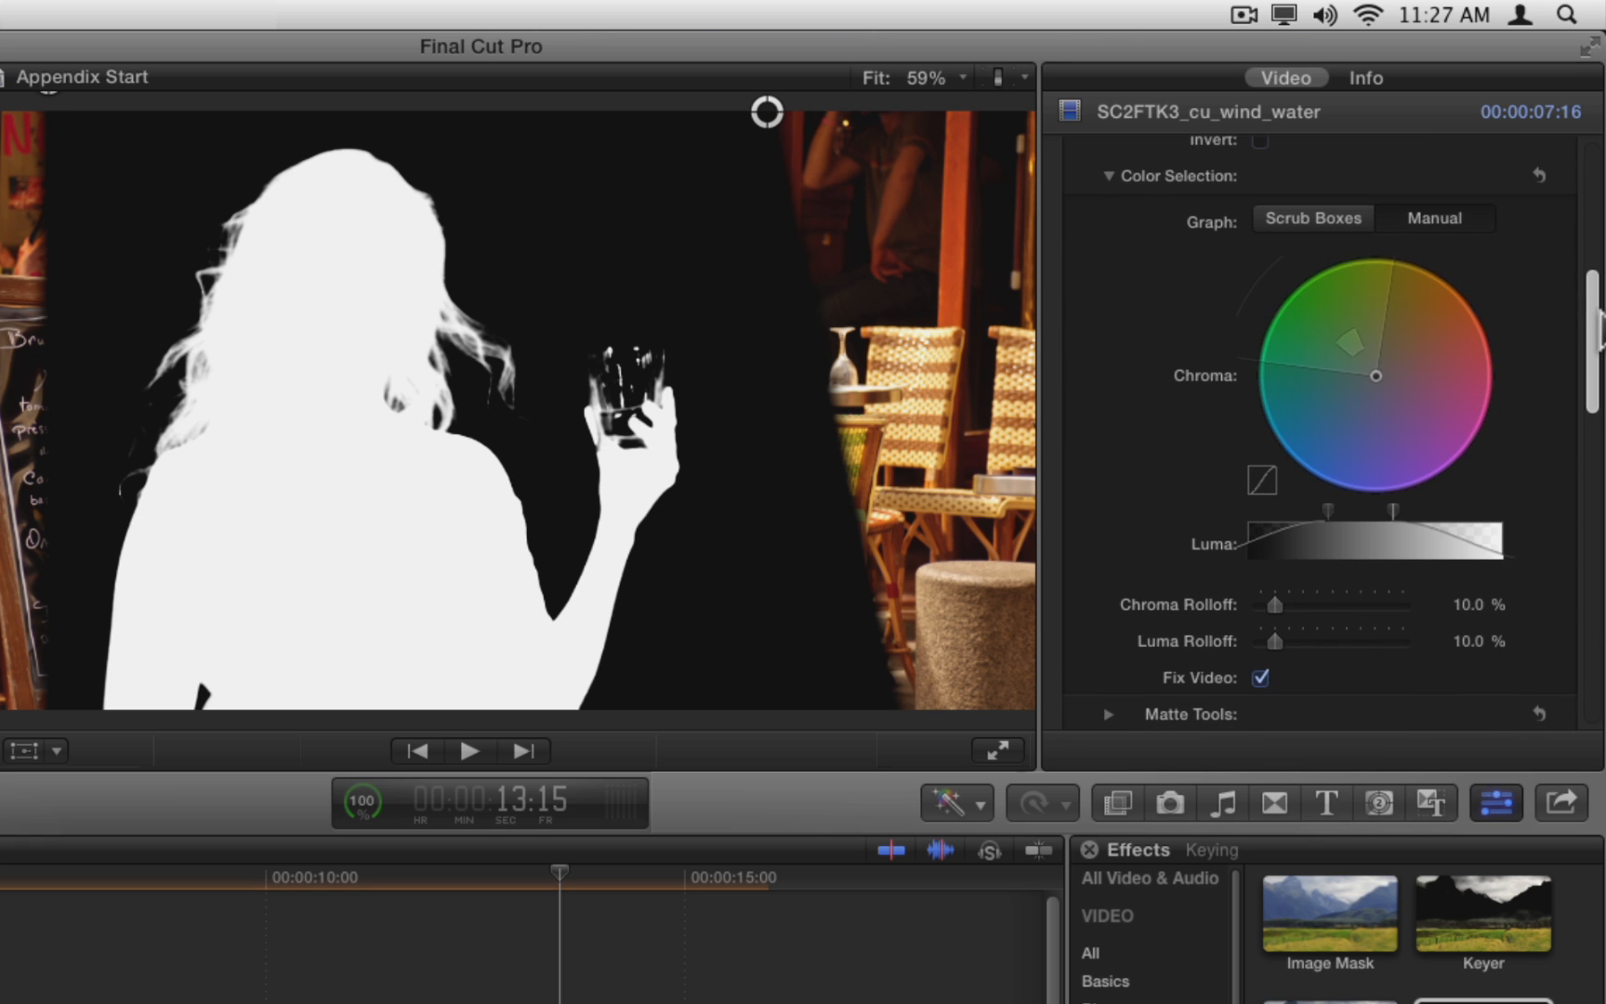
scroll(down, 3)
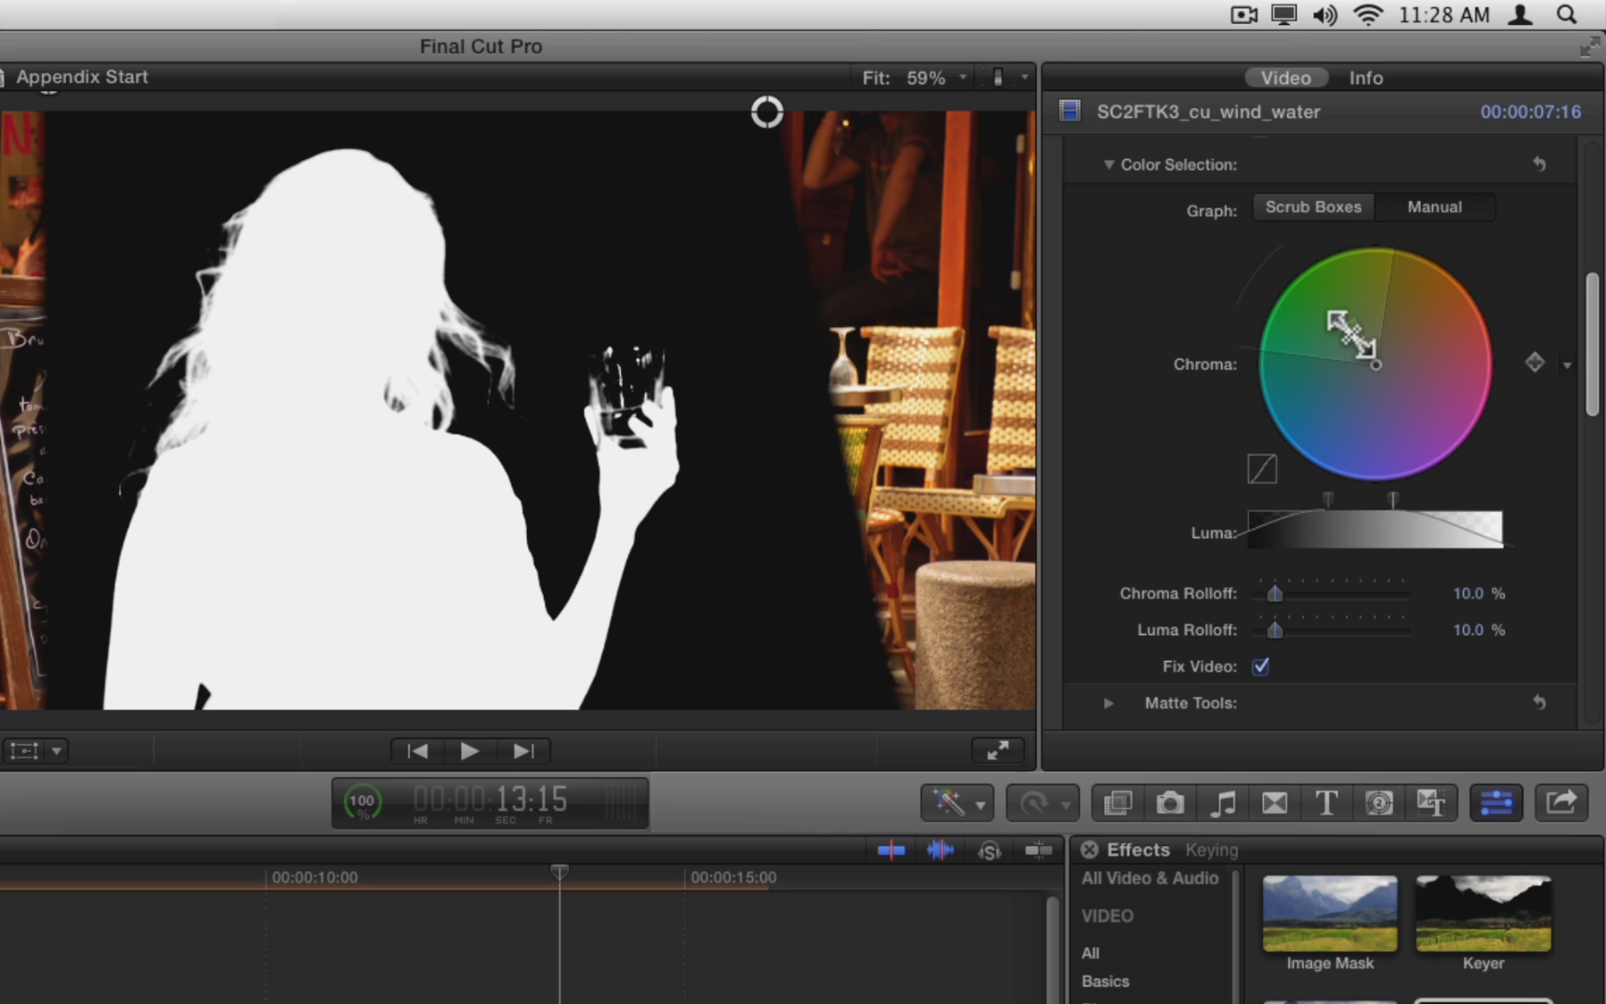
mouse_move(1352, 338)
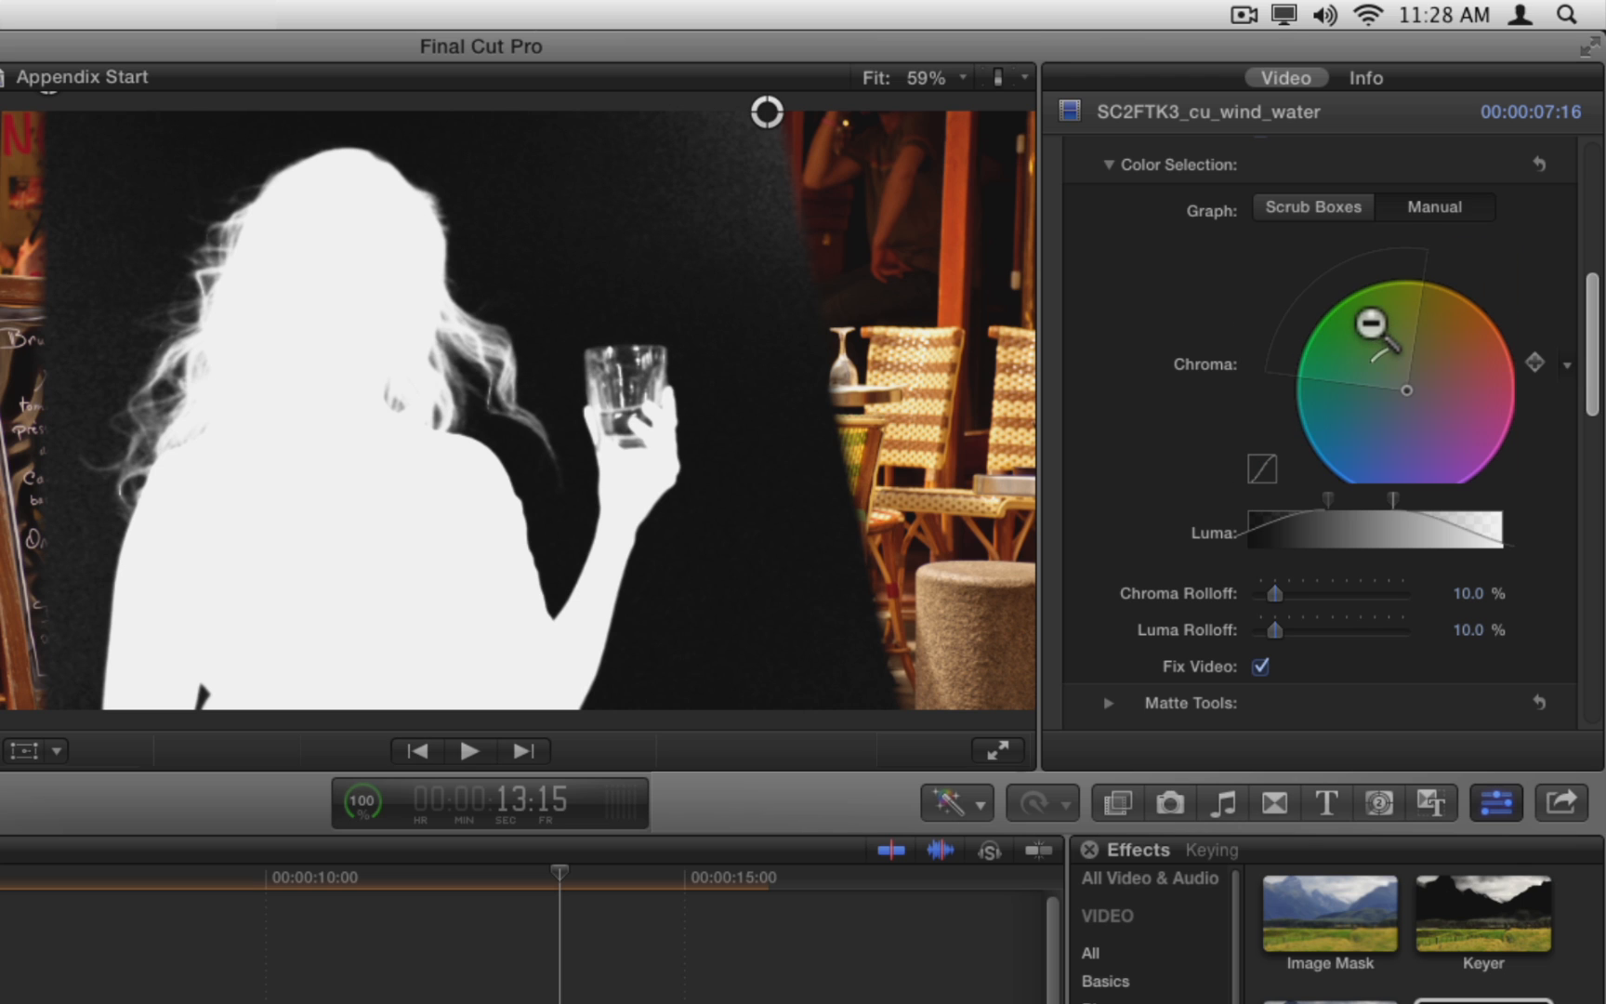
Reshape the chroma scrub box's hue and saturation extents on the colour wheel.
drag(1377, 322, 1403, 307)
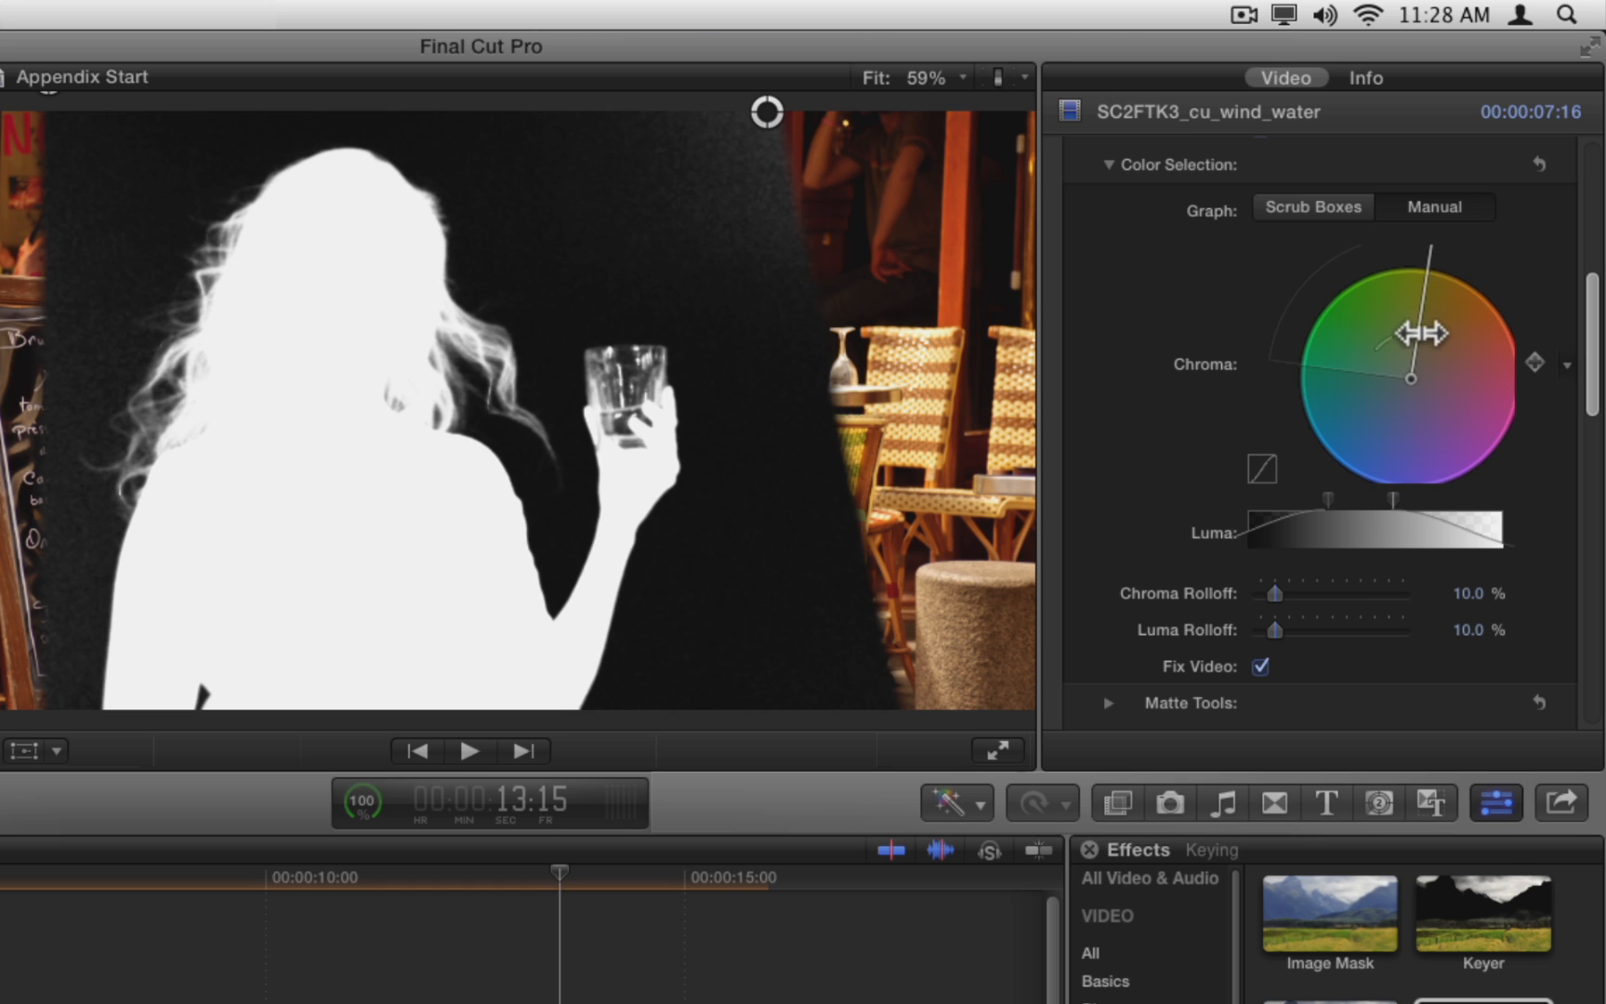
drag(1428, 328, 1408, 318)
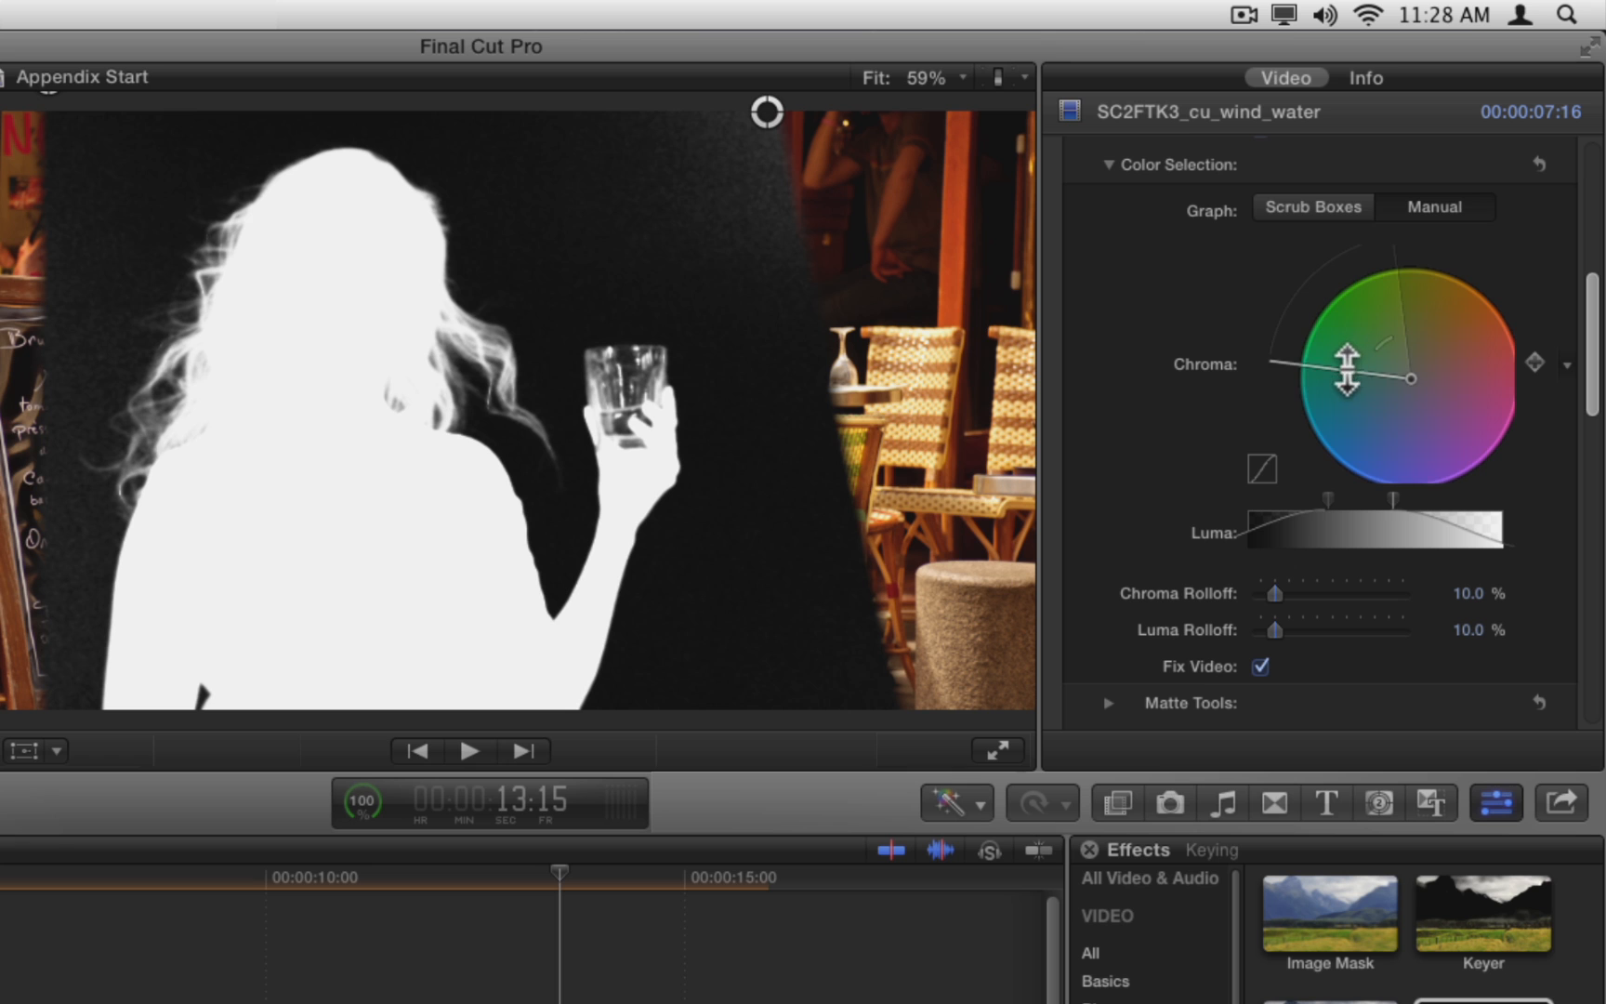
drag(1347, 365, 1352, 351)
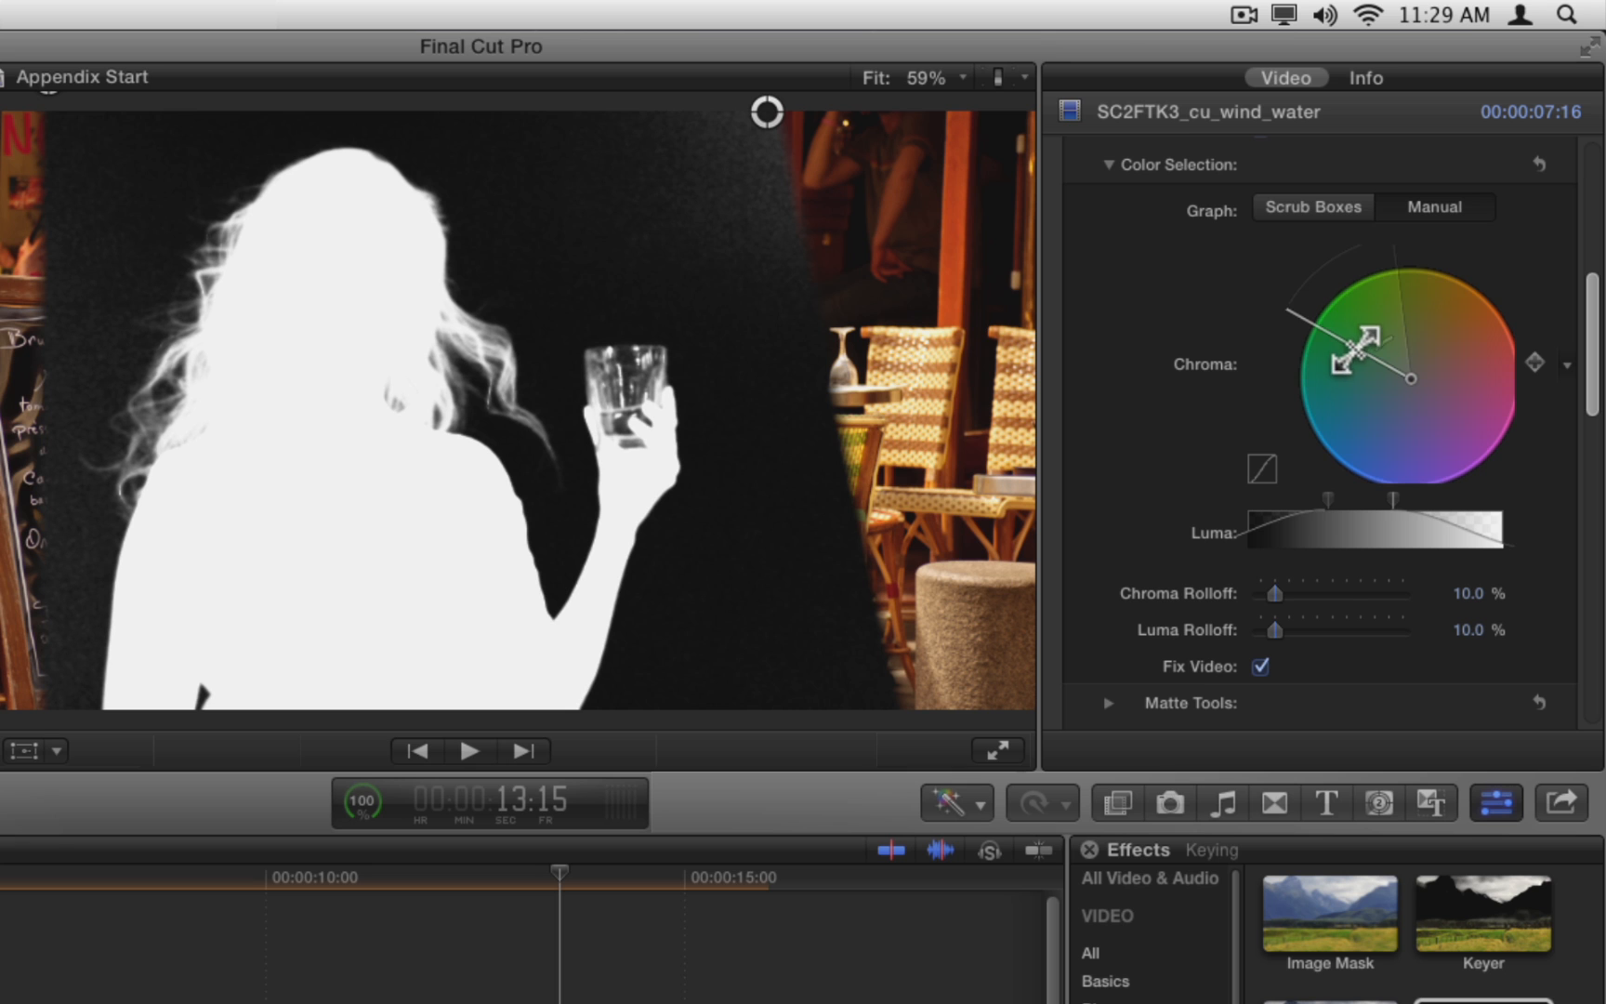
Set the Keyer's Chroma Rolloff to about 21.76%.
drag(1277, 593, 1301, 593)
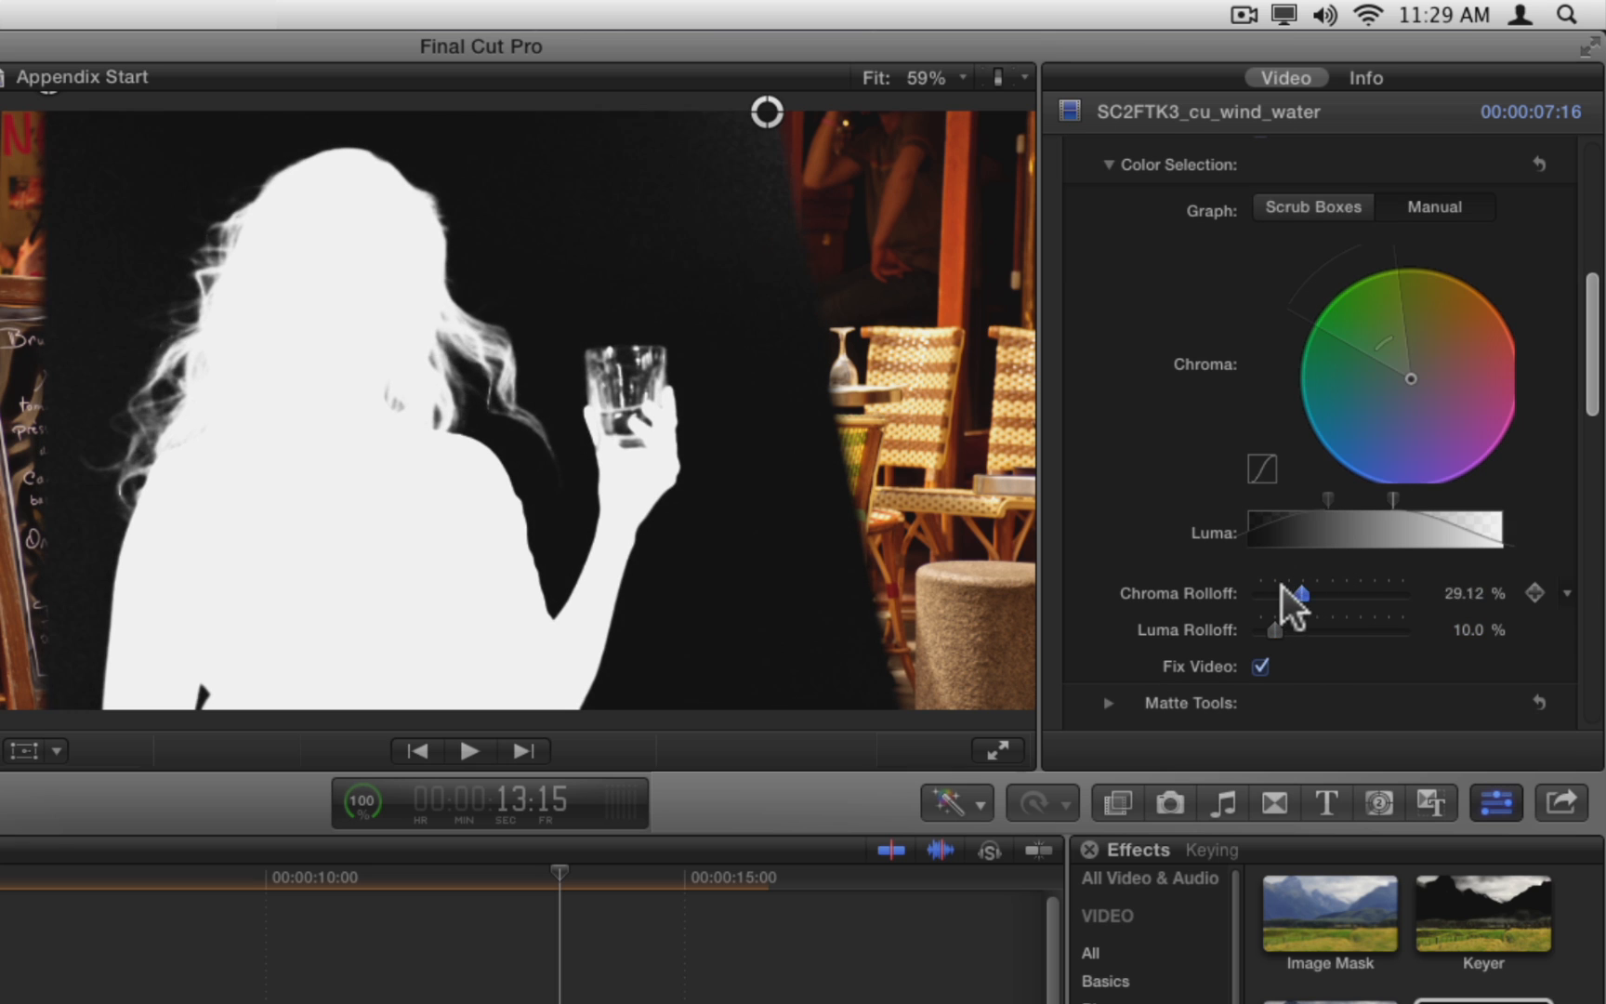
drag(1303, 593, 1275, 593)
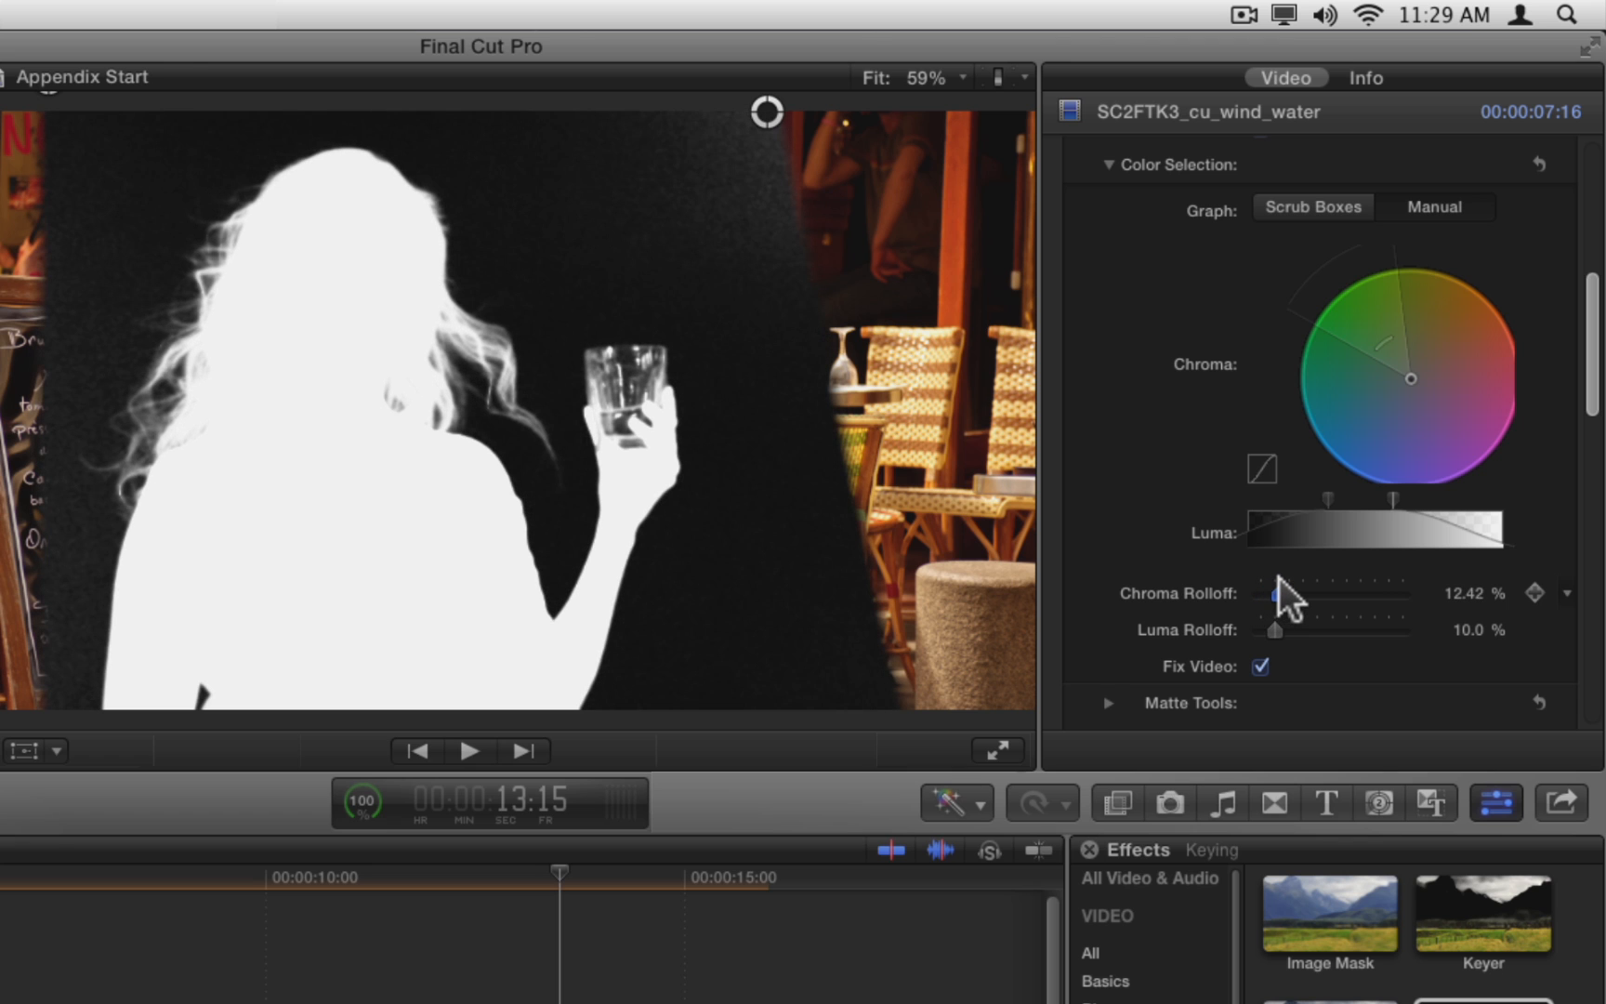
drag(1273, 595, 1288, 595)
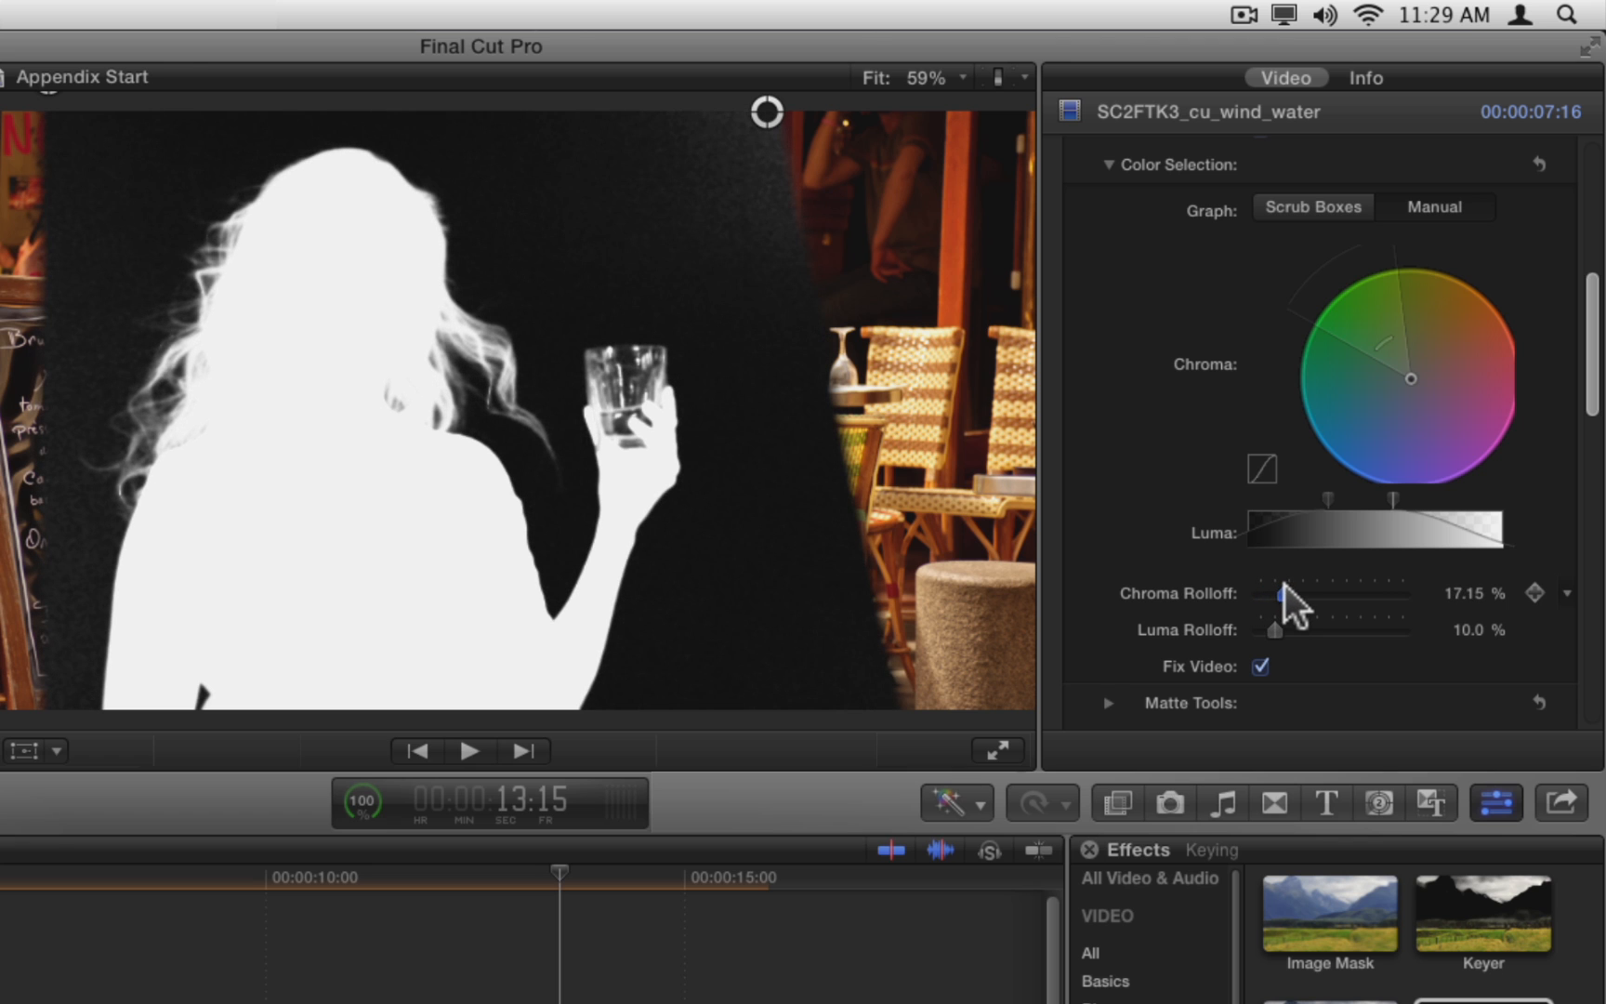
drag(1275, 593, 1291, 593)
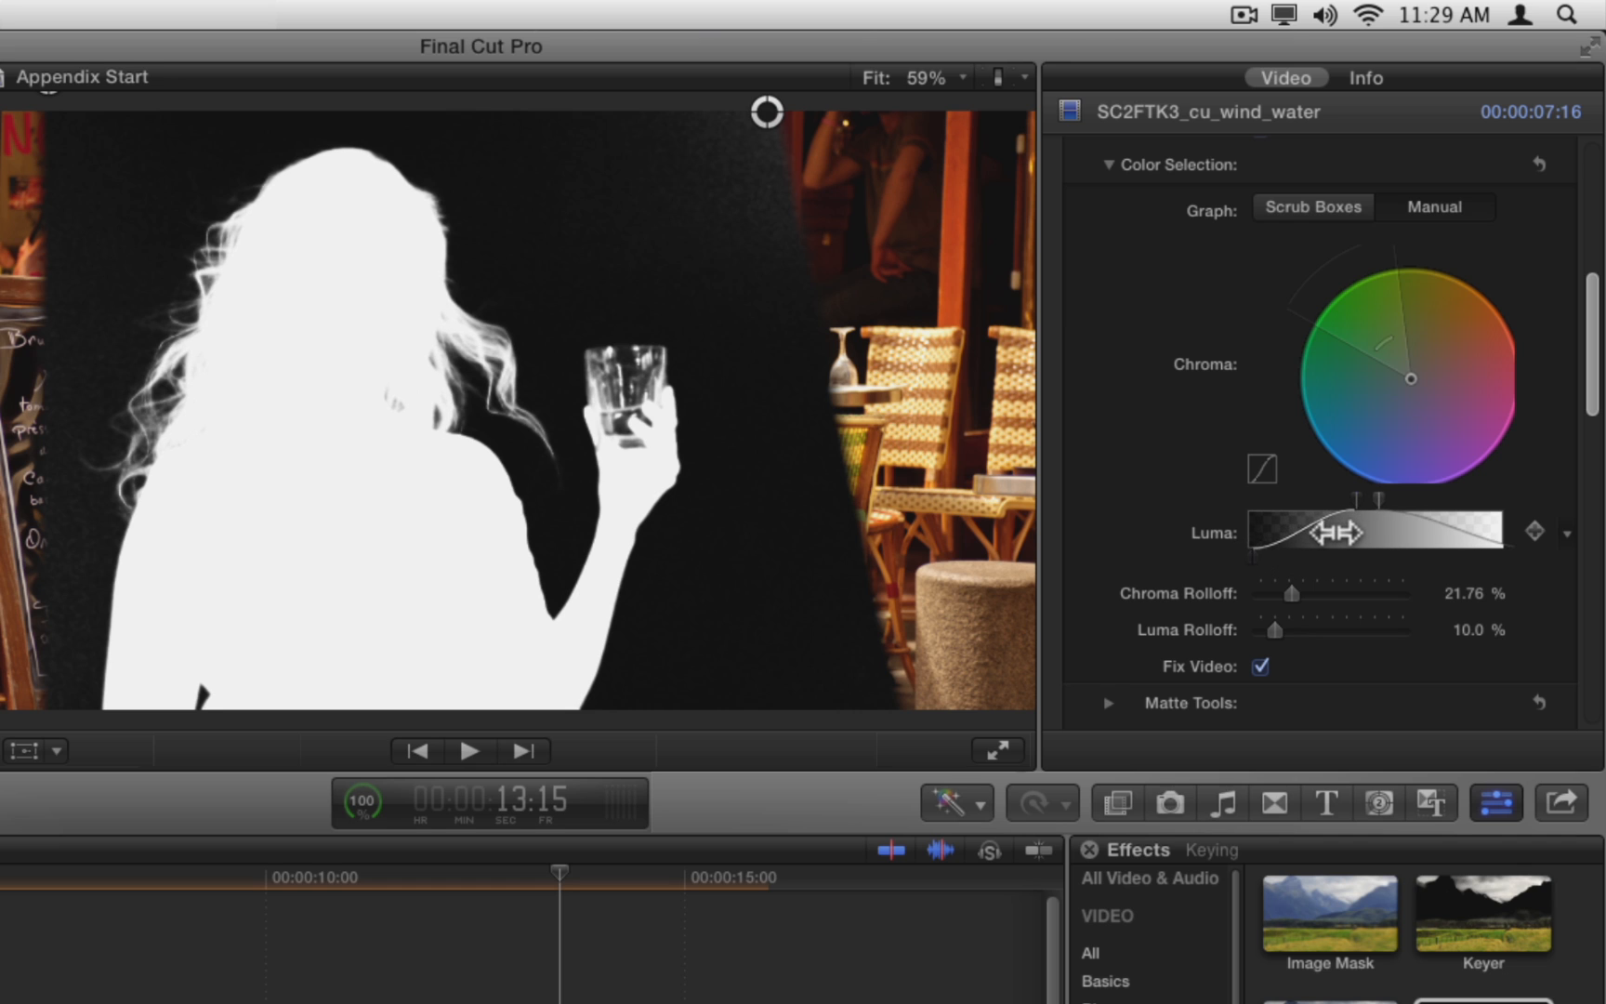
Reshape the luma range handles and raise Luma Rolloff to about 41%.
drag(1342, 531, 1311, 531)
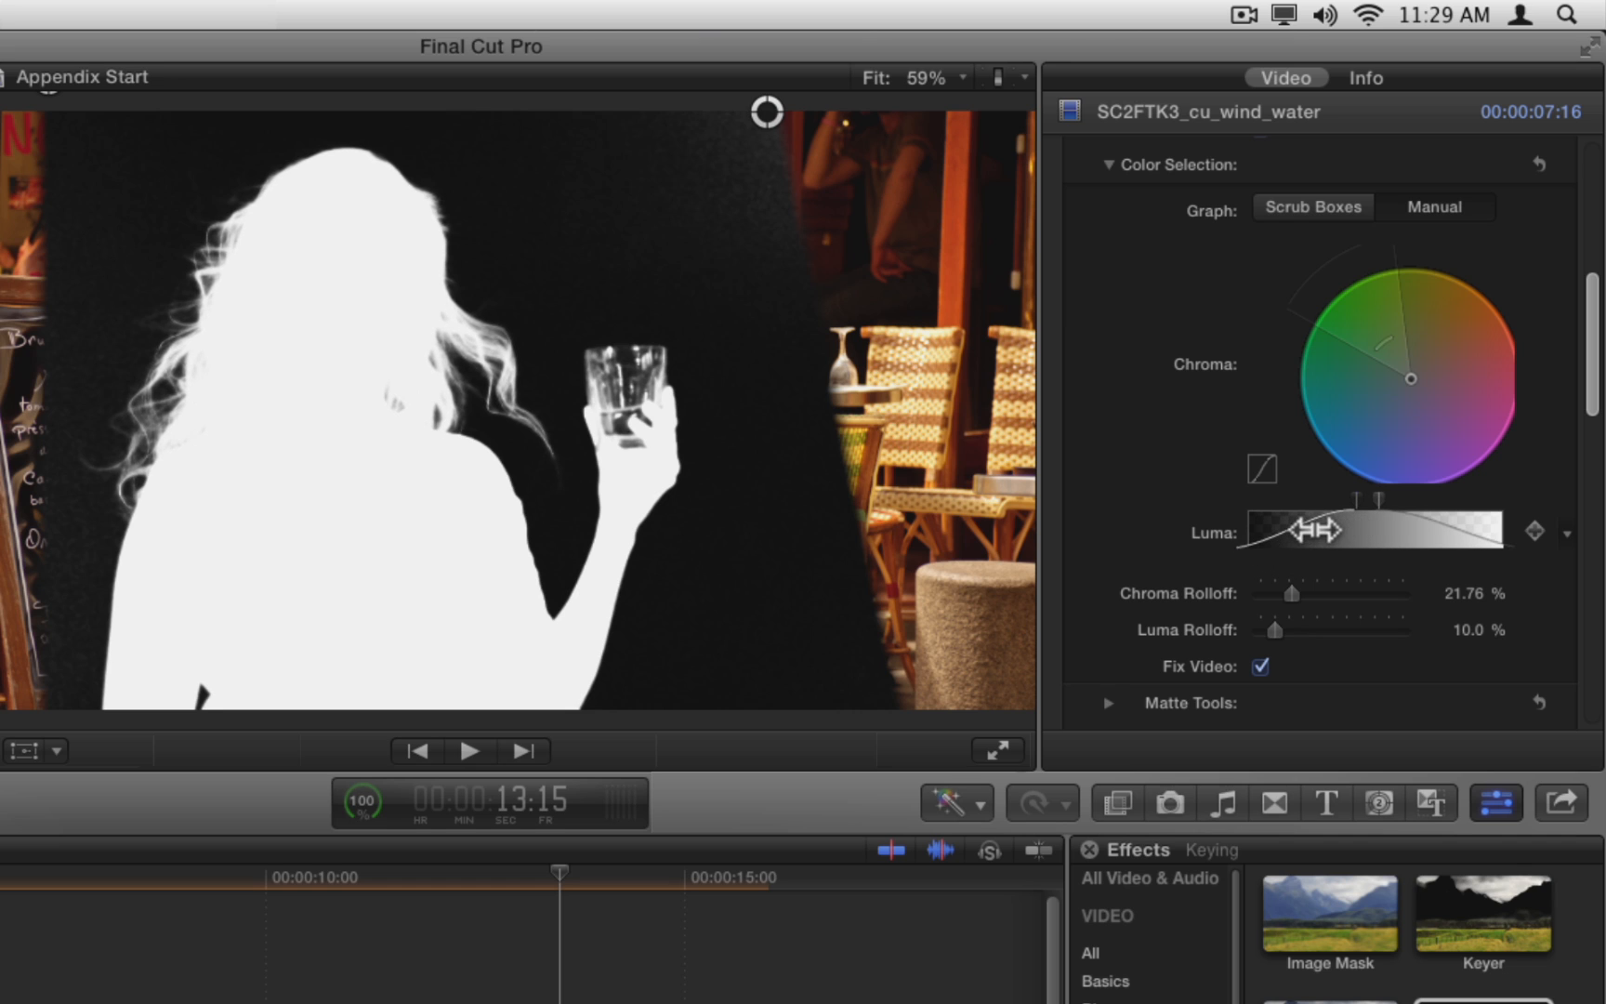
drag(1316, 528, 1479, 528)
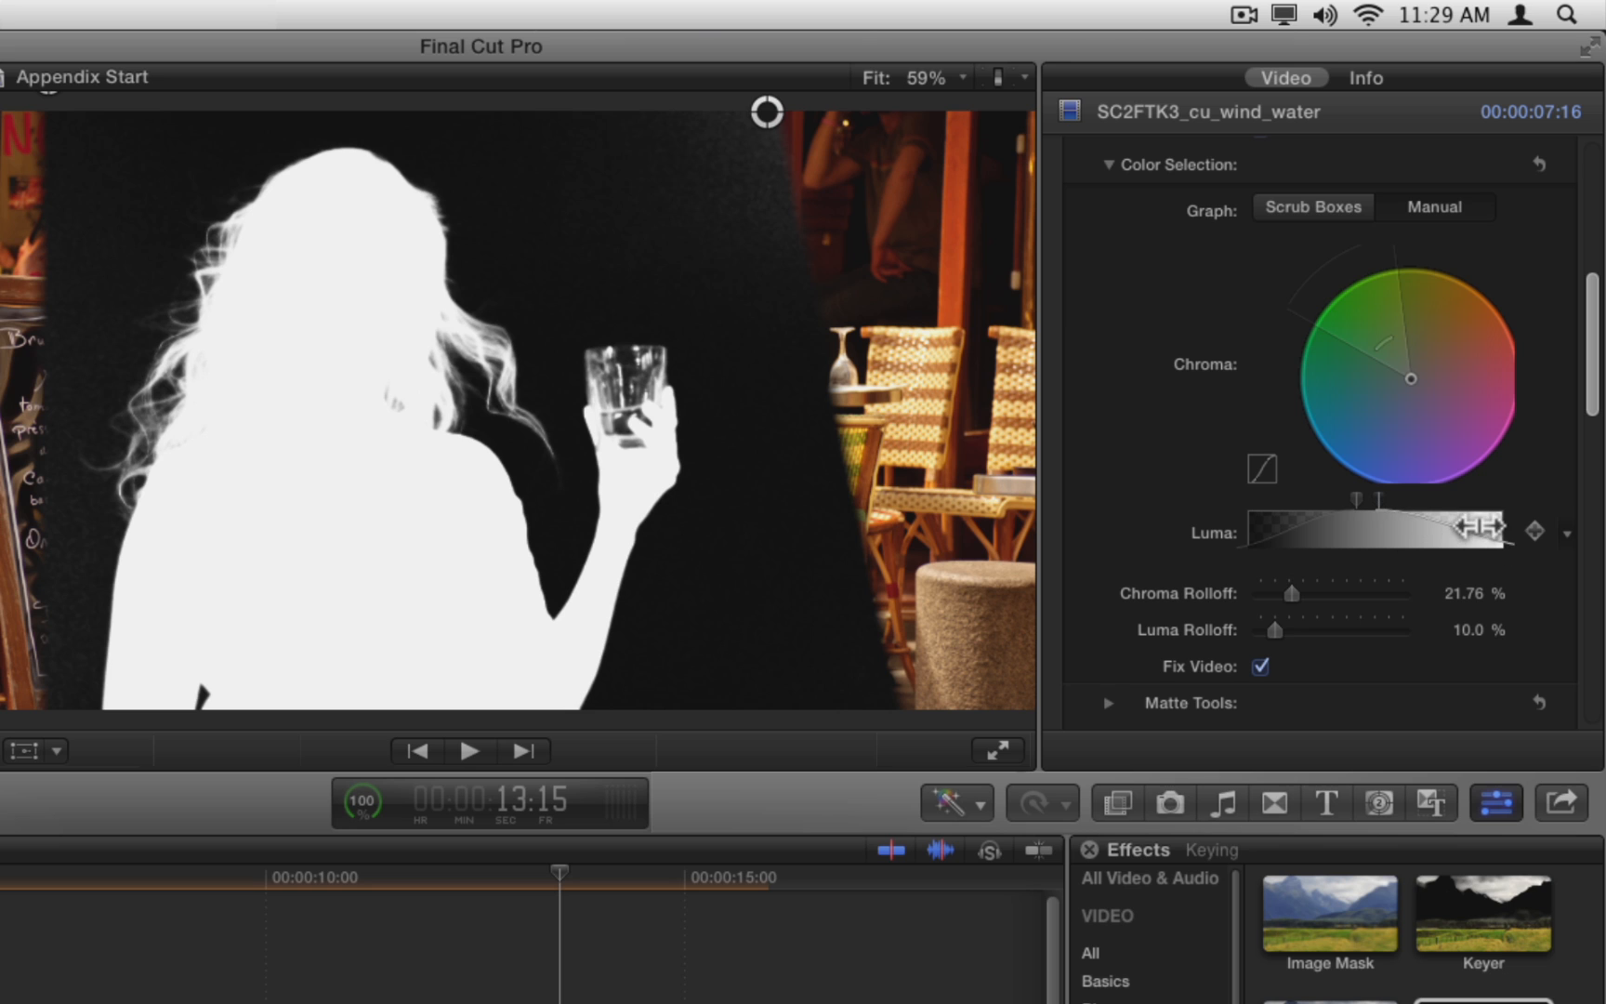
drag(1273, 629, 1318, 629)
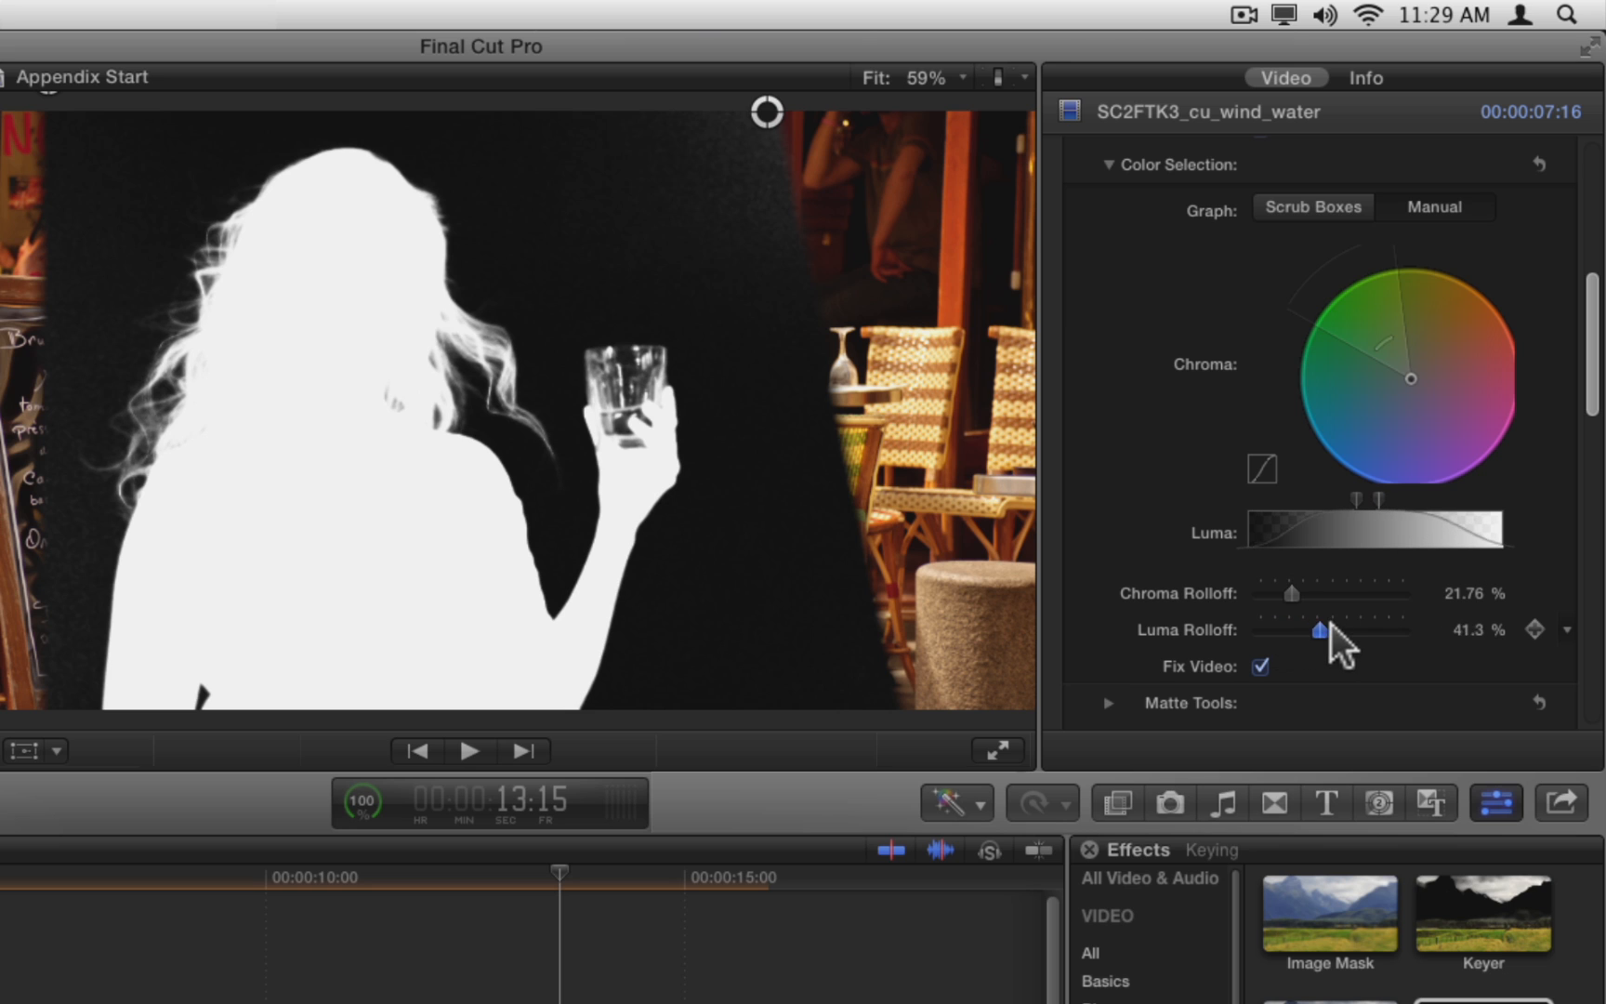
drag(1316, 631, 1271, 630)
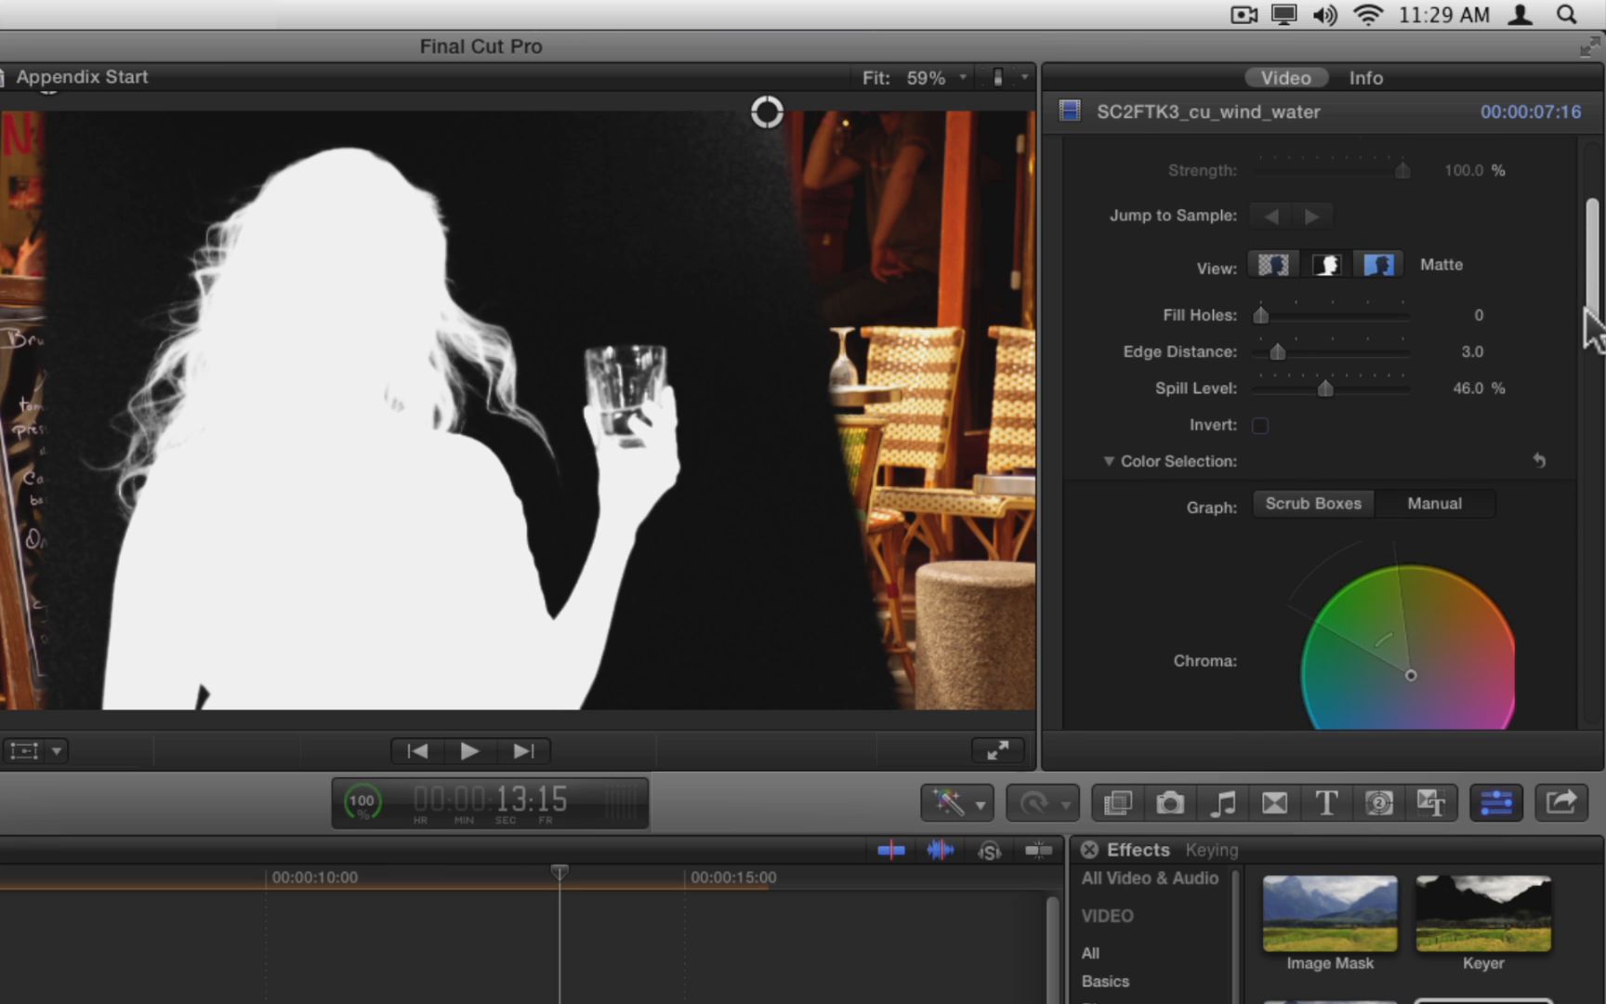
Return to Composite view and slightly lower the matte's white level in Matte Tools.
click(1272, 263)
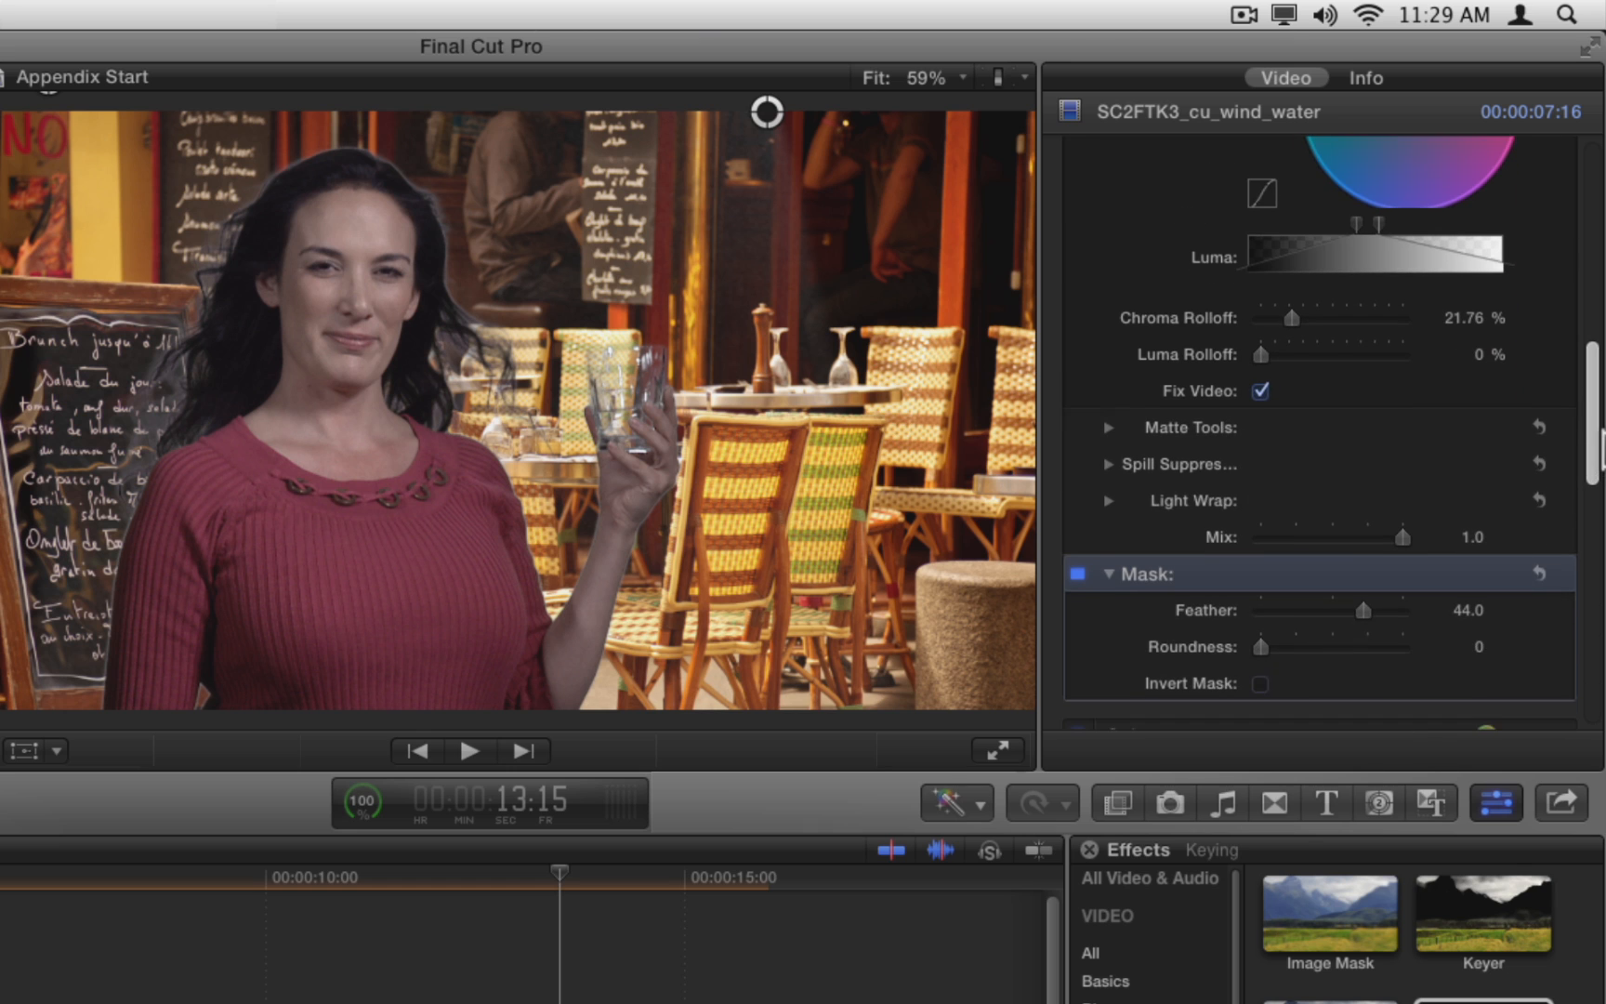
click(1107, 428)
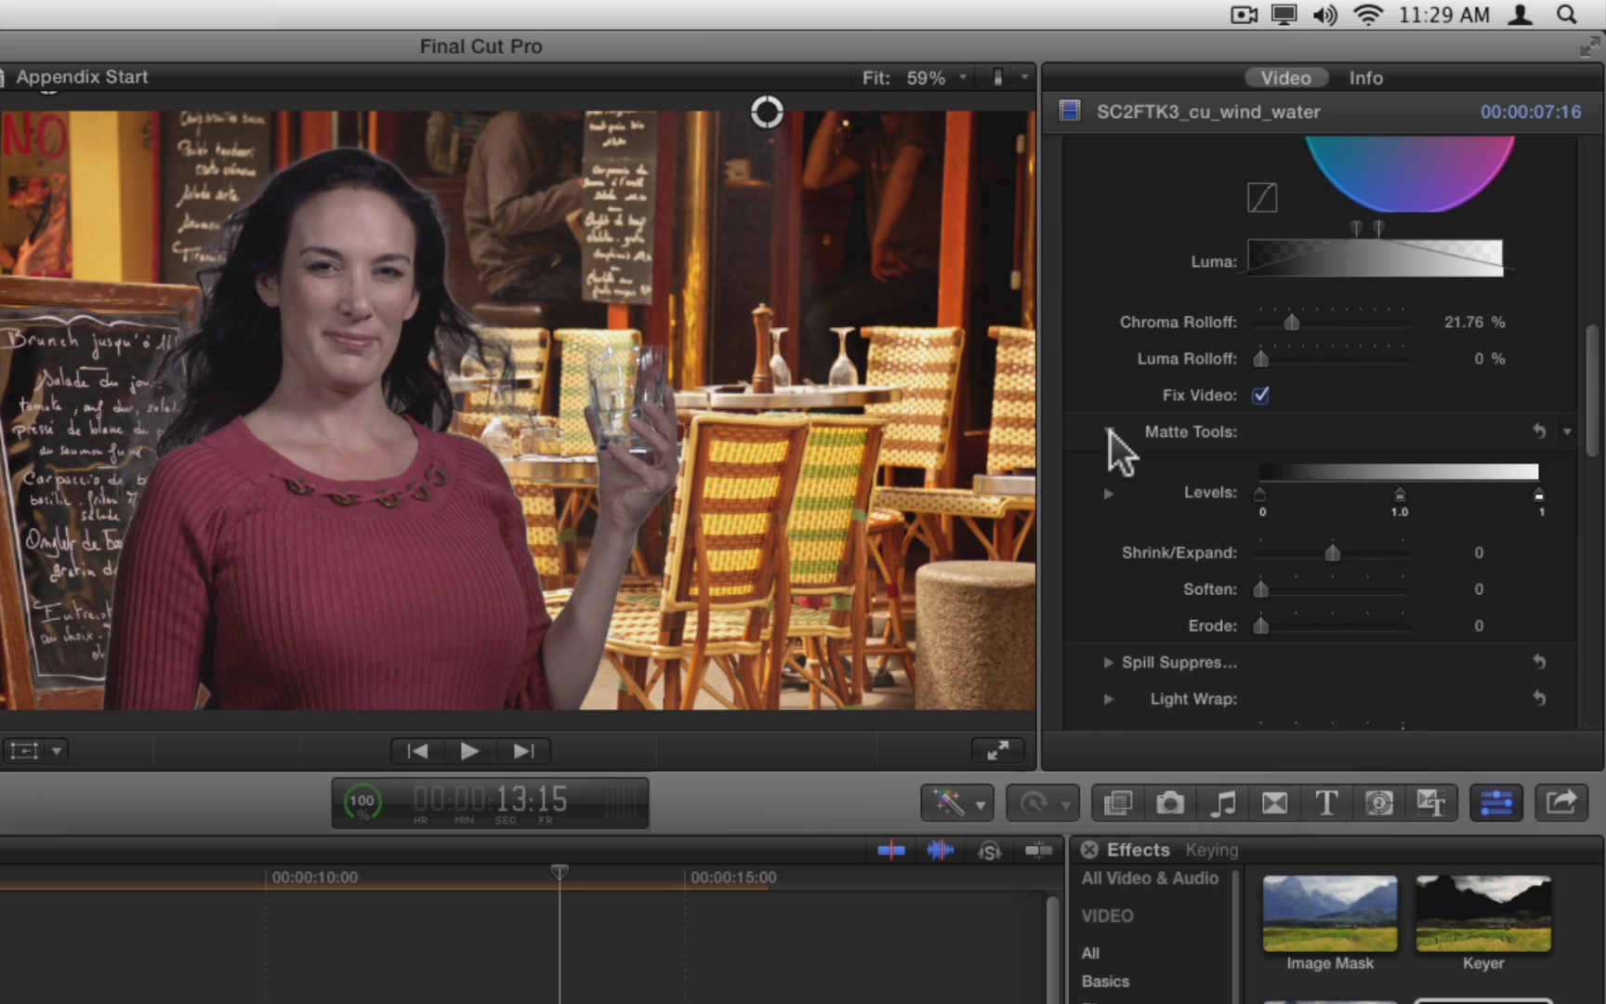
click(1108, 431)
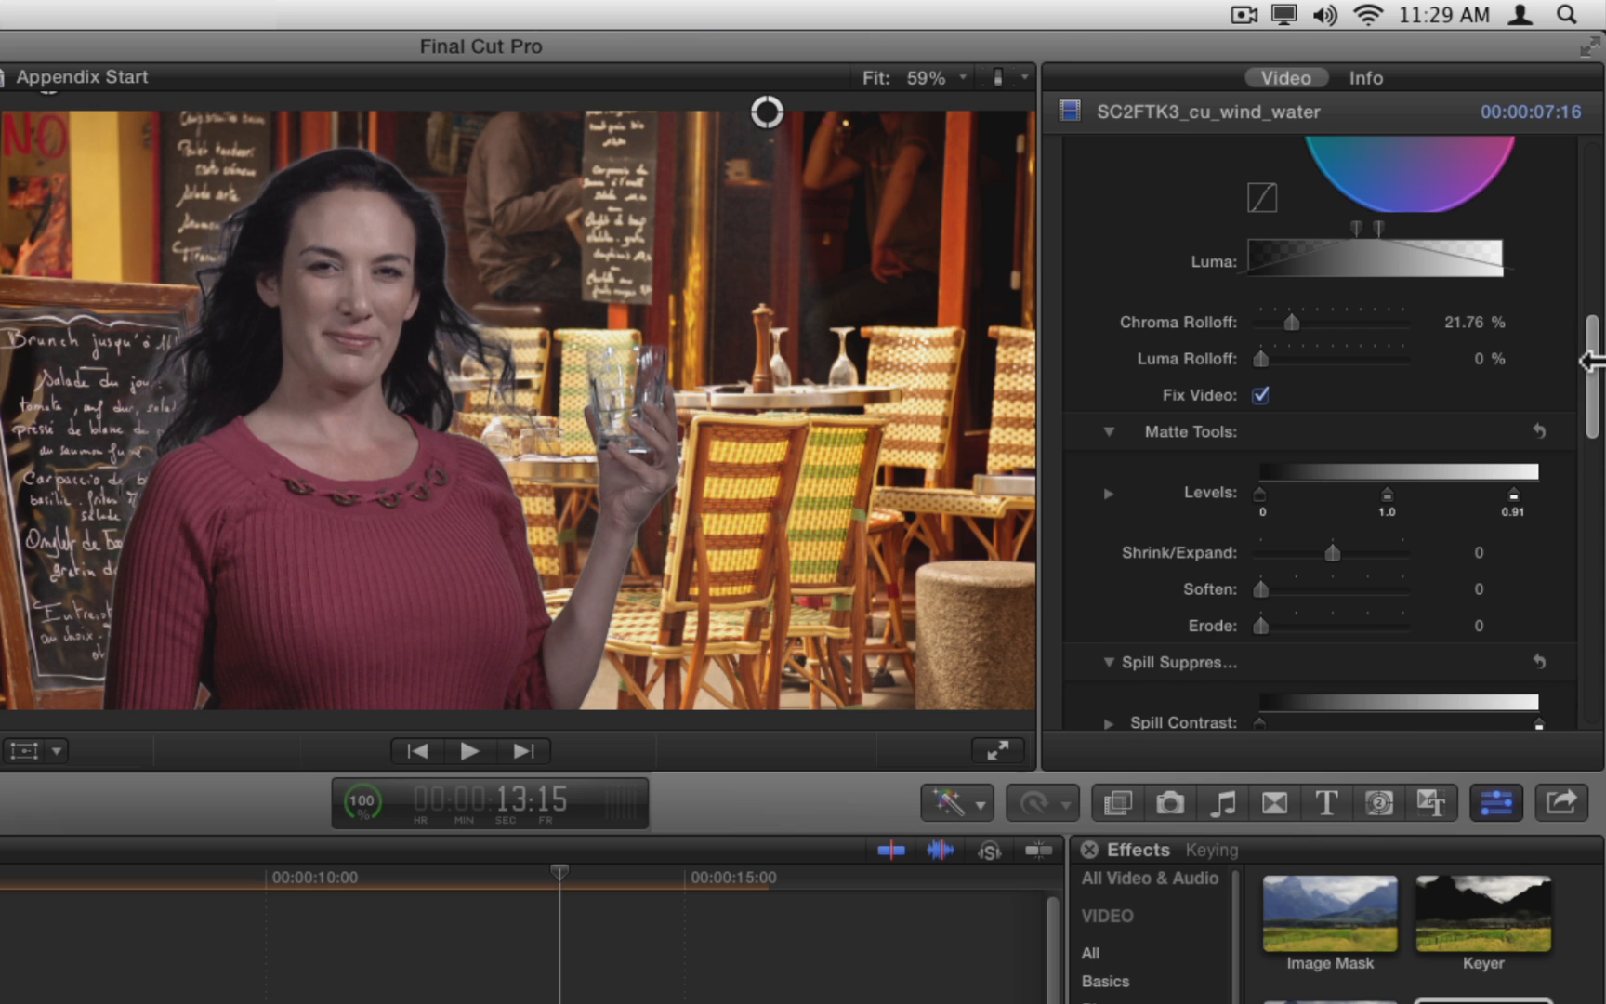
Reduce the Light Wrap Intensity.
scroll(down, 3)
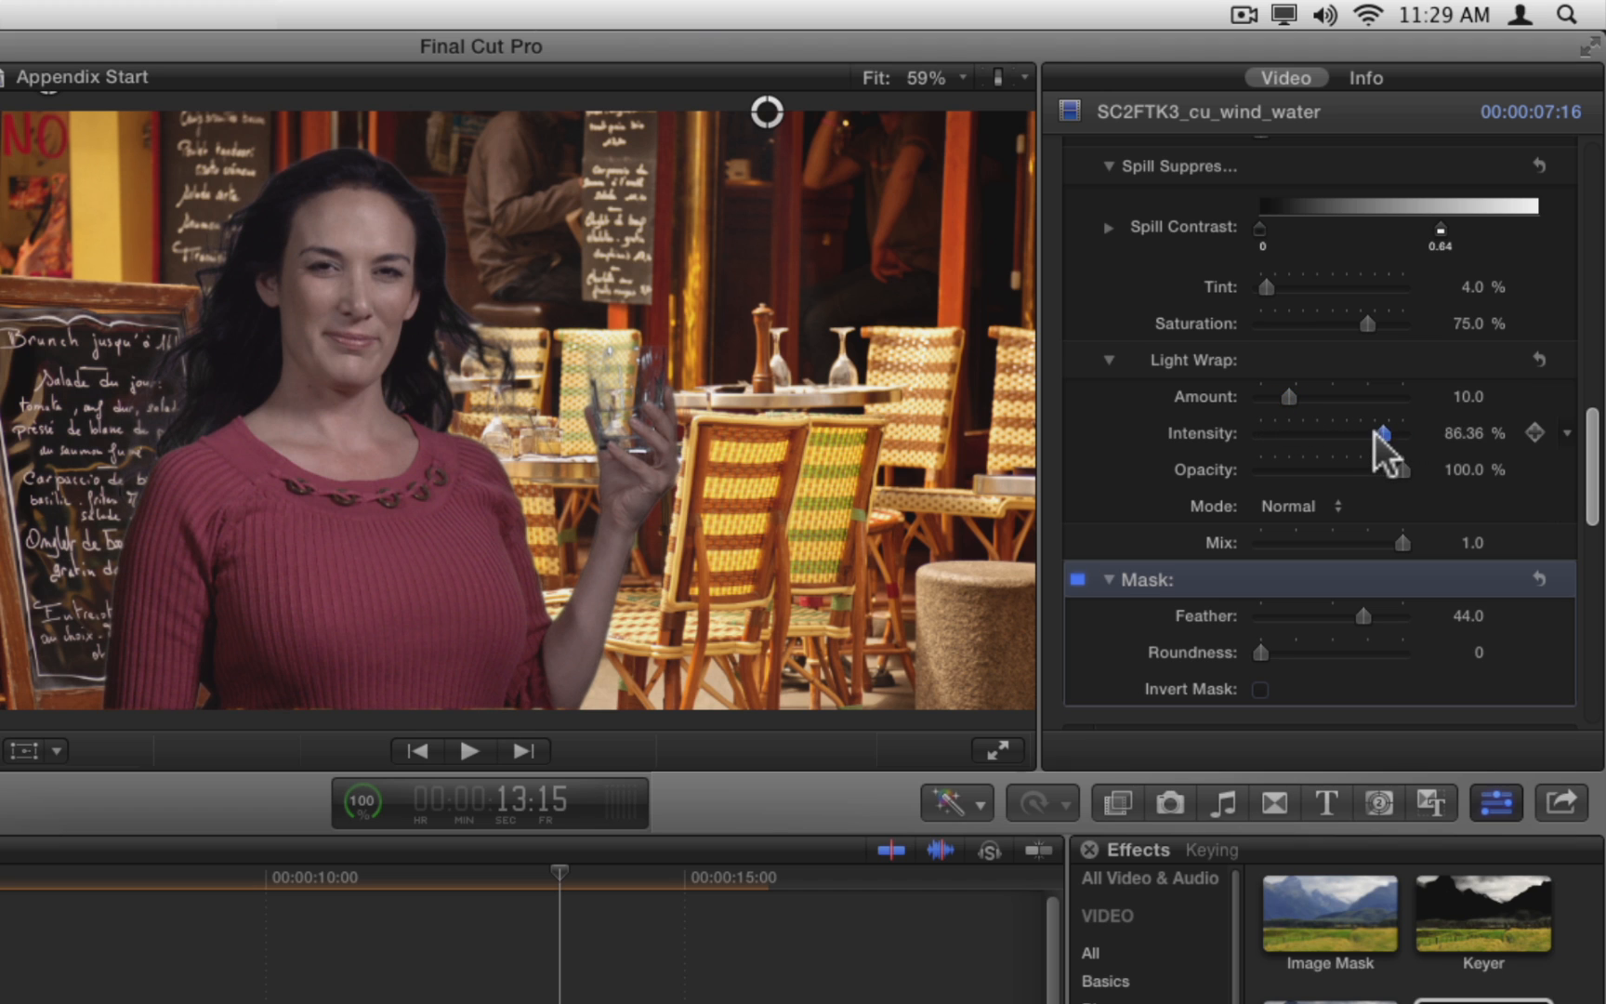
drag(1383, 432, 1344, 432)
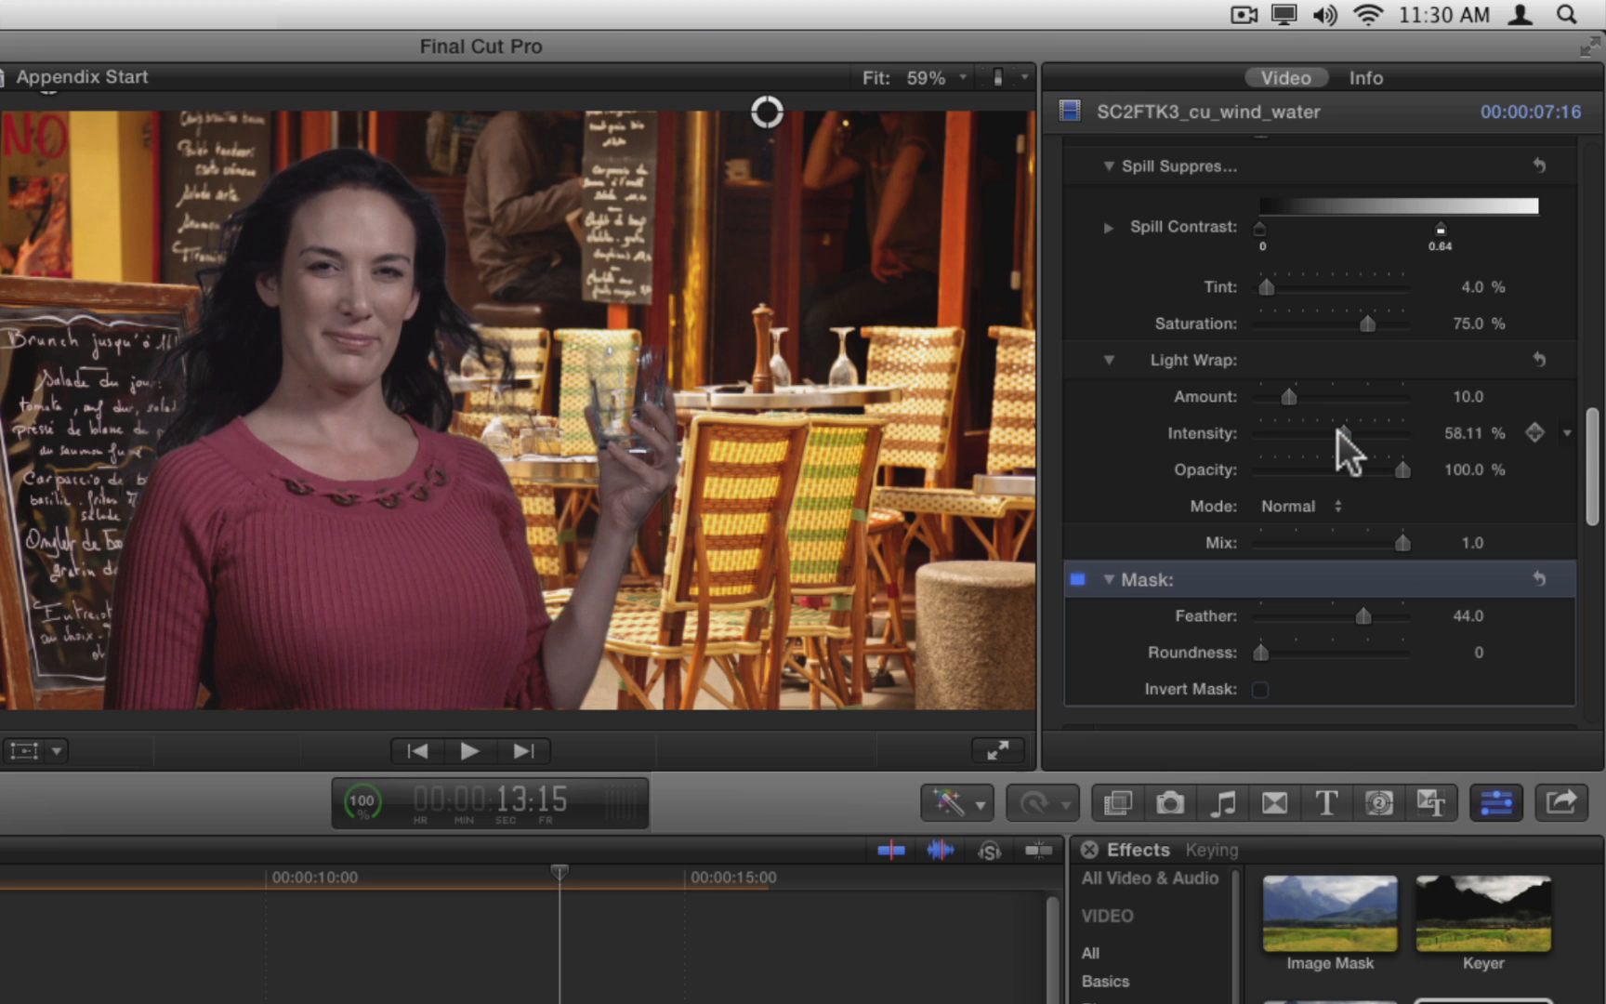
drag(1342, 433, 1321, 433)
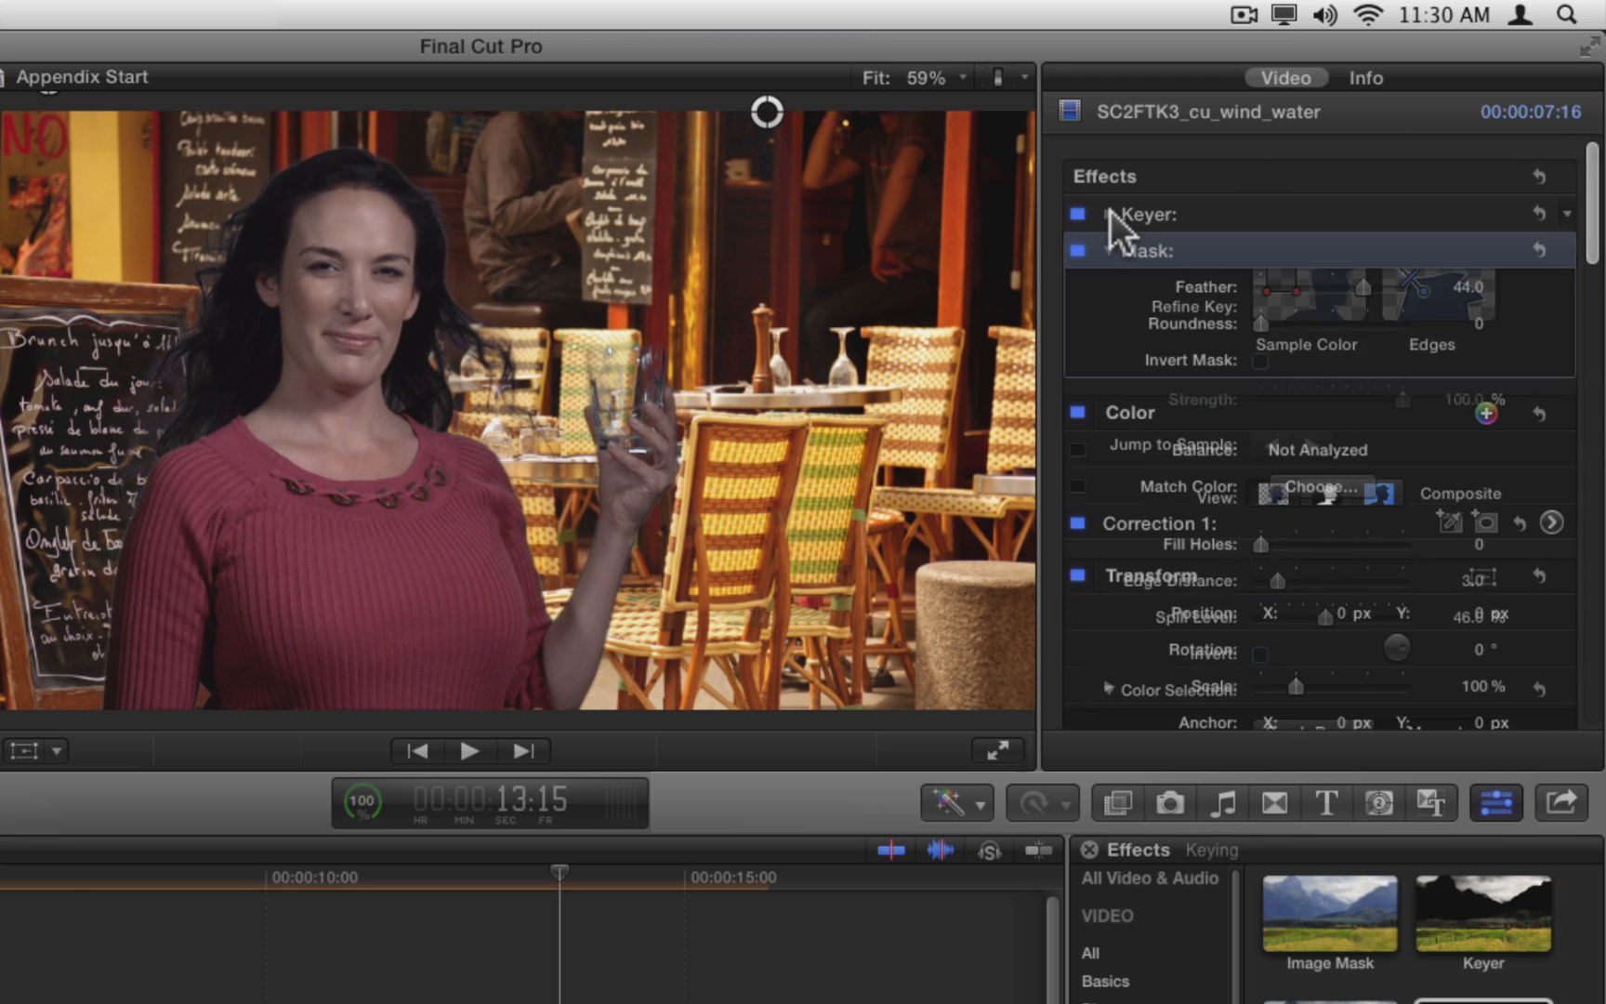
Raise the Color Board exposure highlights to about 17%.
click(1109, 251)
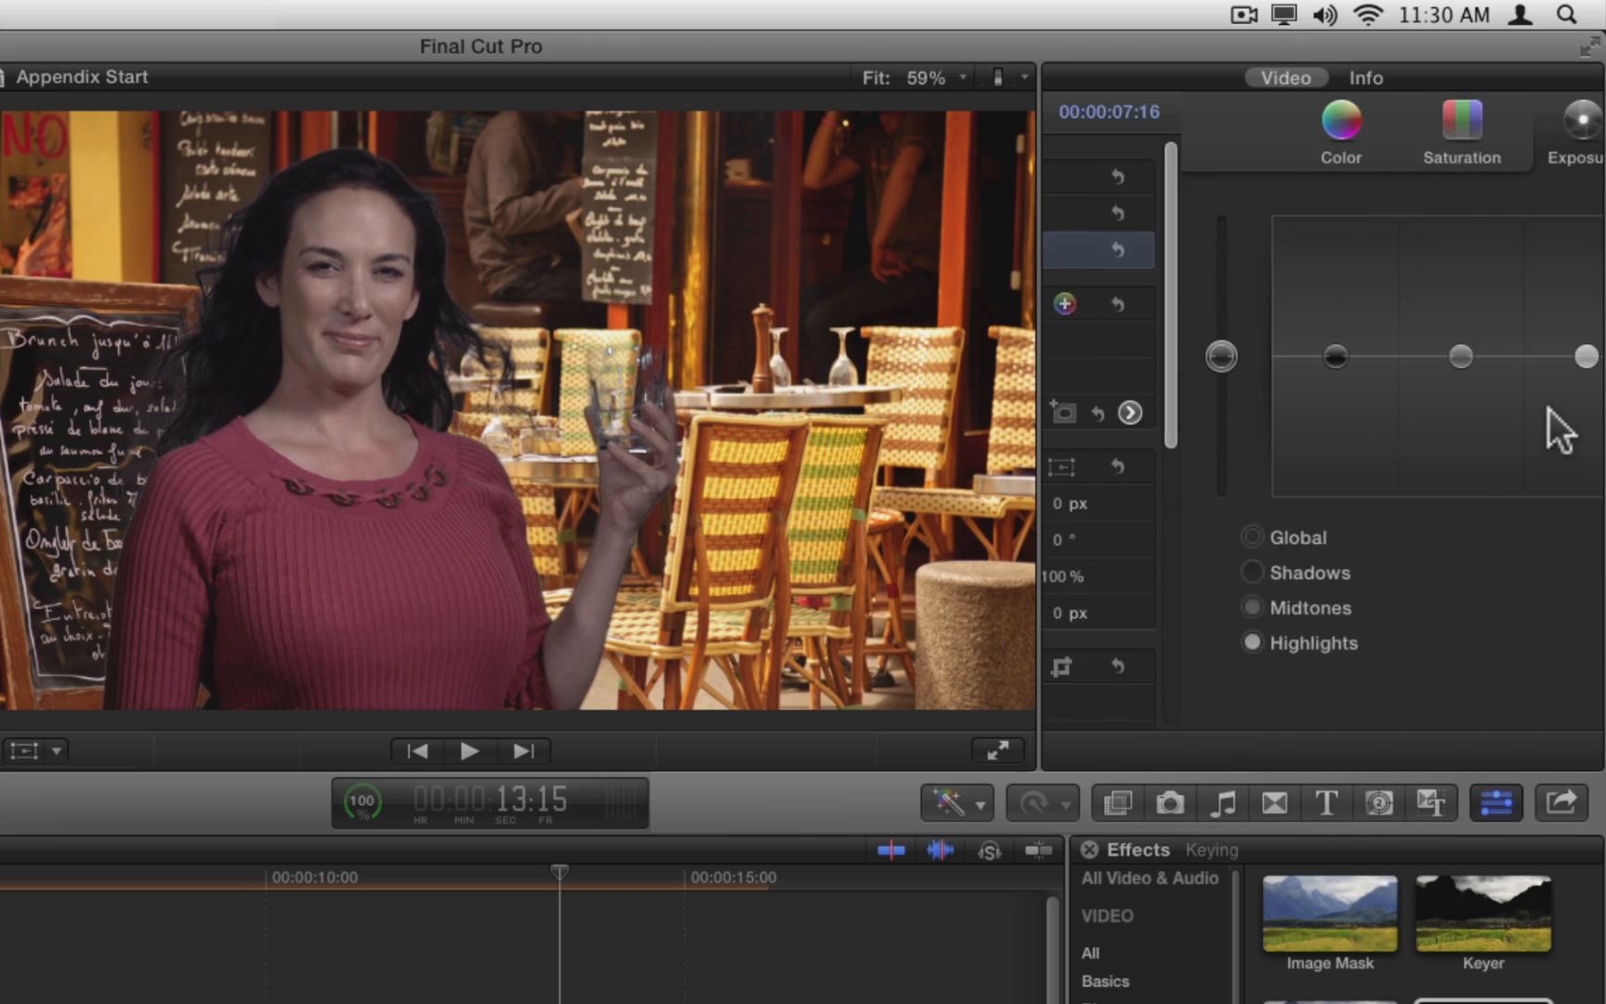
click(1575, 128)
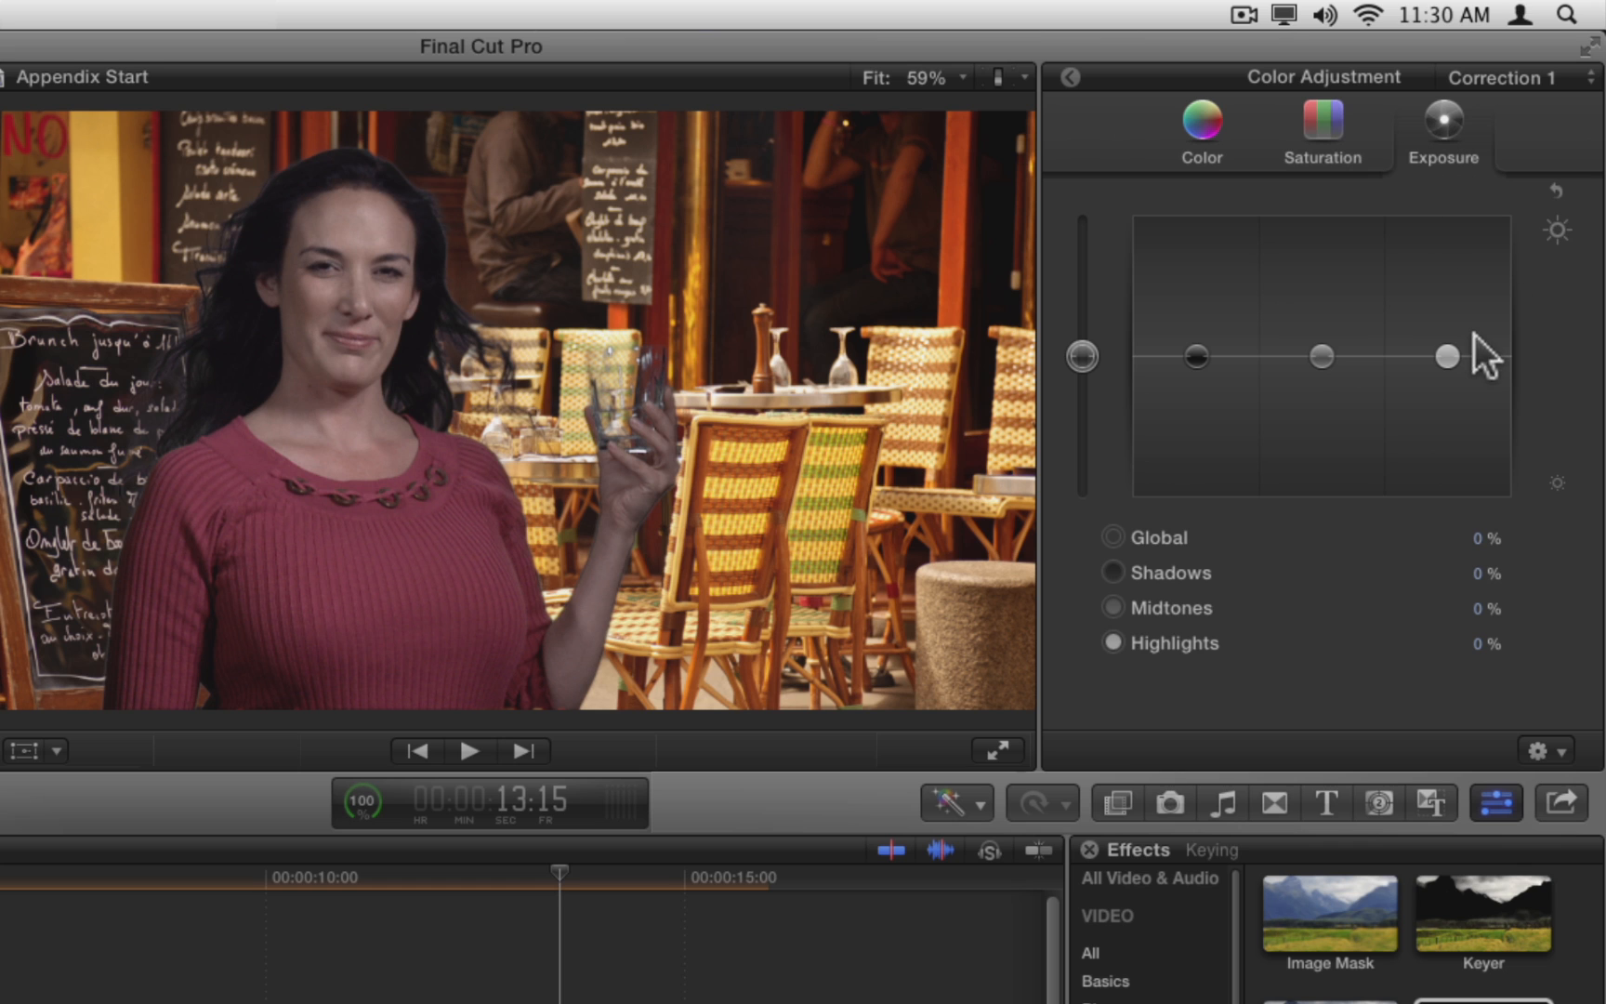
drag(1445, 357, 1445, 338)
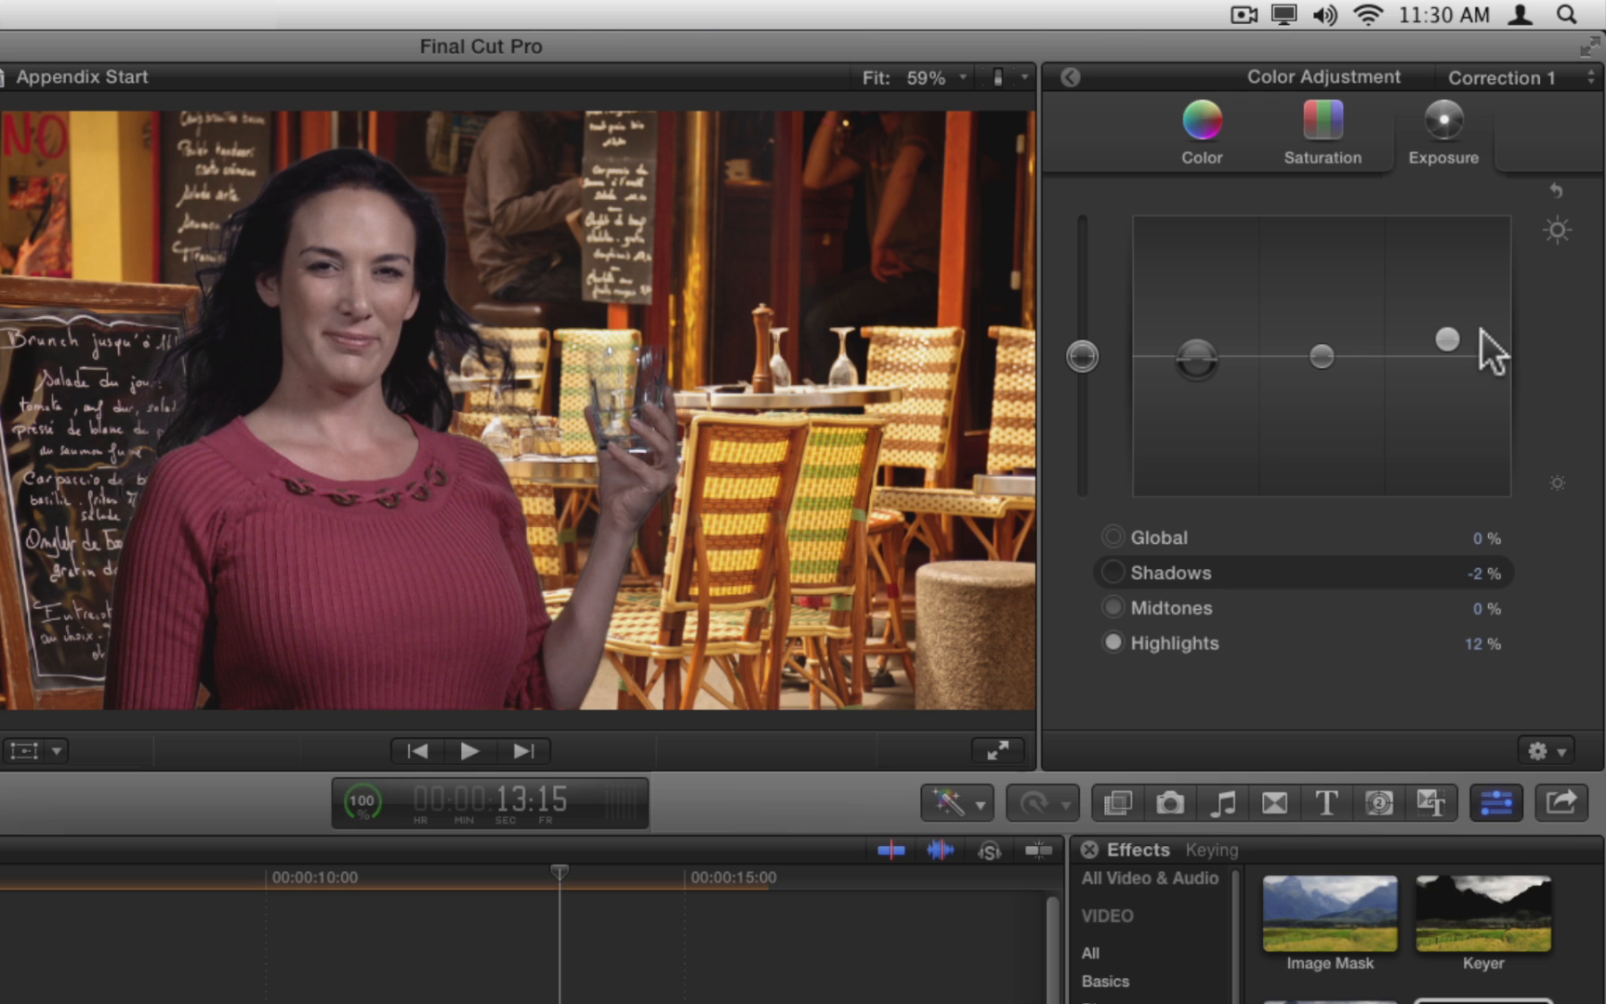
drag(1444, 338, 1321, 353)
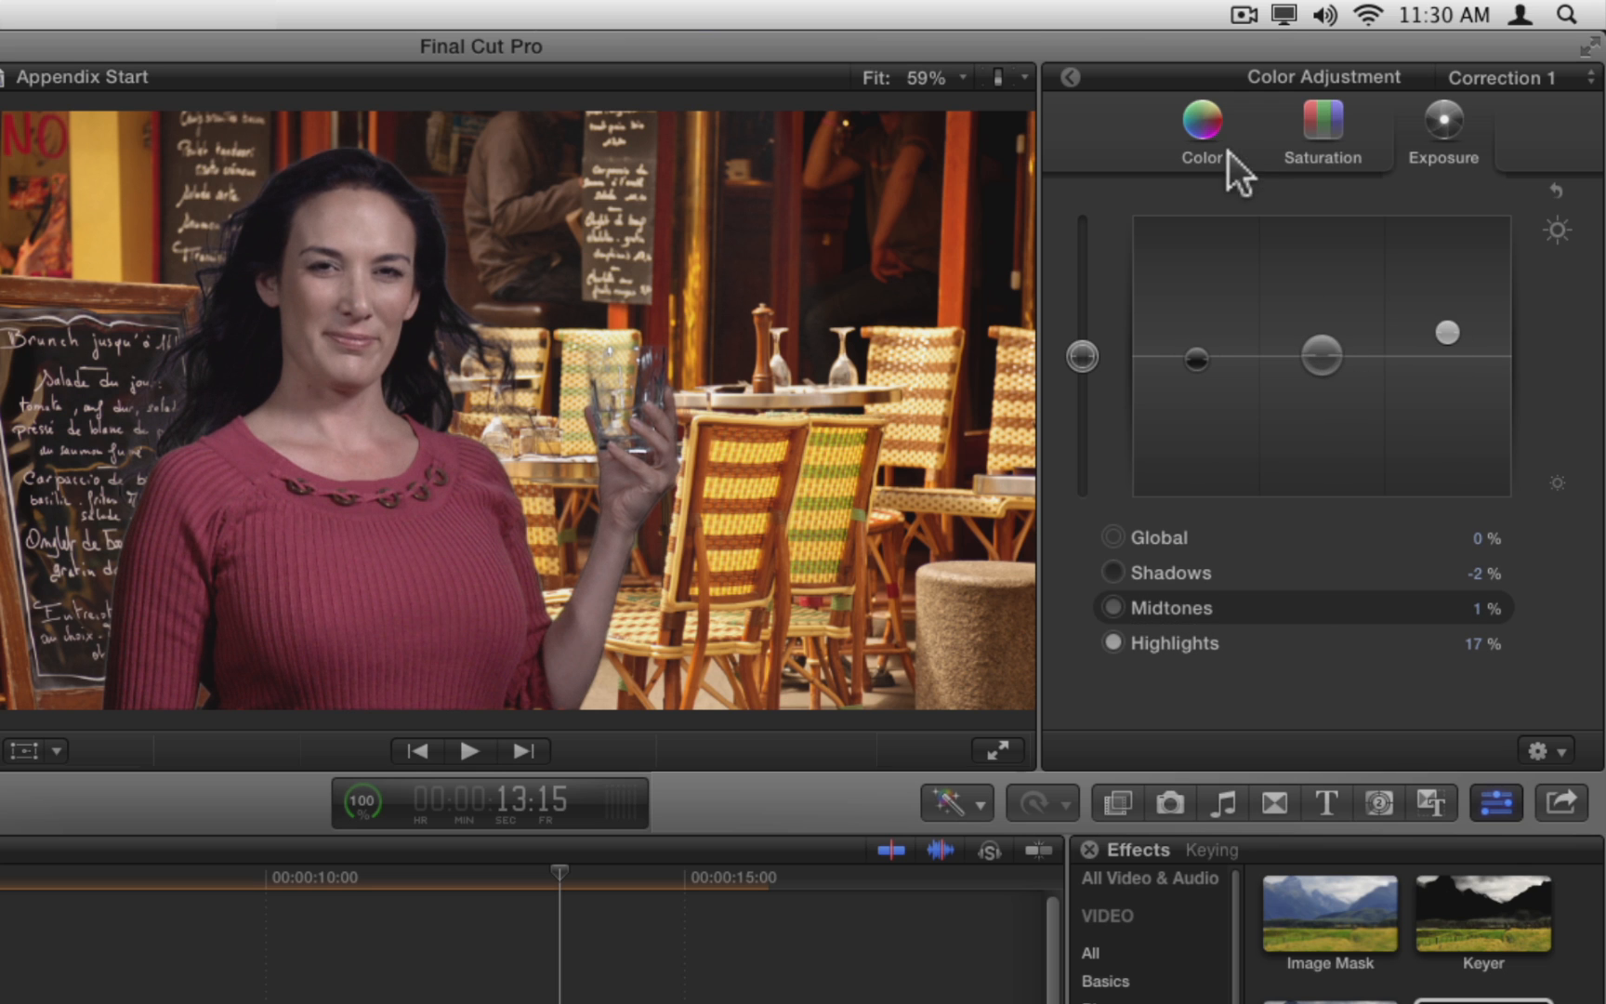
Tint the Global colour slightly toward red and raise Global Saturation to 7%.
click(1201, 131)
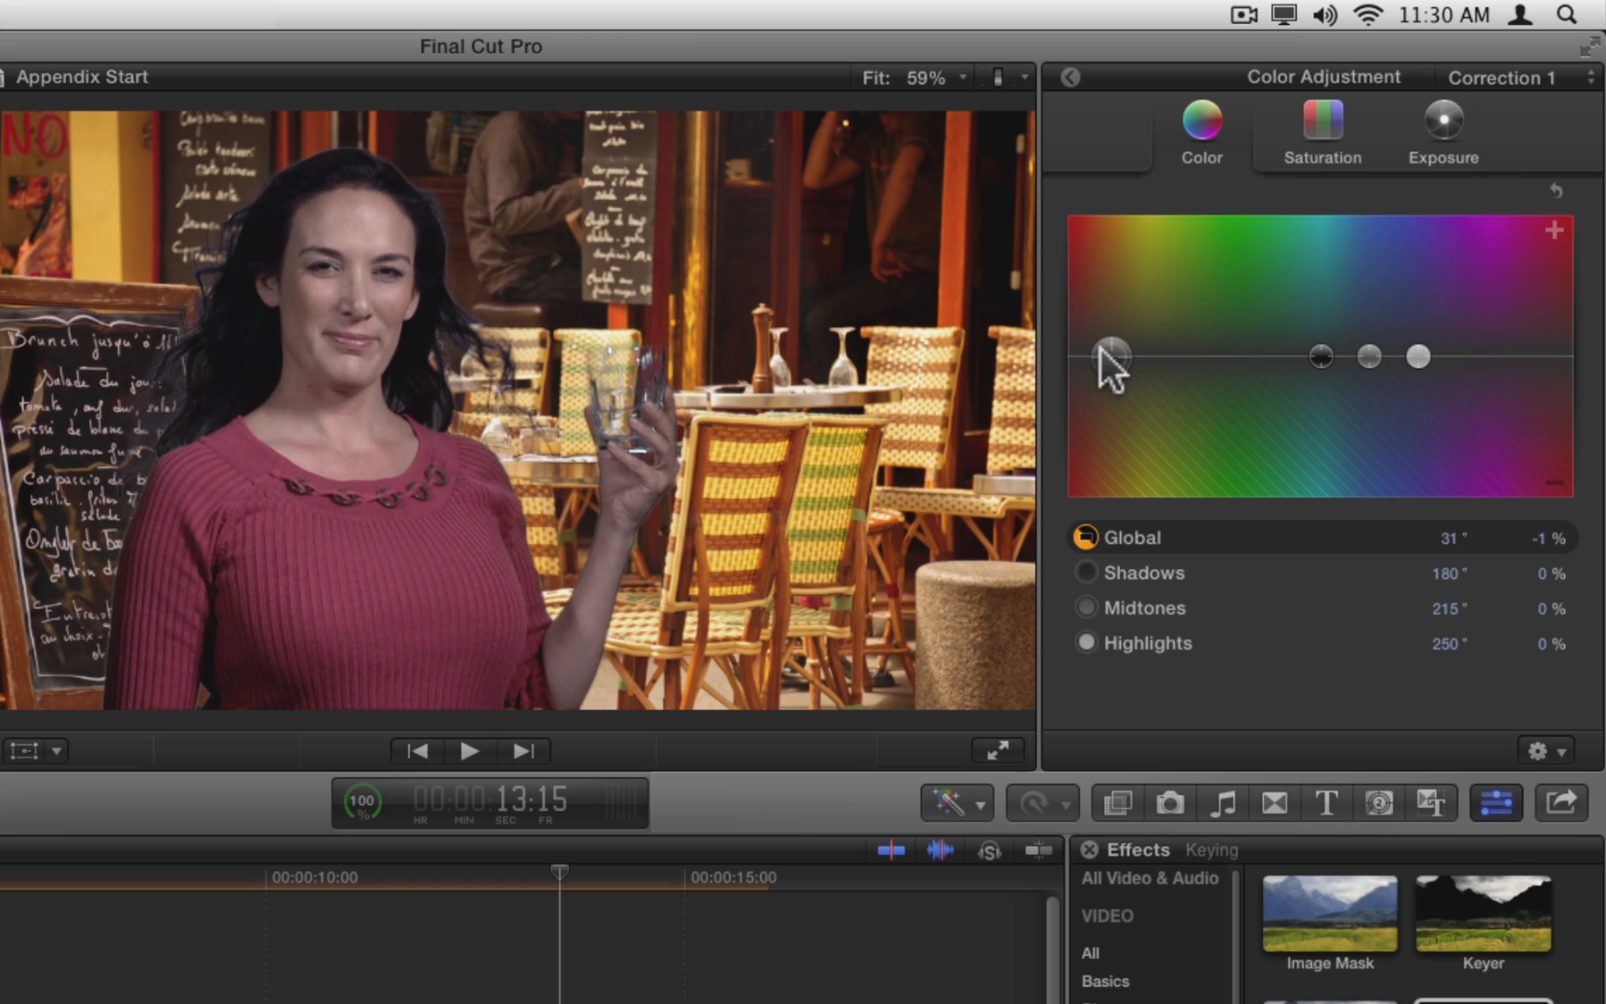
drag(1116, 355, 1081, 353)
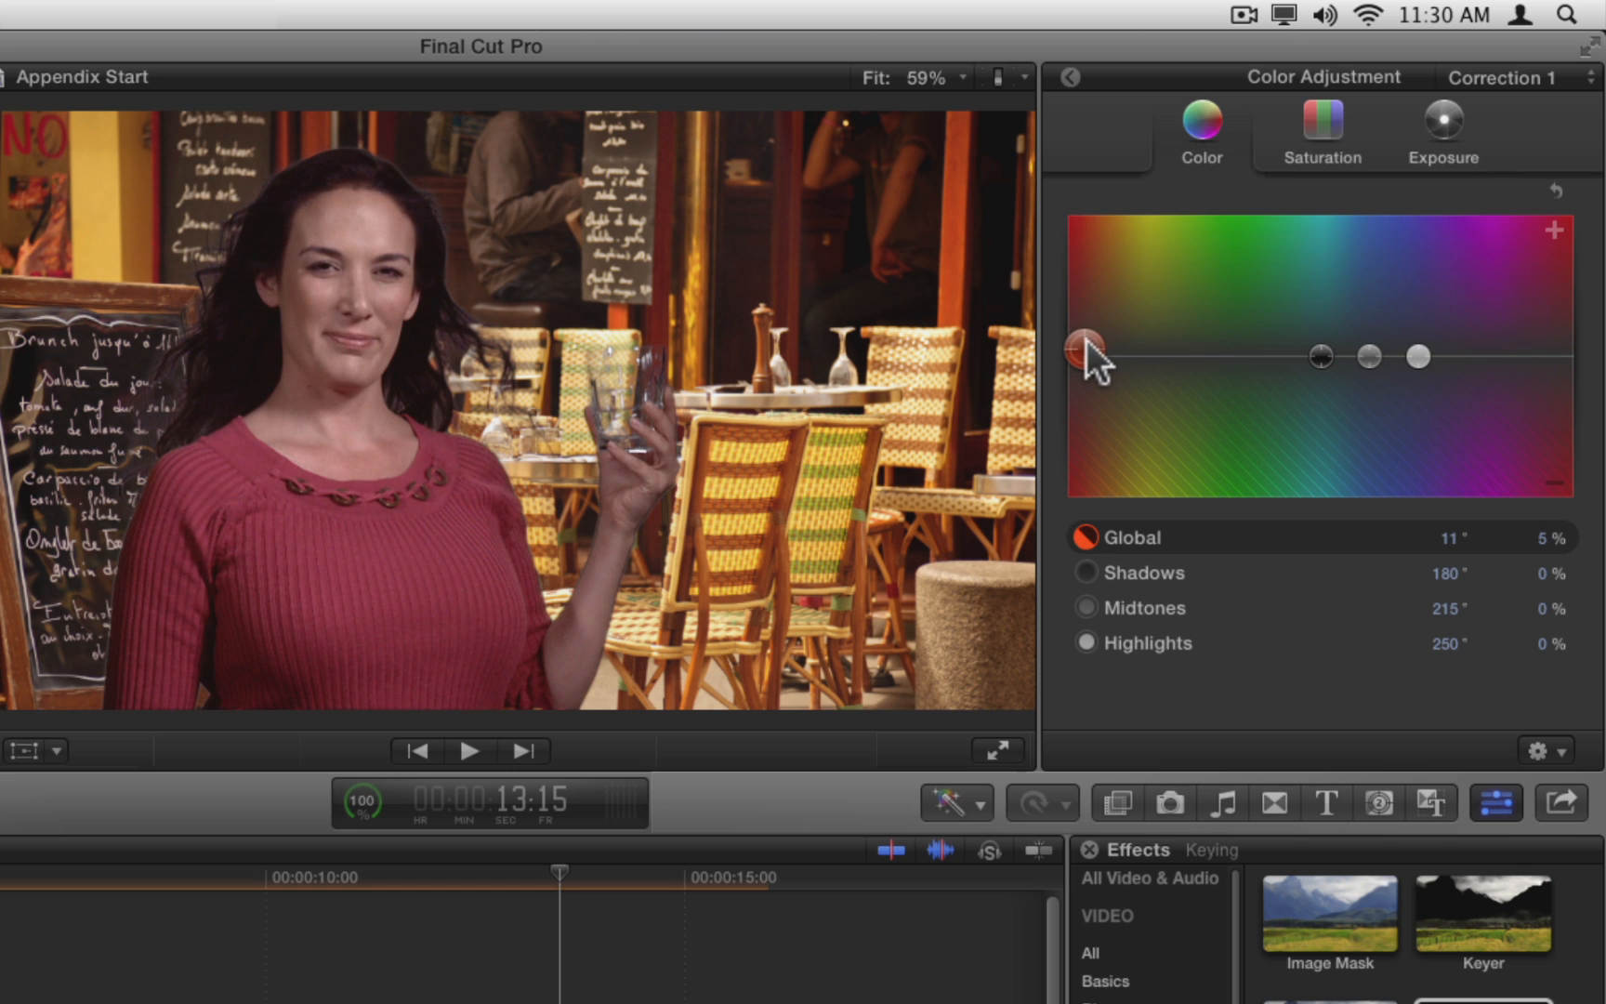
click(1321, 123)
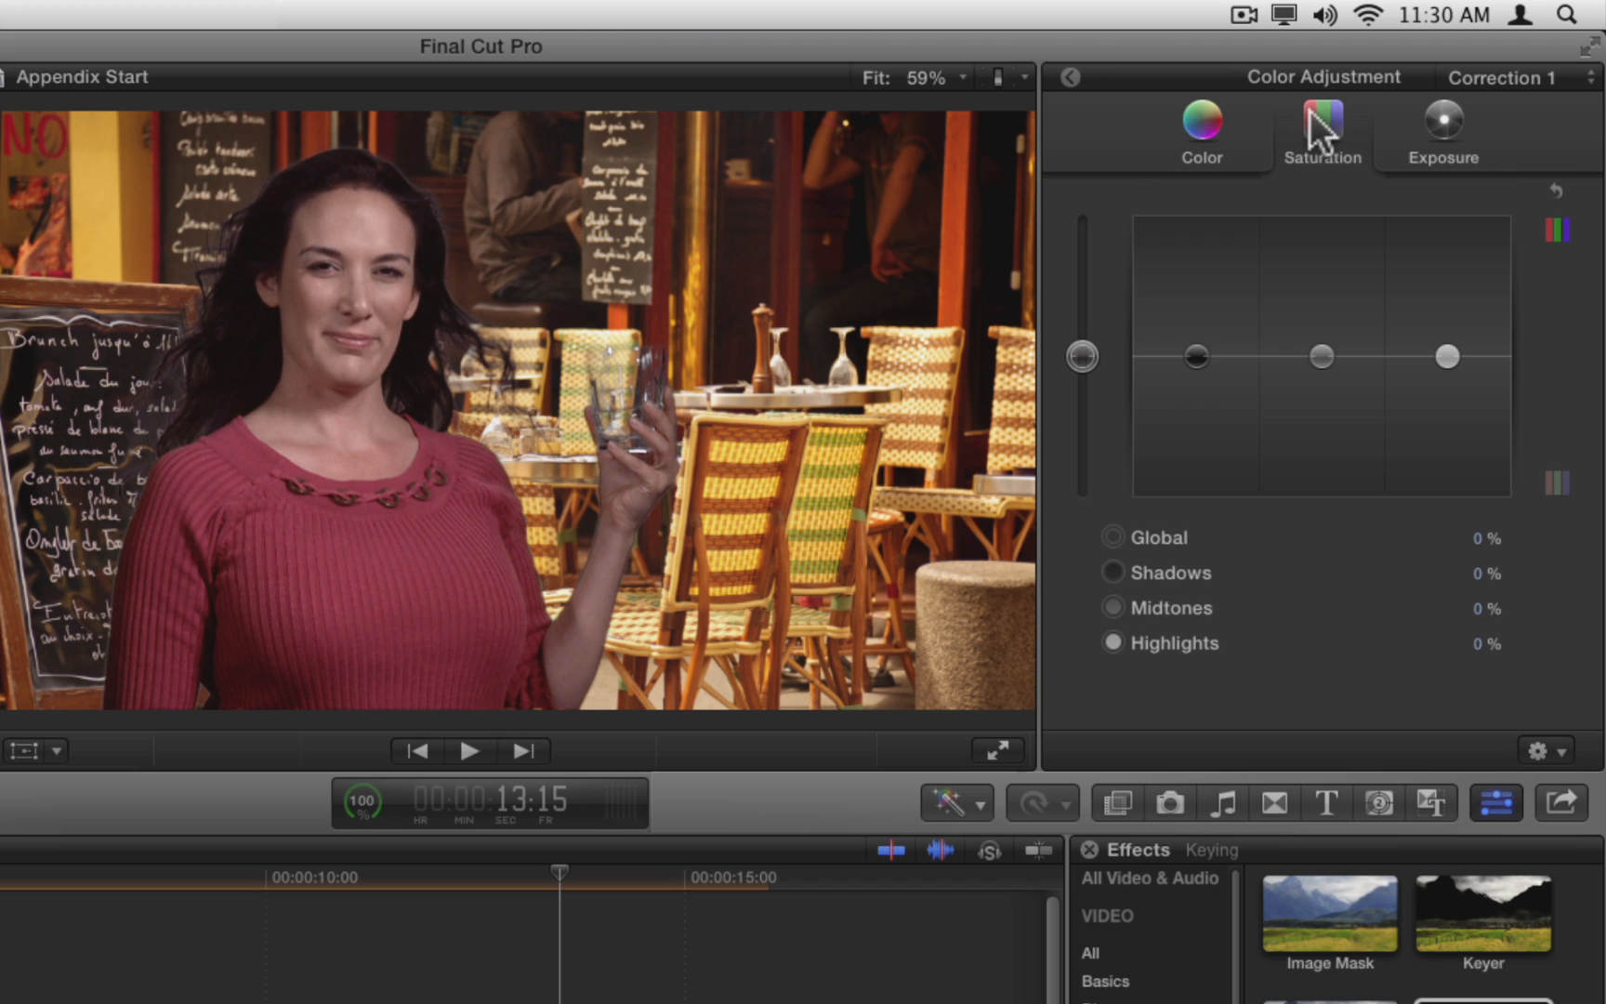
drag(1081, 357, 1081, 339)
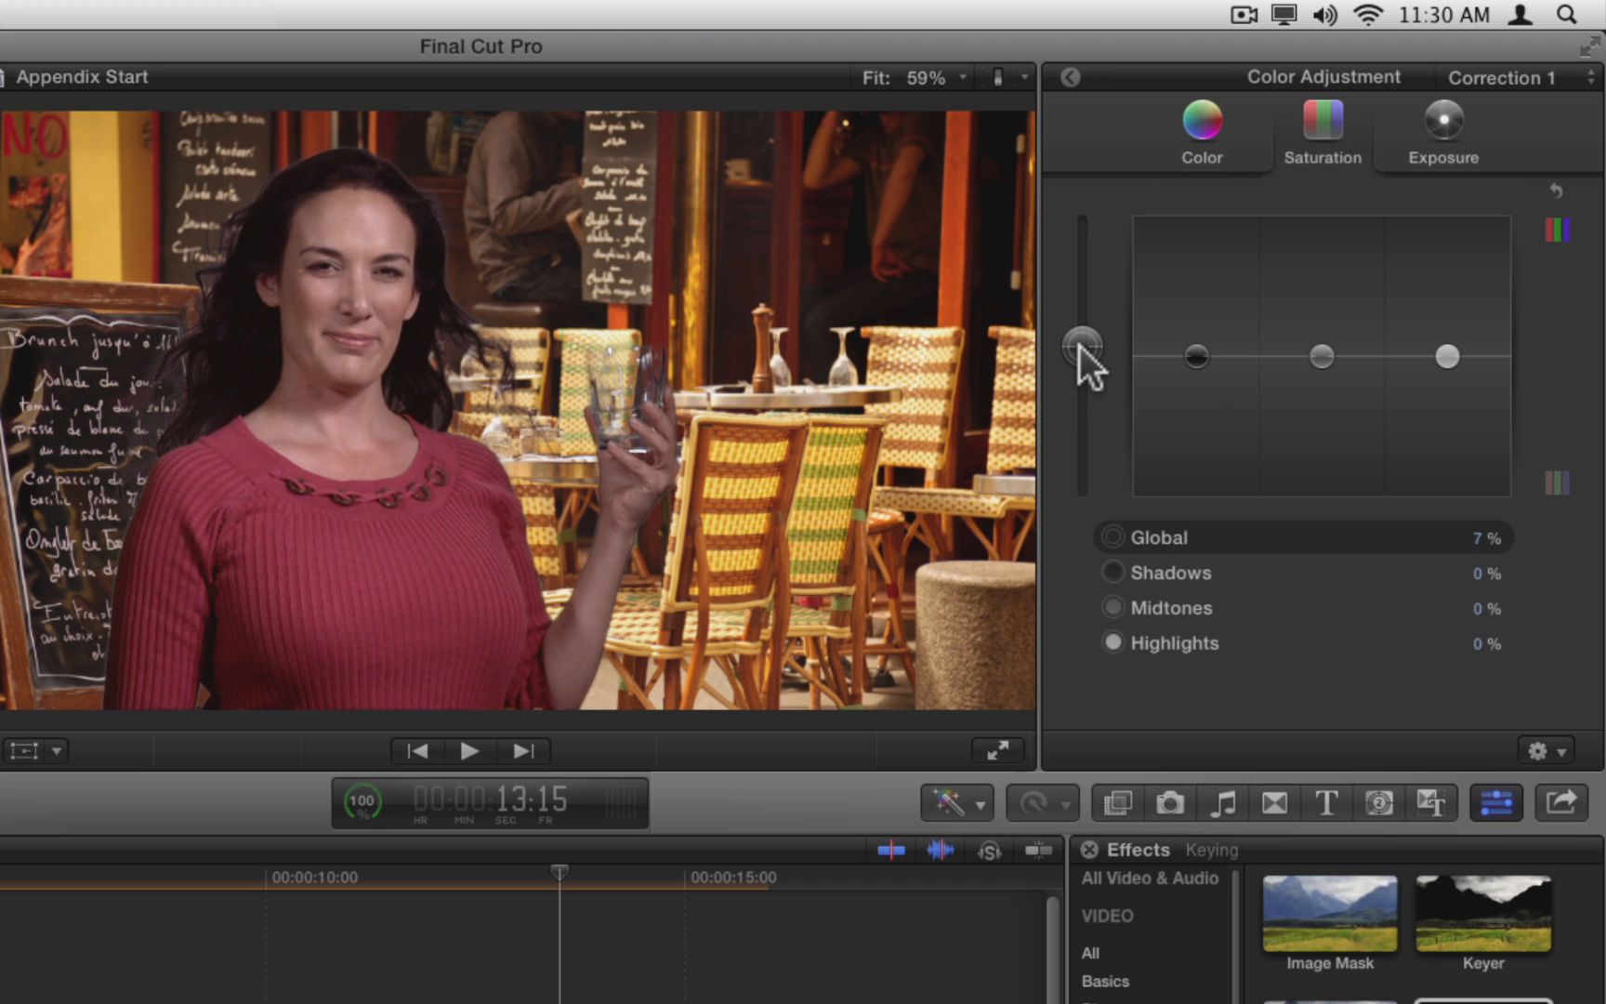
mouse_move(1080, 92)
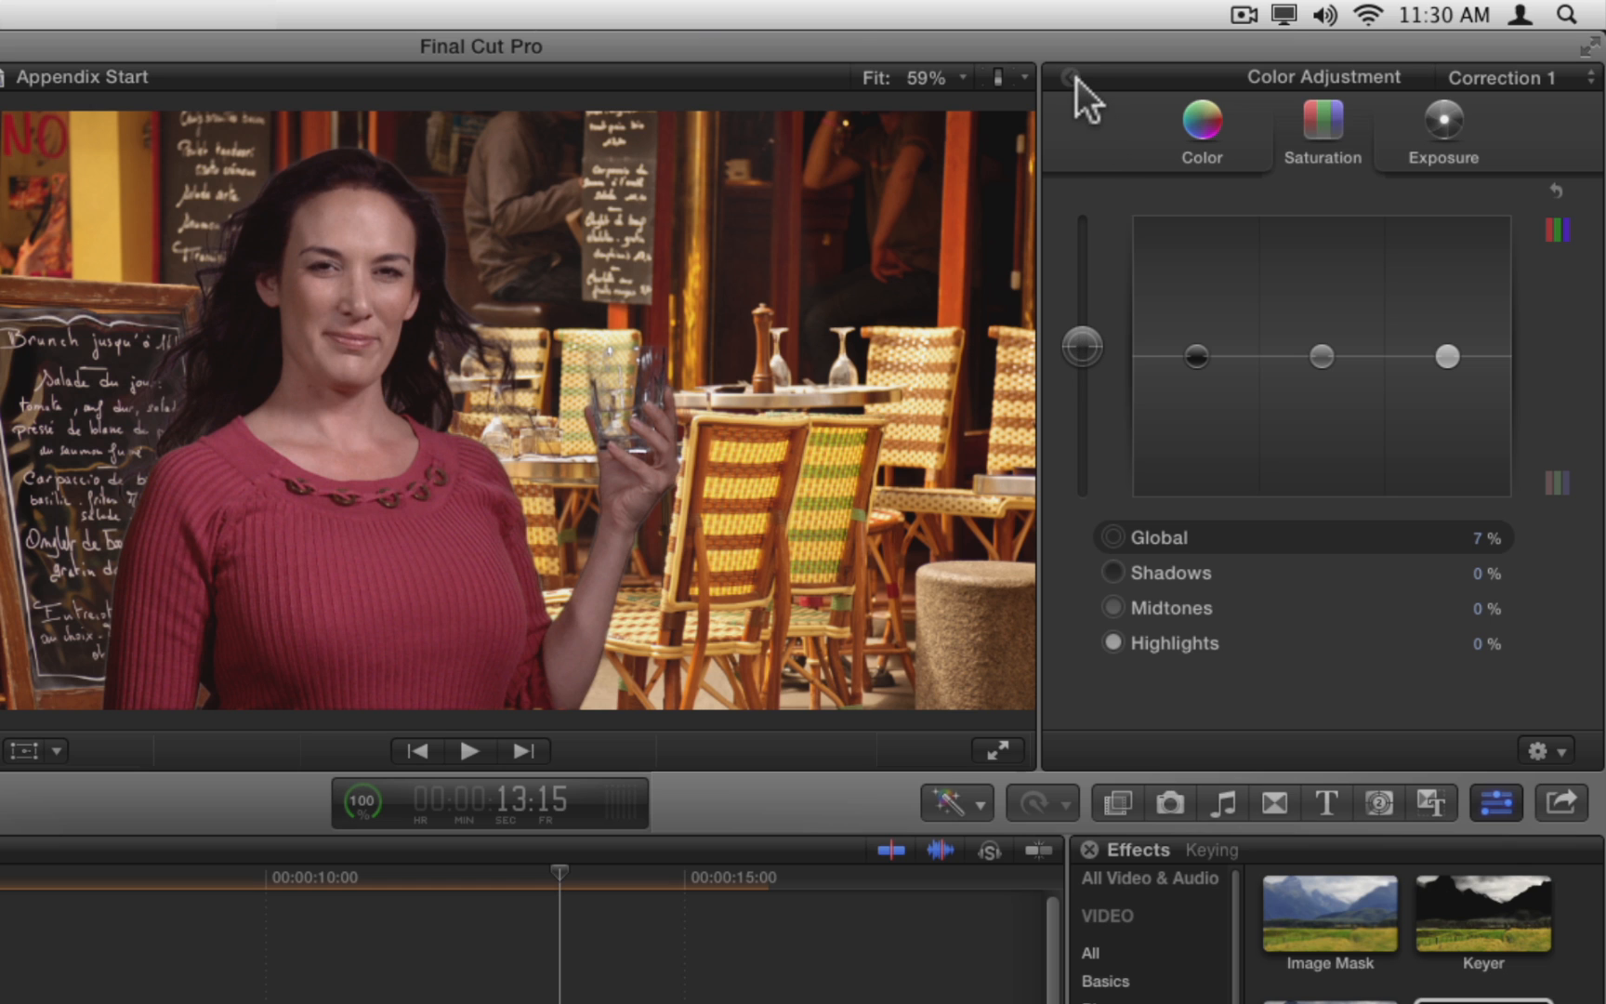
click(1068, 77)
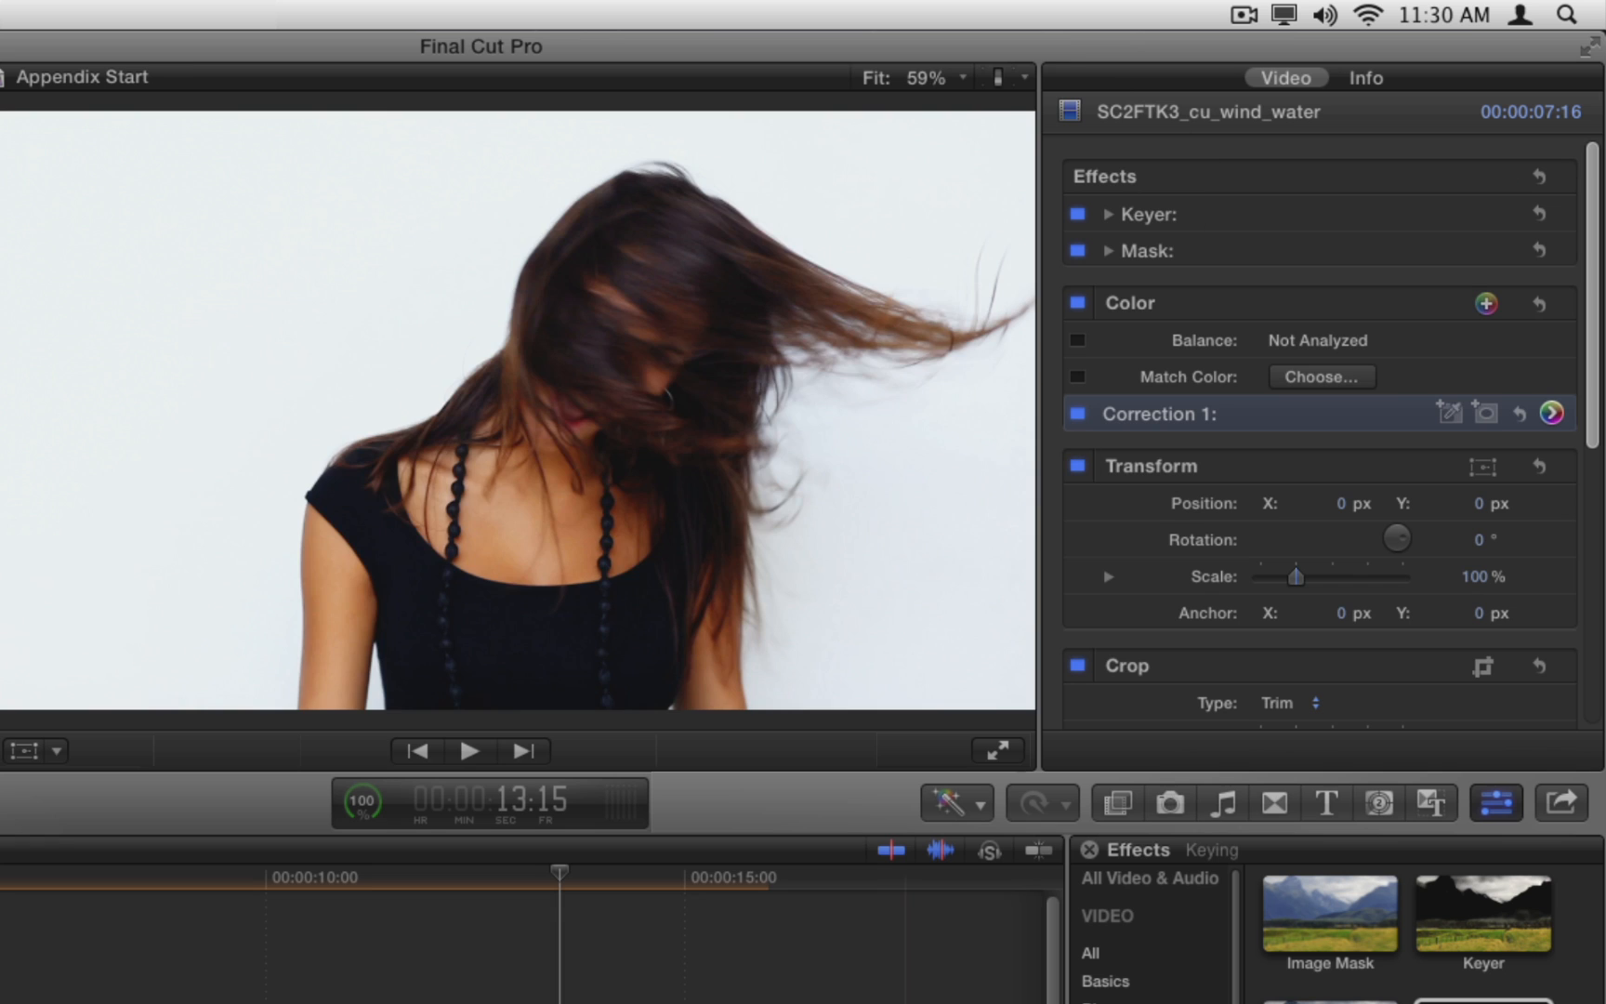
Select the iStock hair-toss clip at the end of the timeline.
click(559, 872)
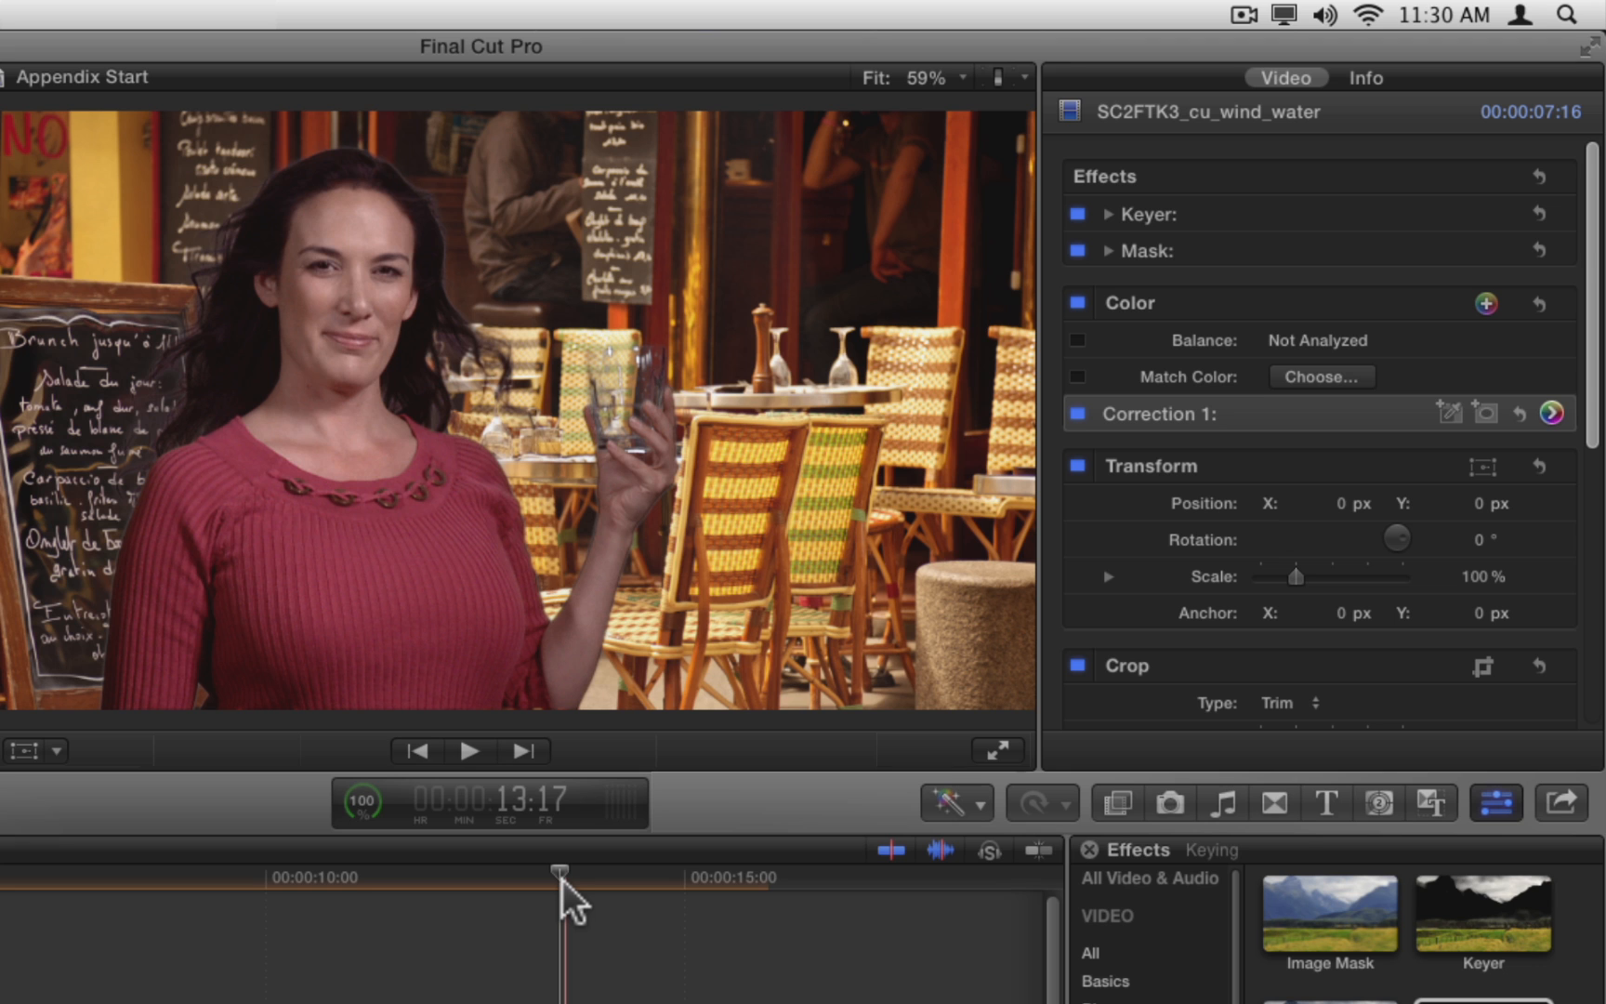
mouse_move(572, 897)
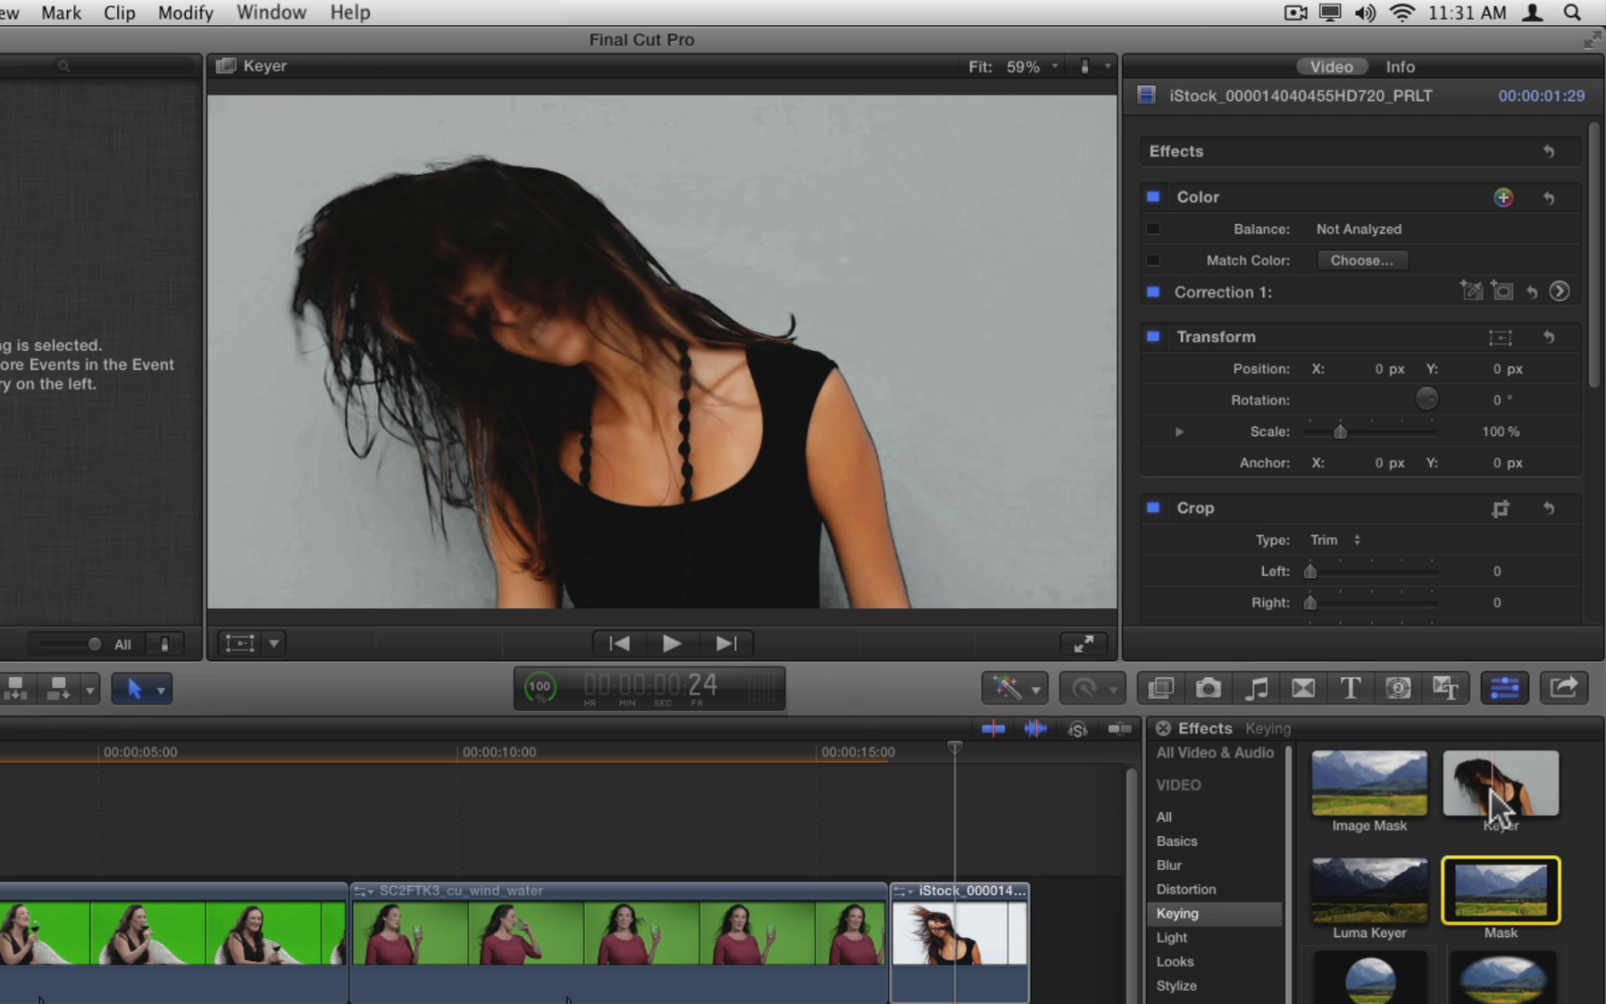
Apply the Keyer to the white-background clip and set Strength to 0.
click(1499, 785)
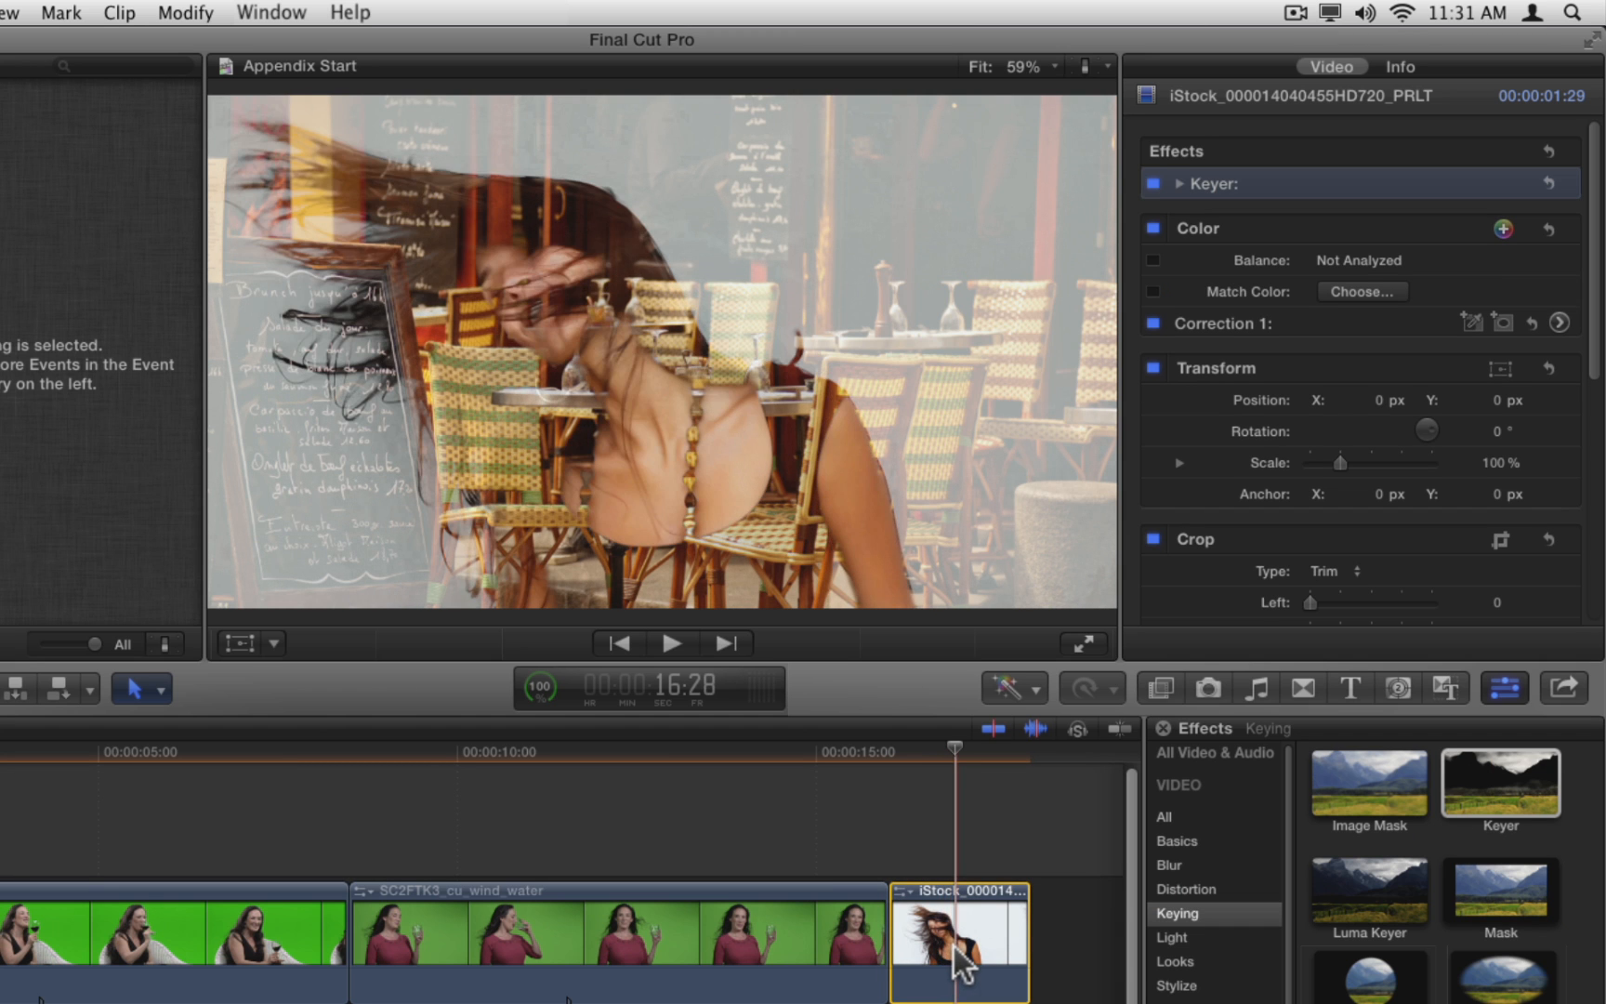
mouse_move(1197, 194)
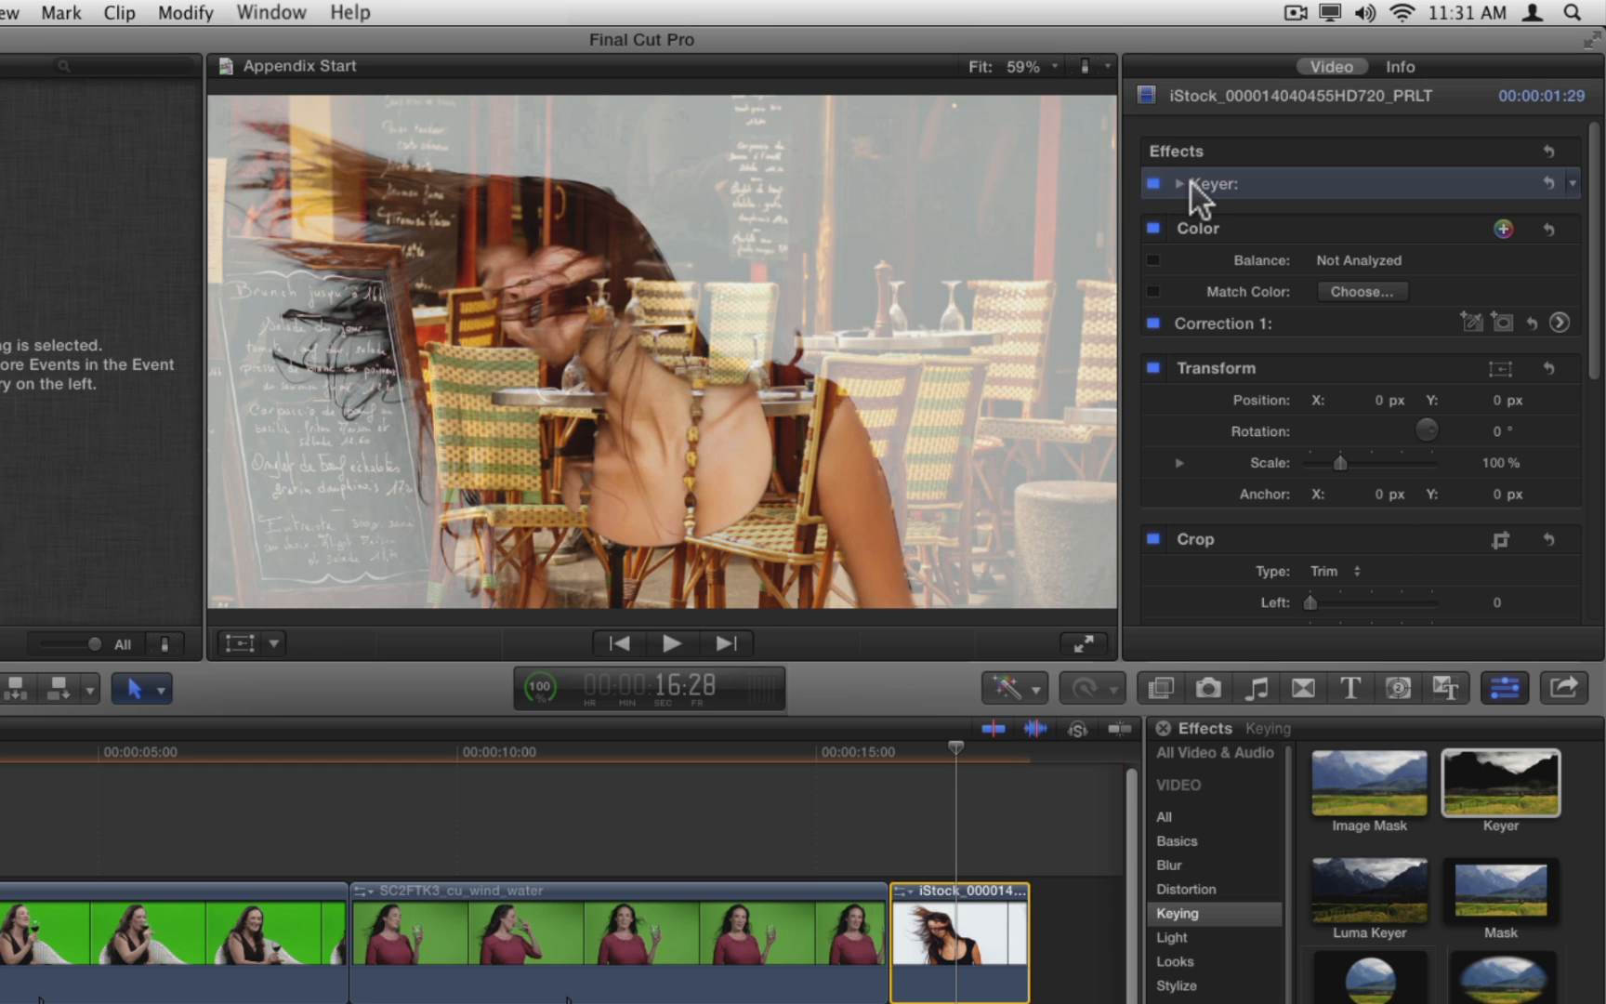
click(1179, 184)
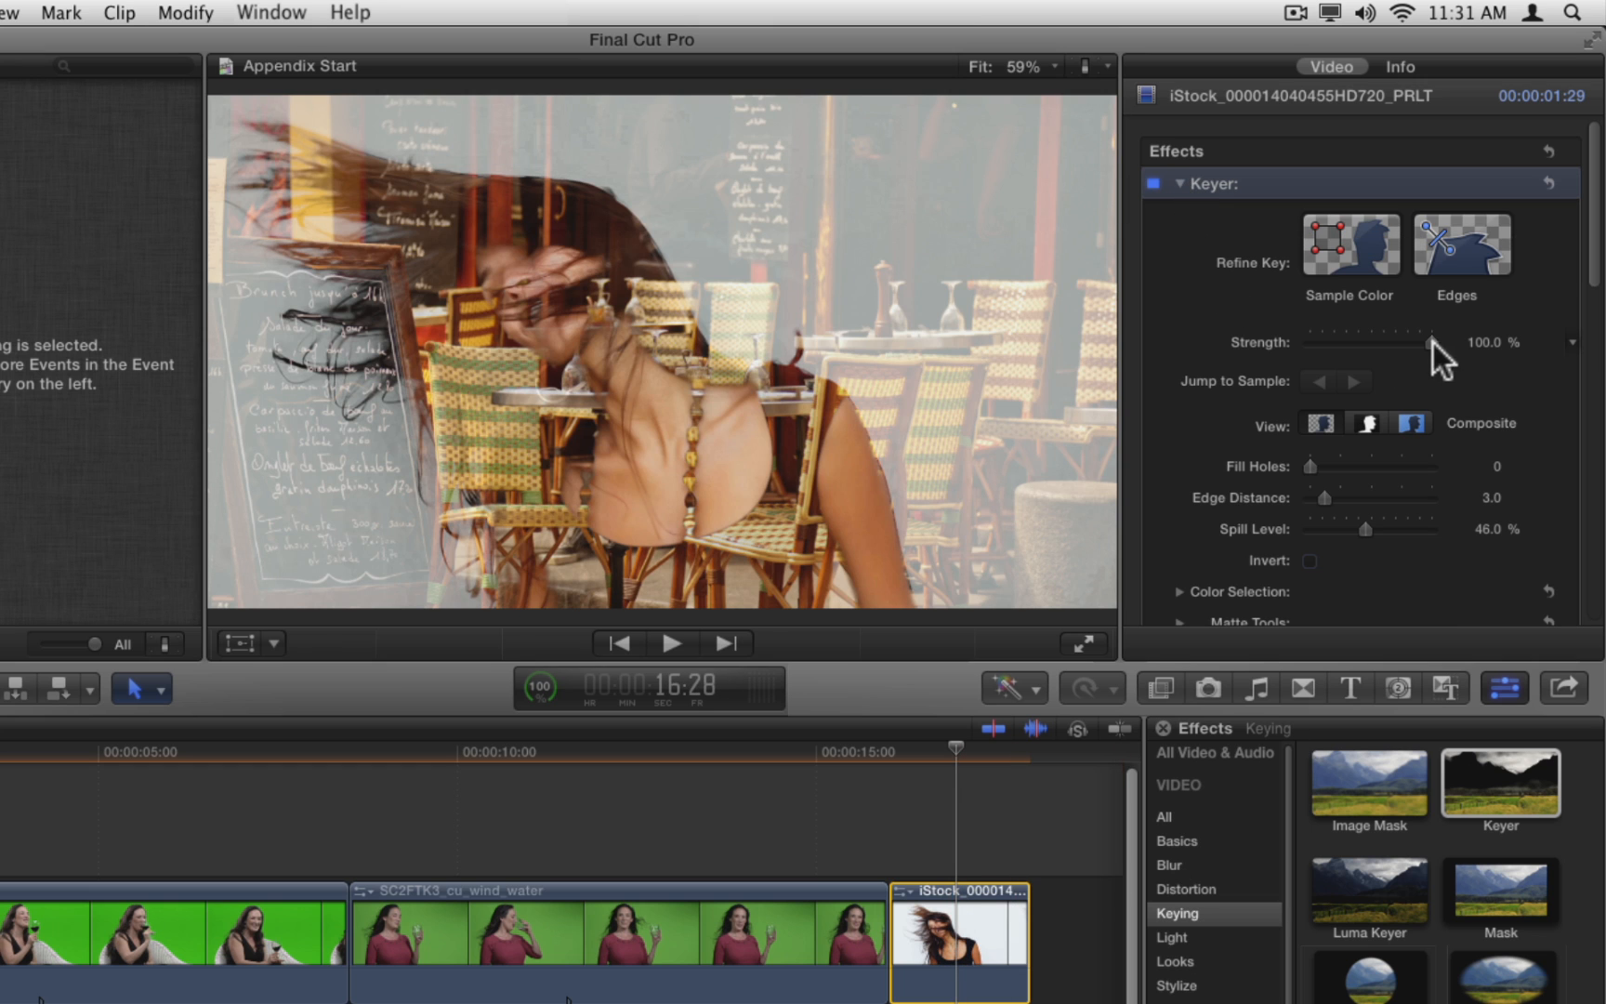
drag(1433, 342, 1315, 342)
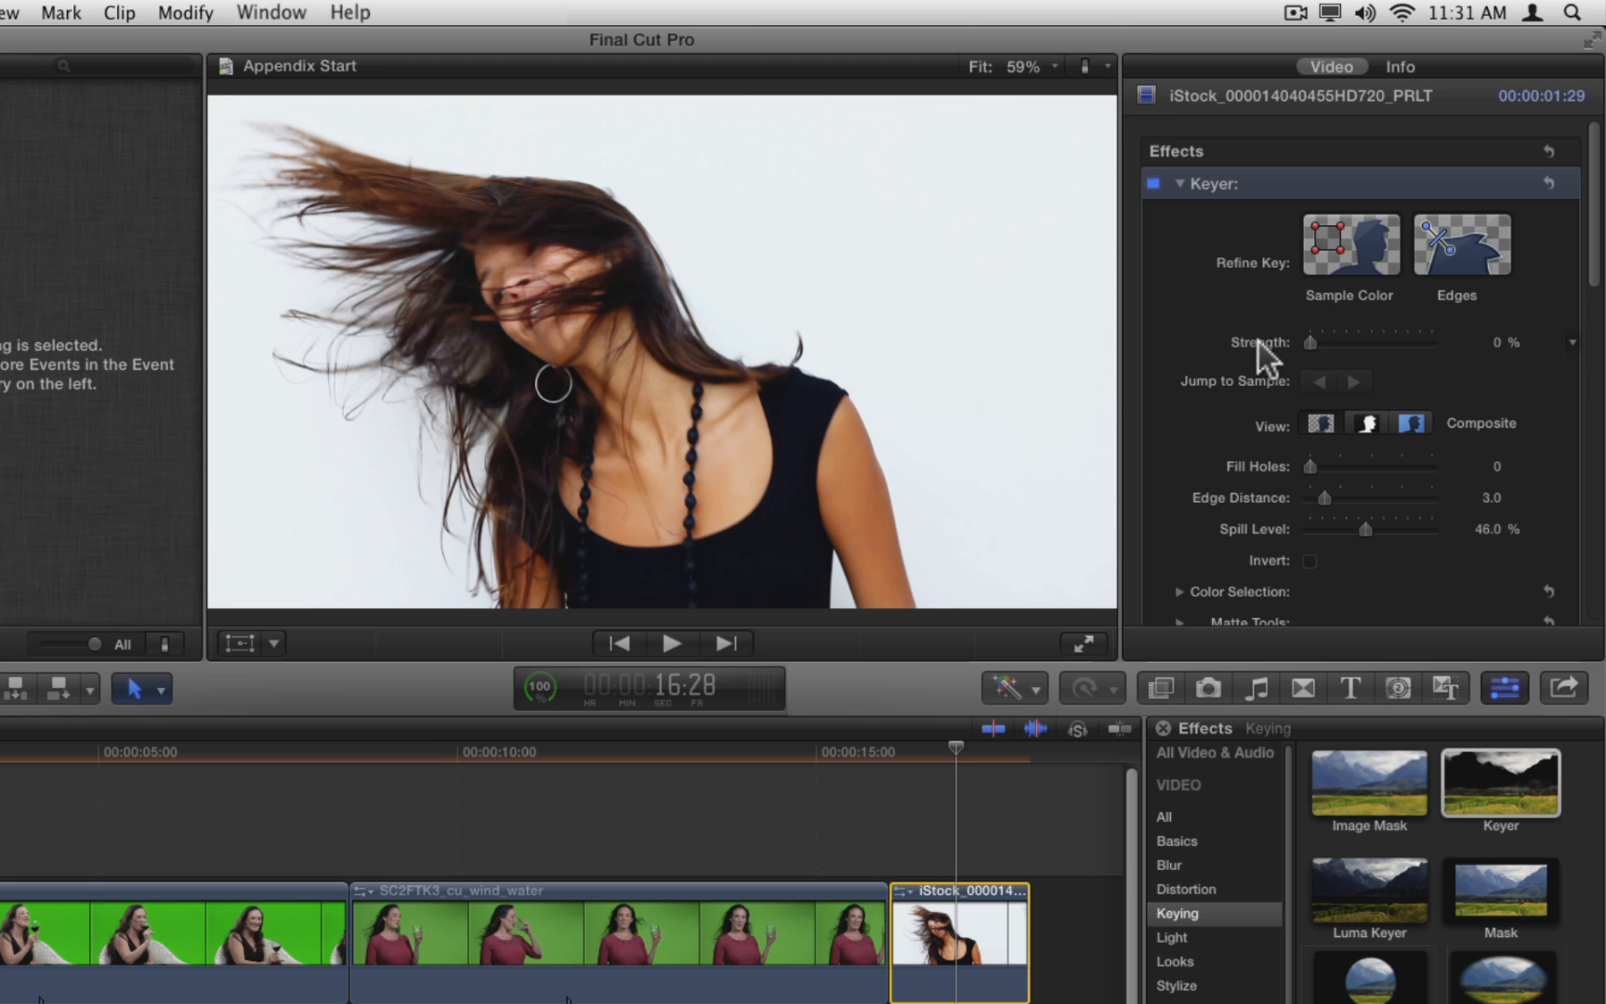
mouse_move(781, 184)
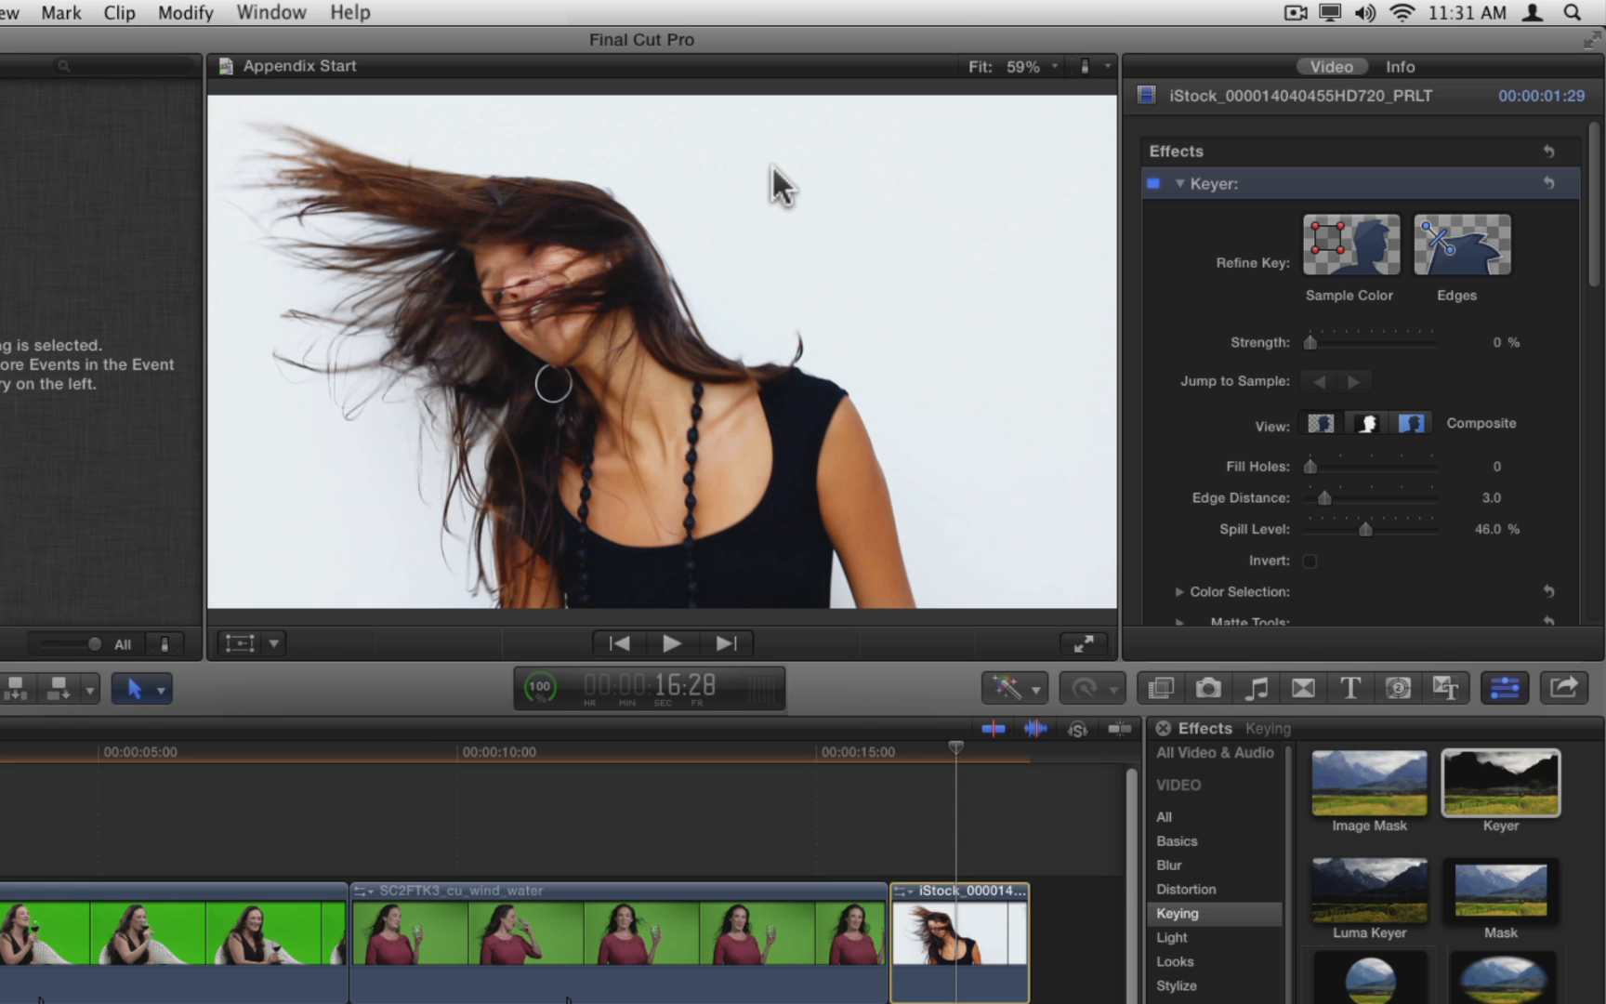
Sample the white background, add an Edges line across the hair, and show the matte.
drag(784, 173, 861, 246)
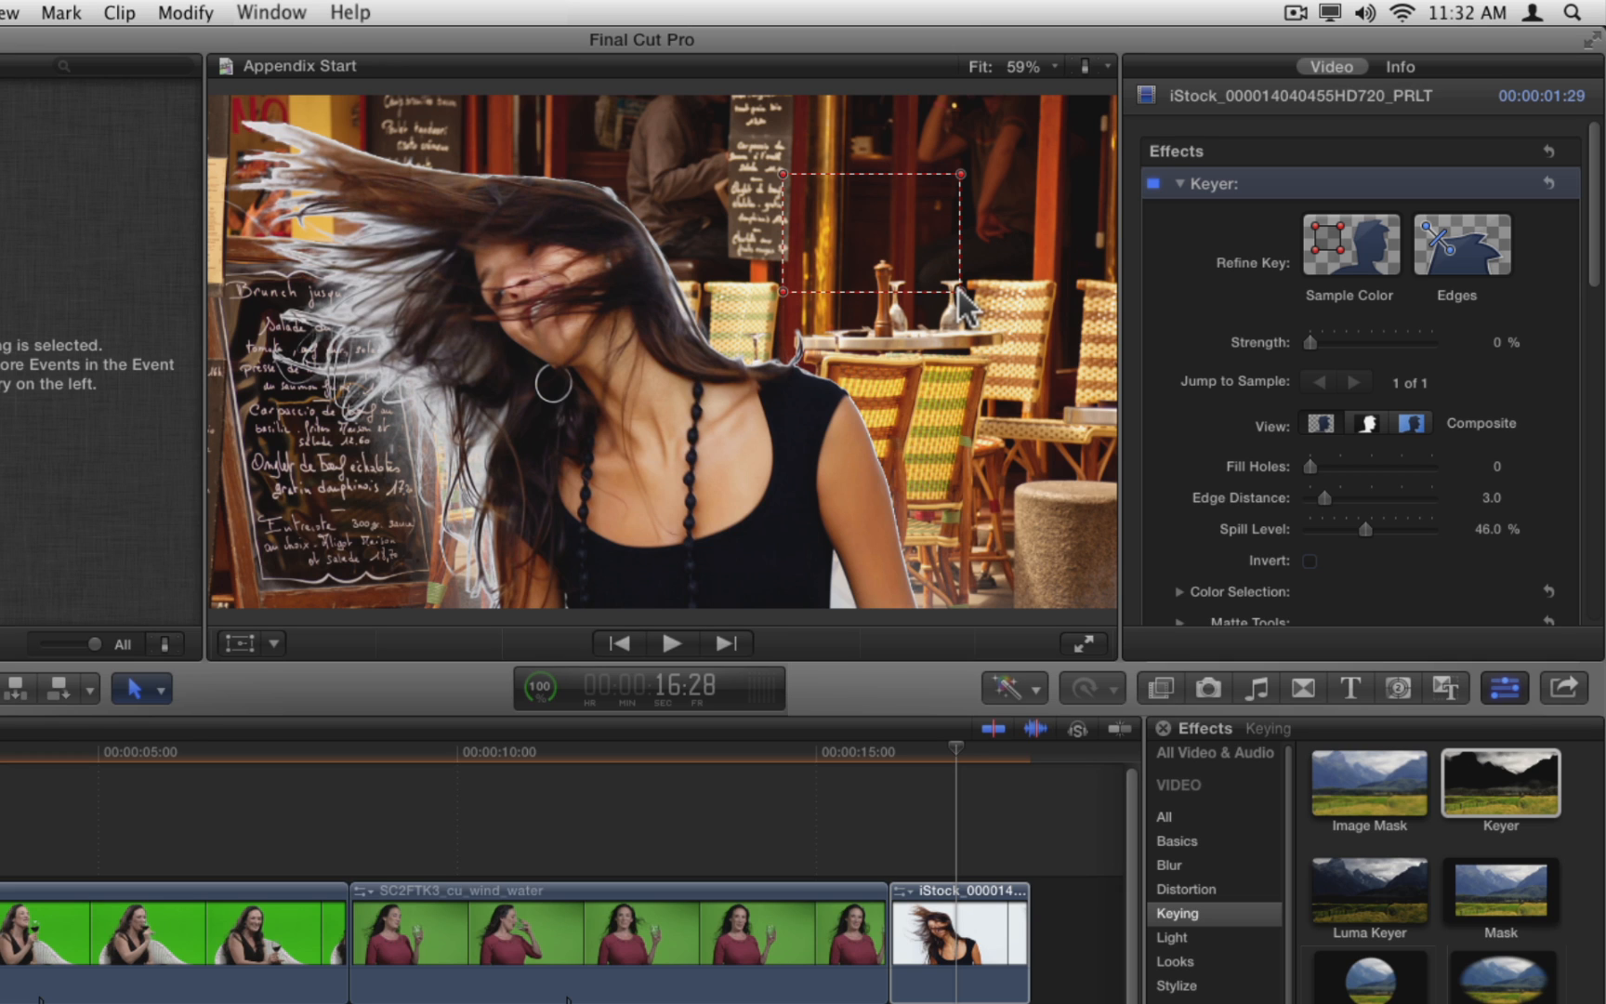
mouse_move(343, 214)
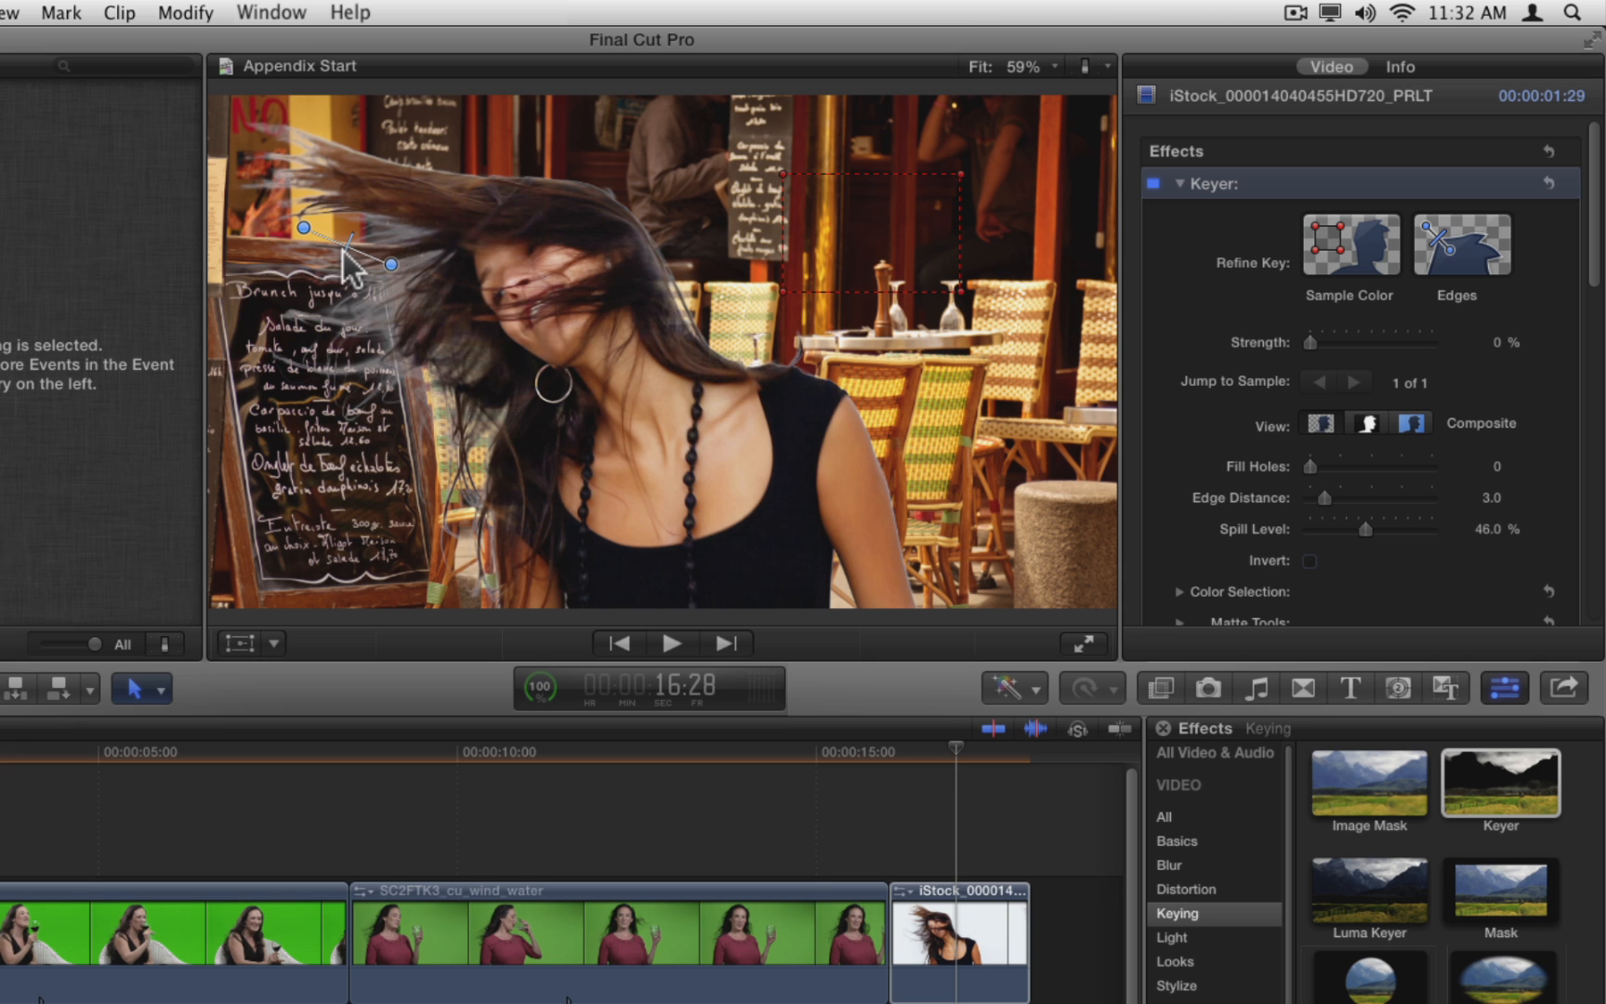
click(963, 763)
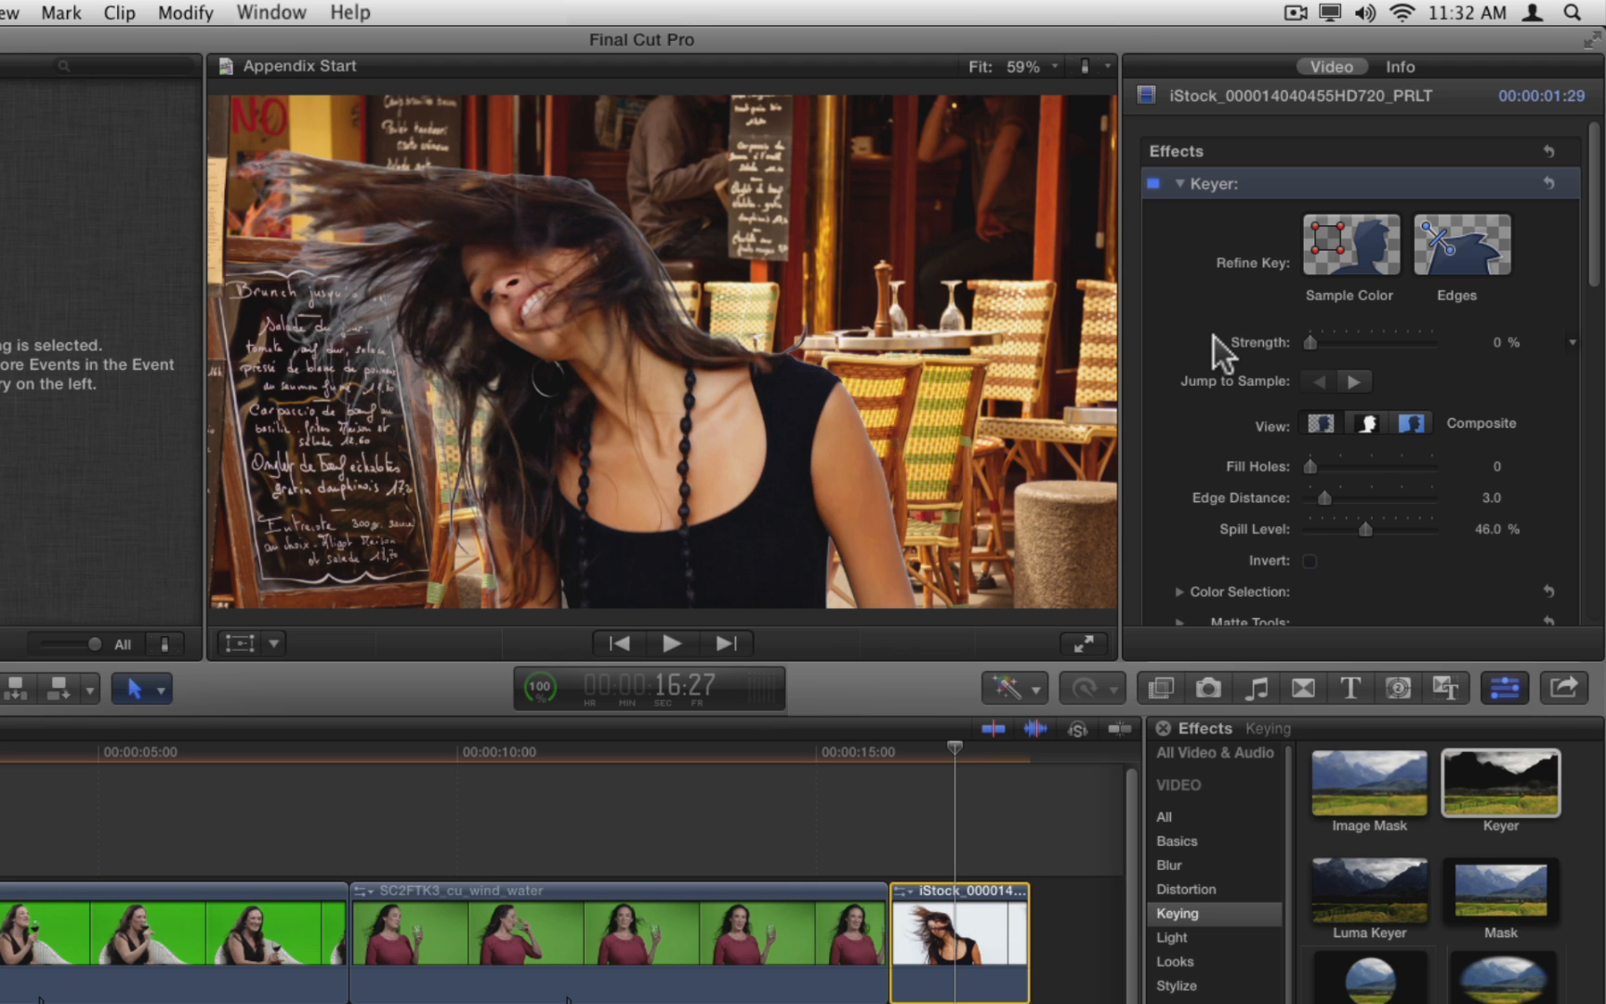
click(1366, 423)
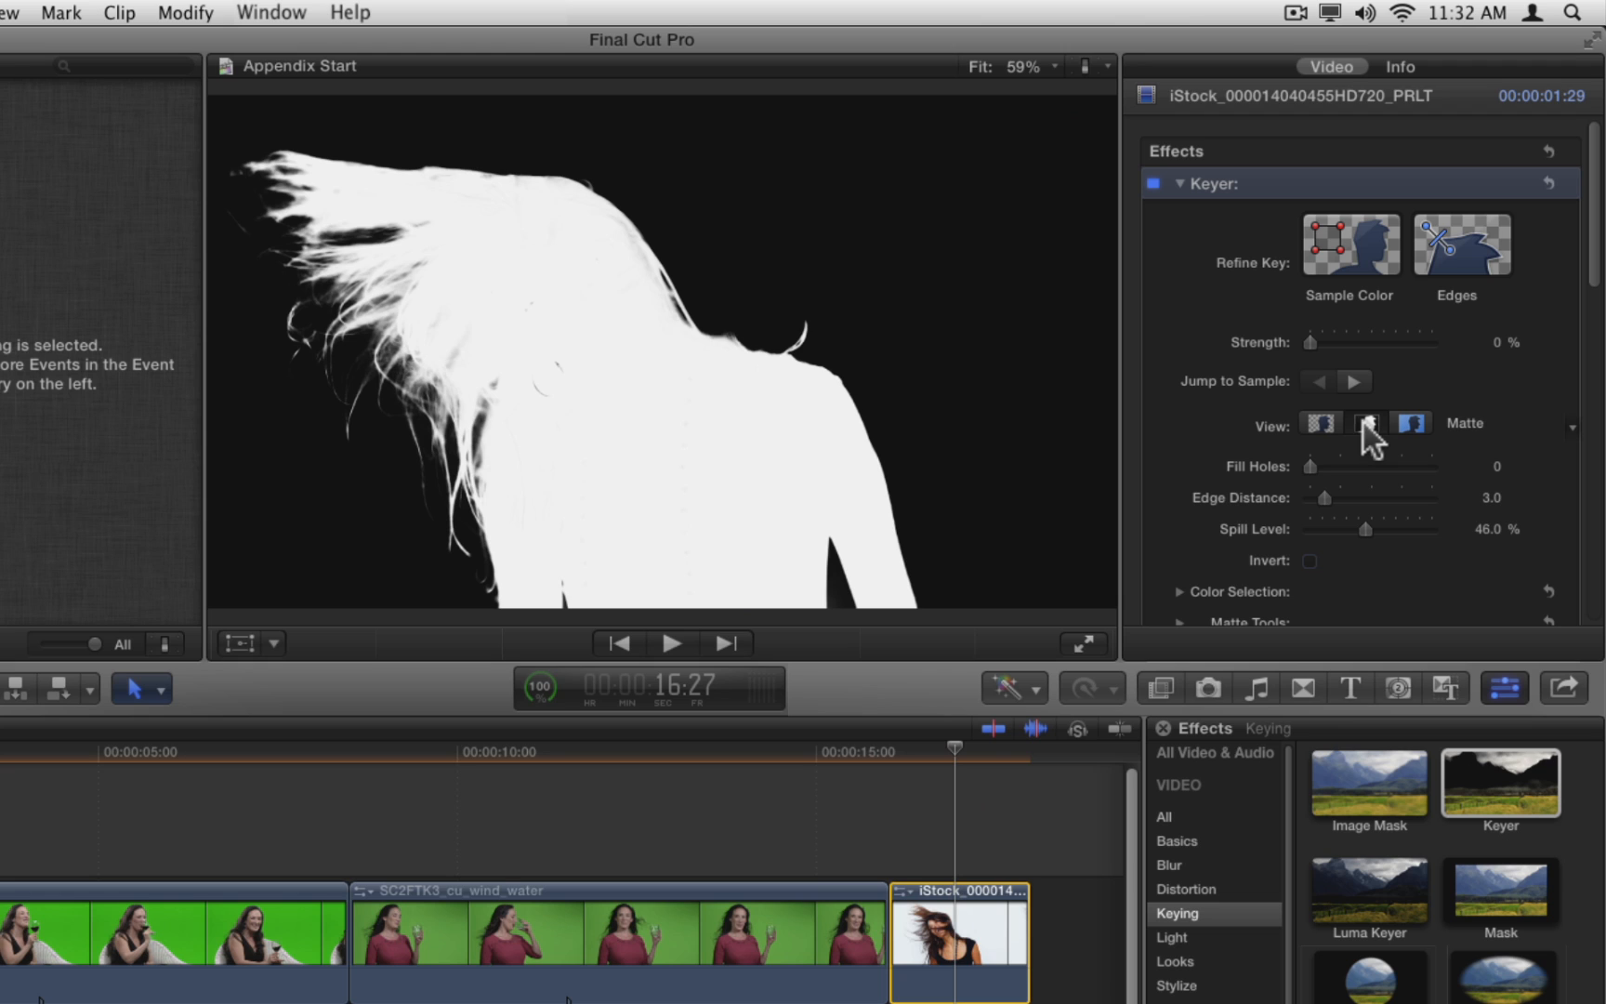
Drag Fill Holes to 0.12 and Edge Distance to 25.0.
drag(1309, 465, 1321, 466)
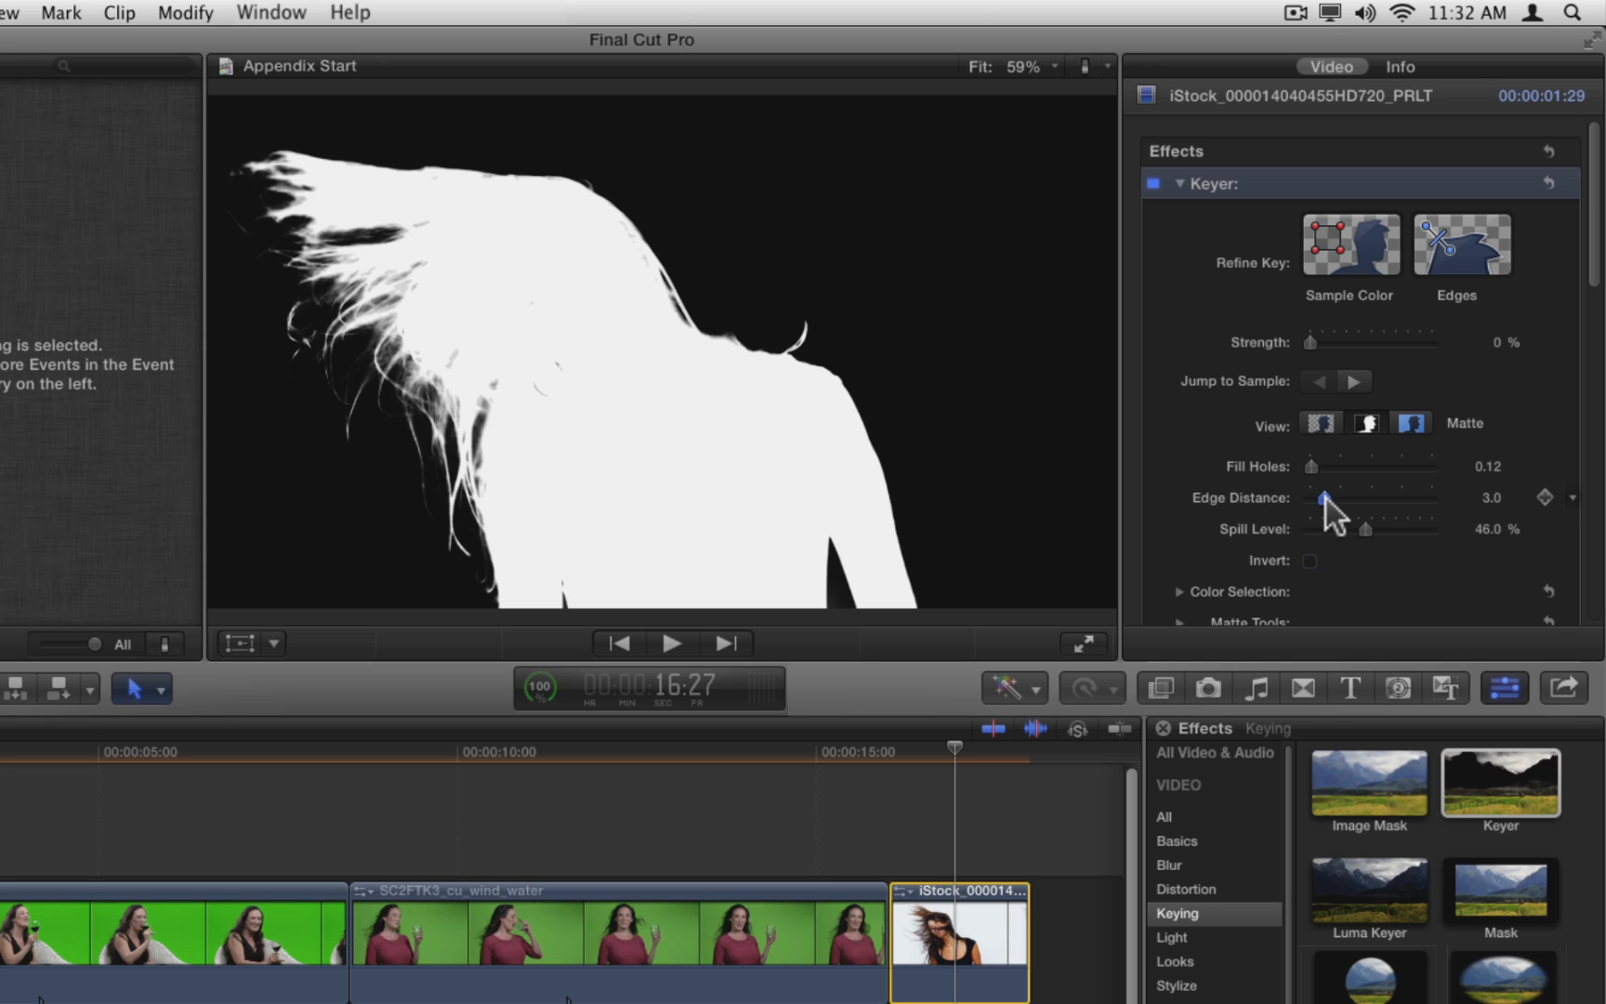
drag(1329, 498, 1432, 498)
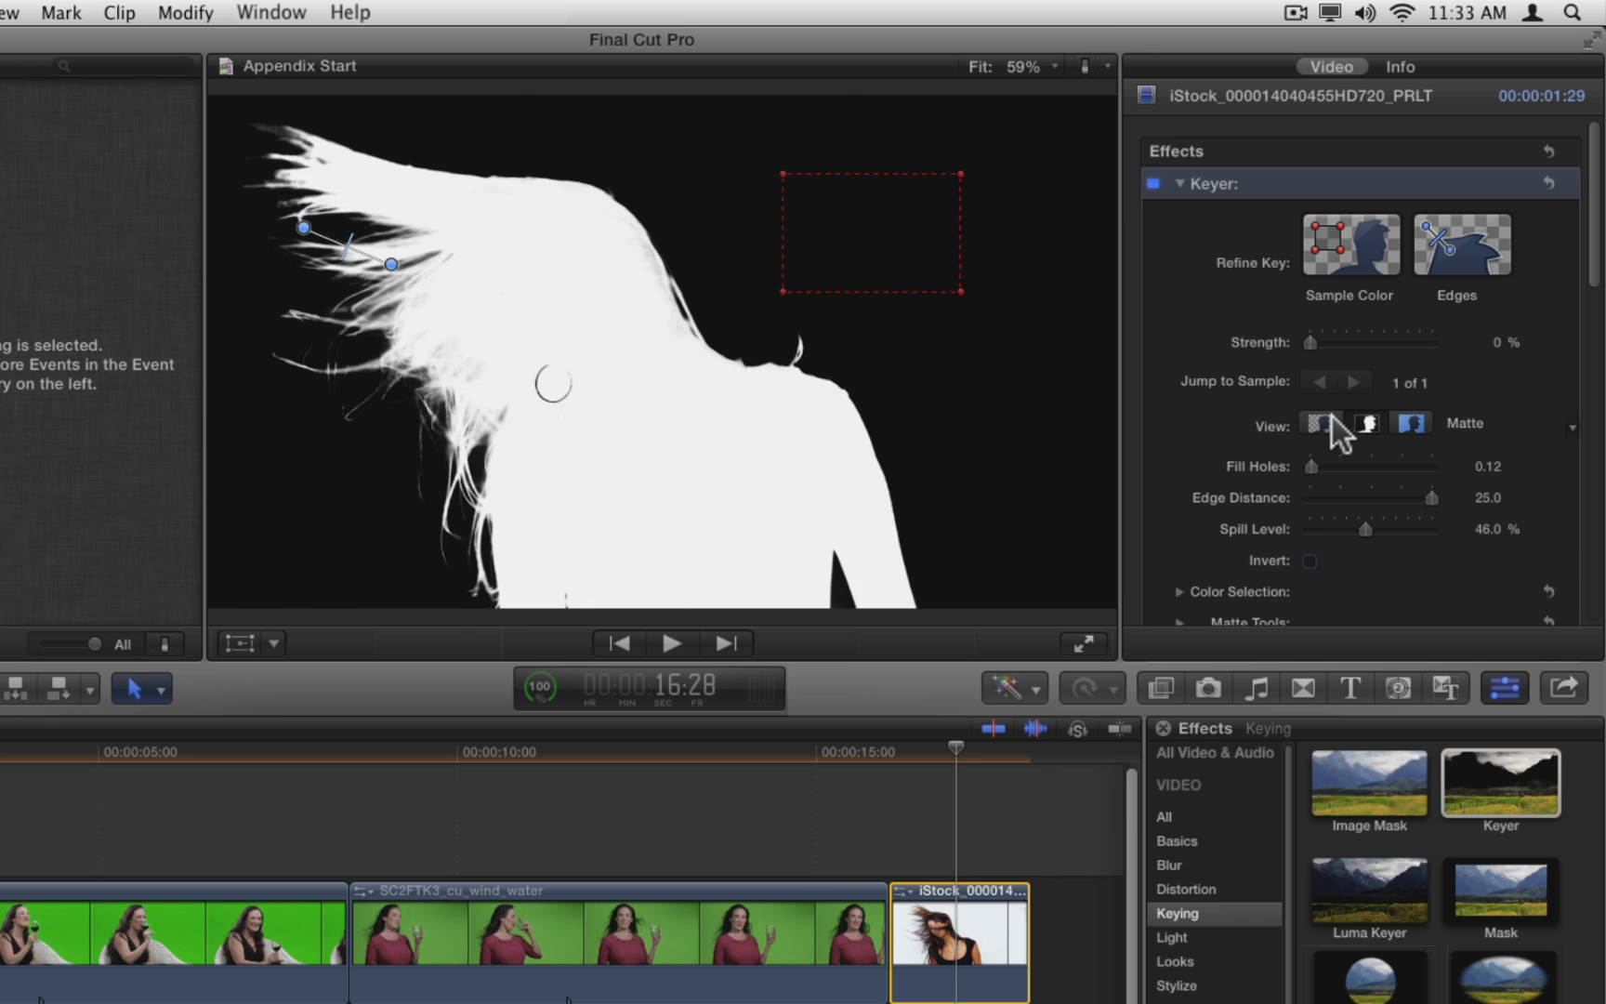
Return to Composite view, expand Color Selection, and reposition the edge sample across the hair.
click(1324, 423)
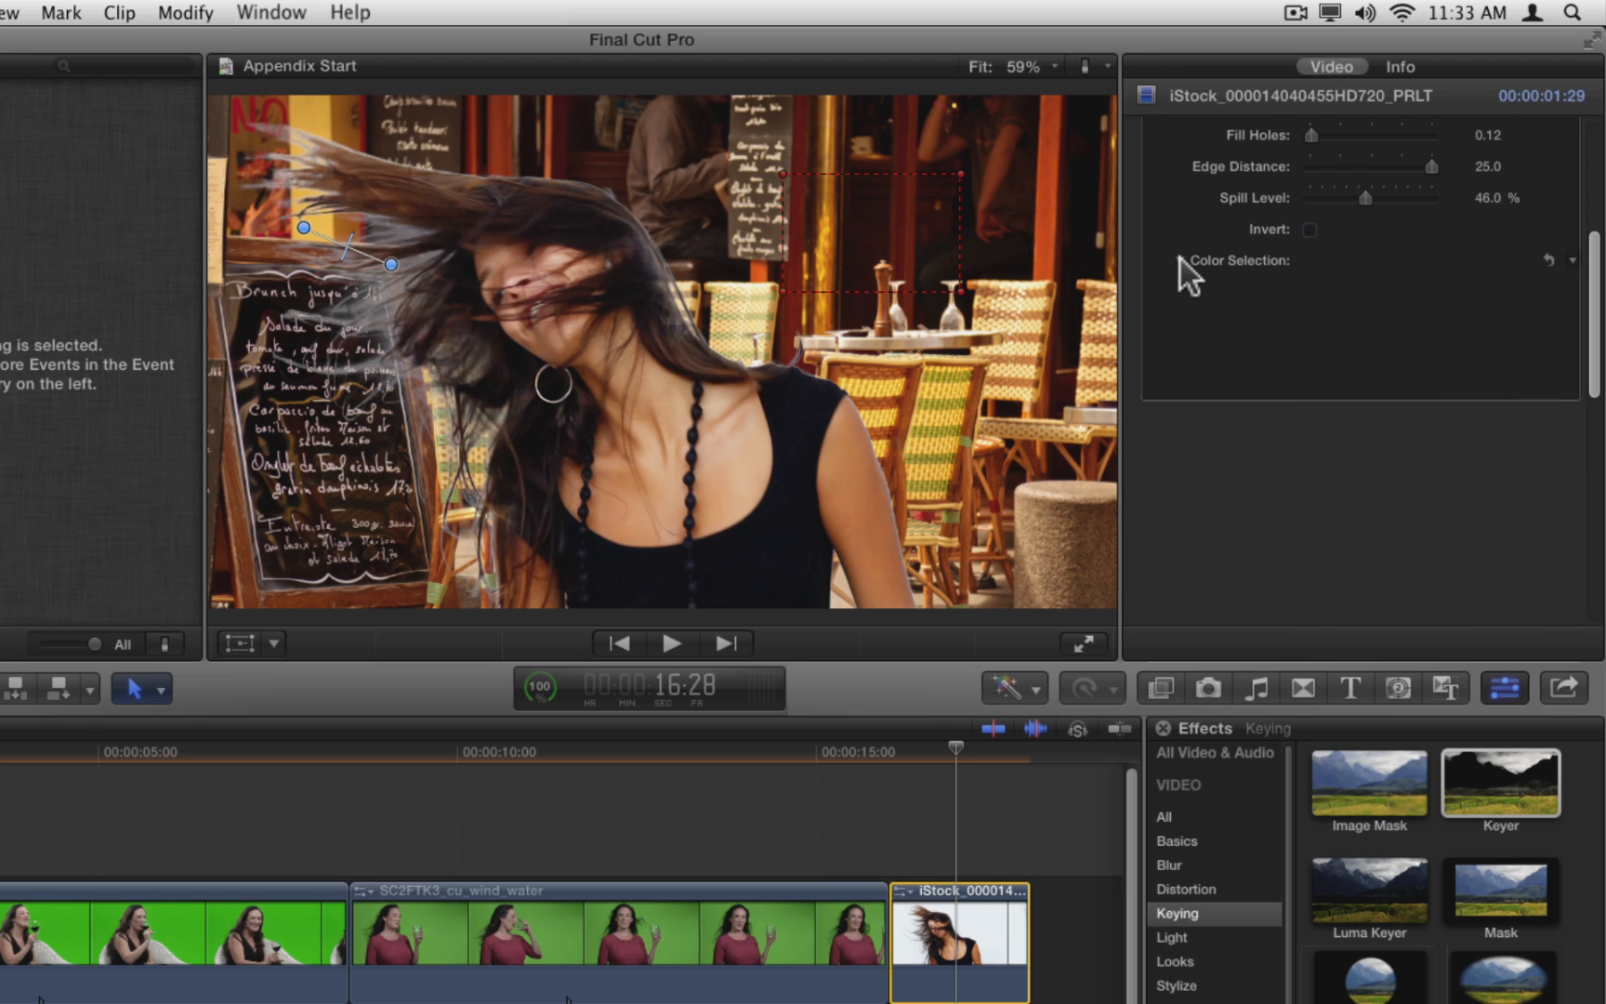
click(1165, 260)
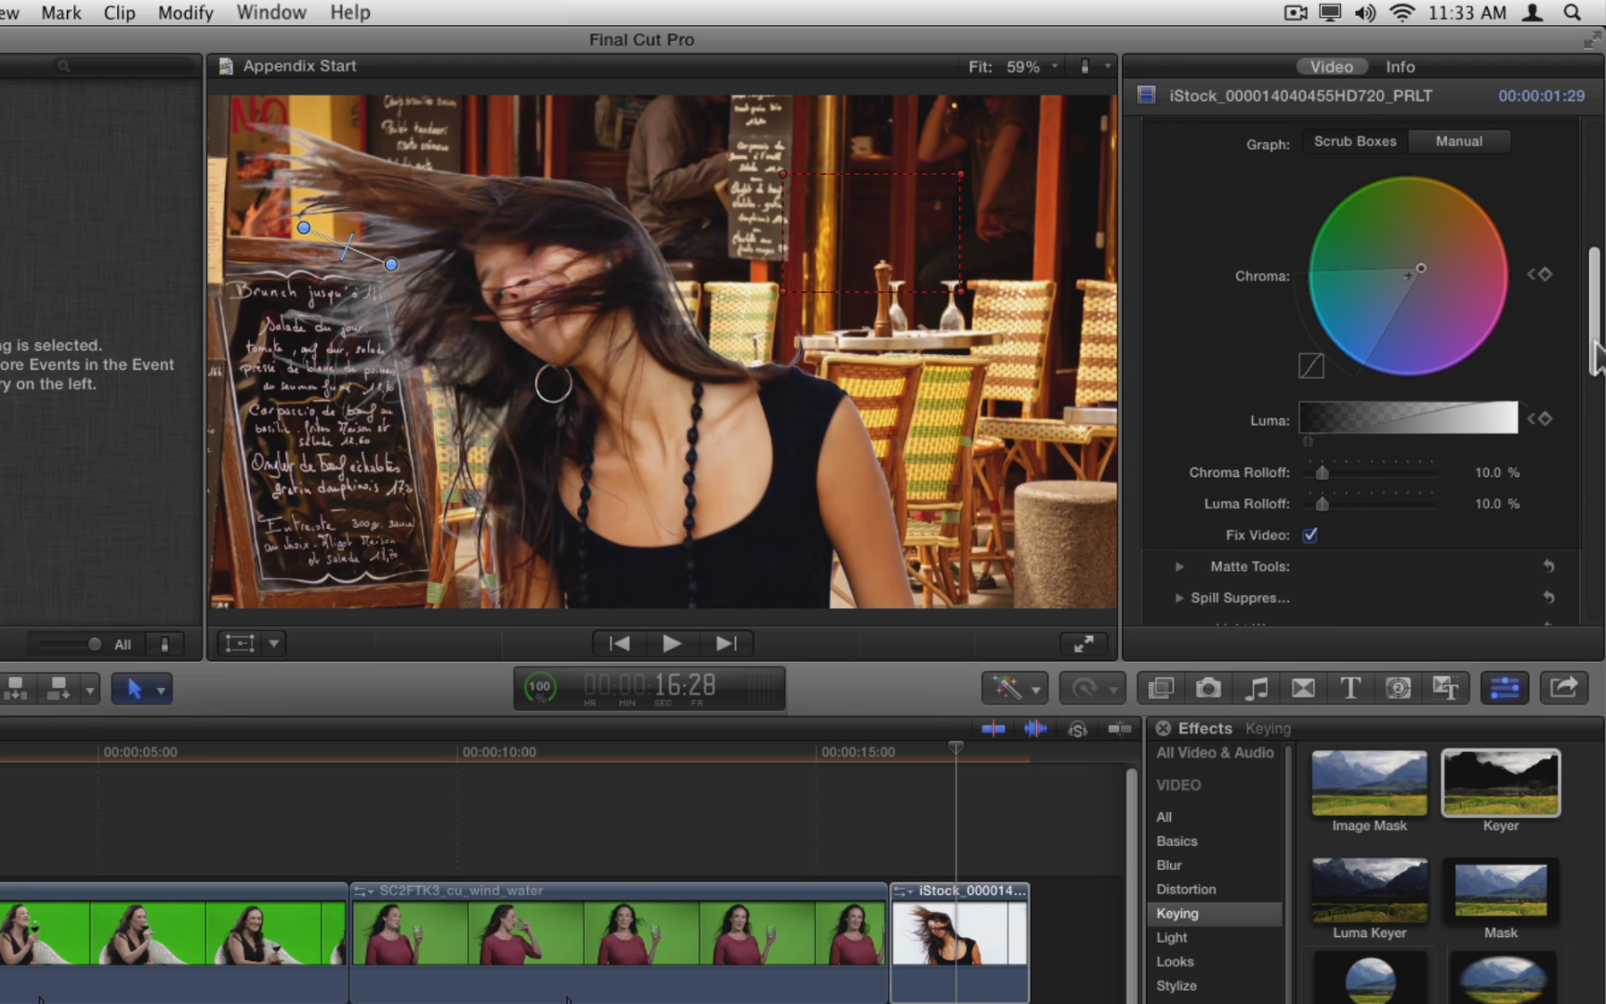
drag(1332, 418, 1434, 418)
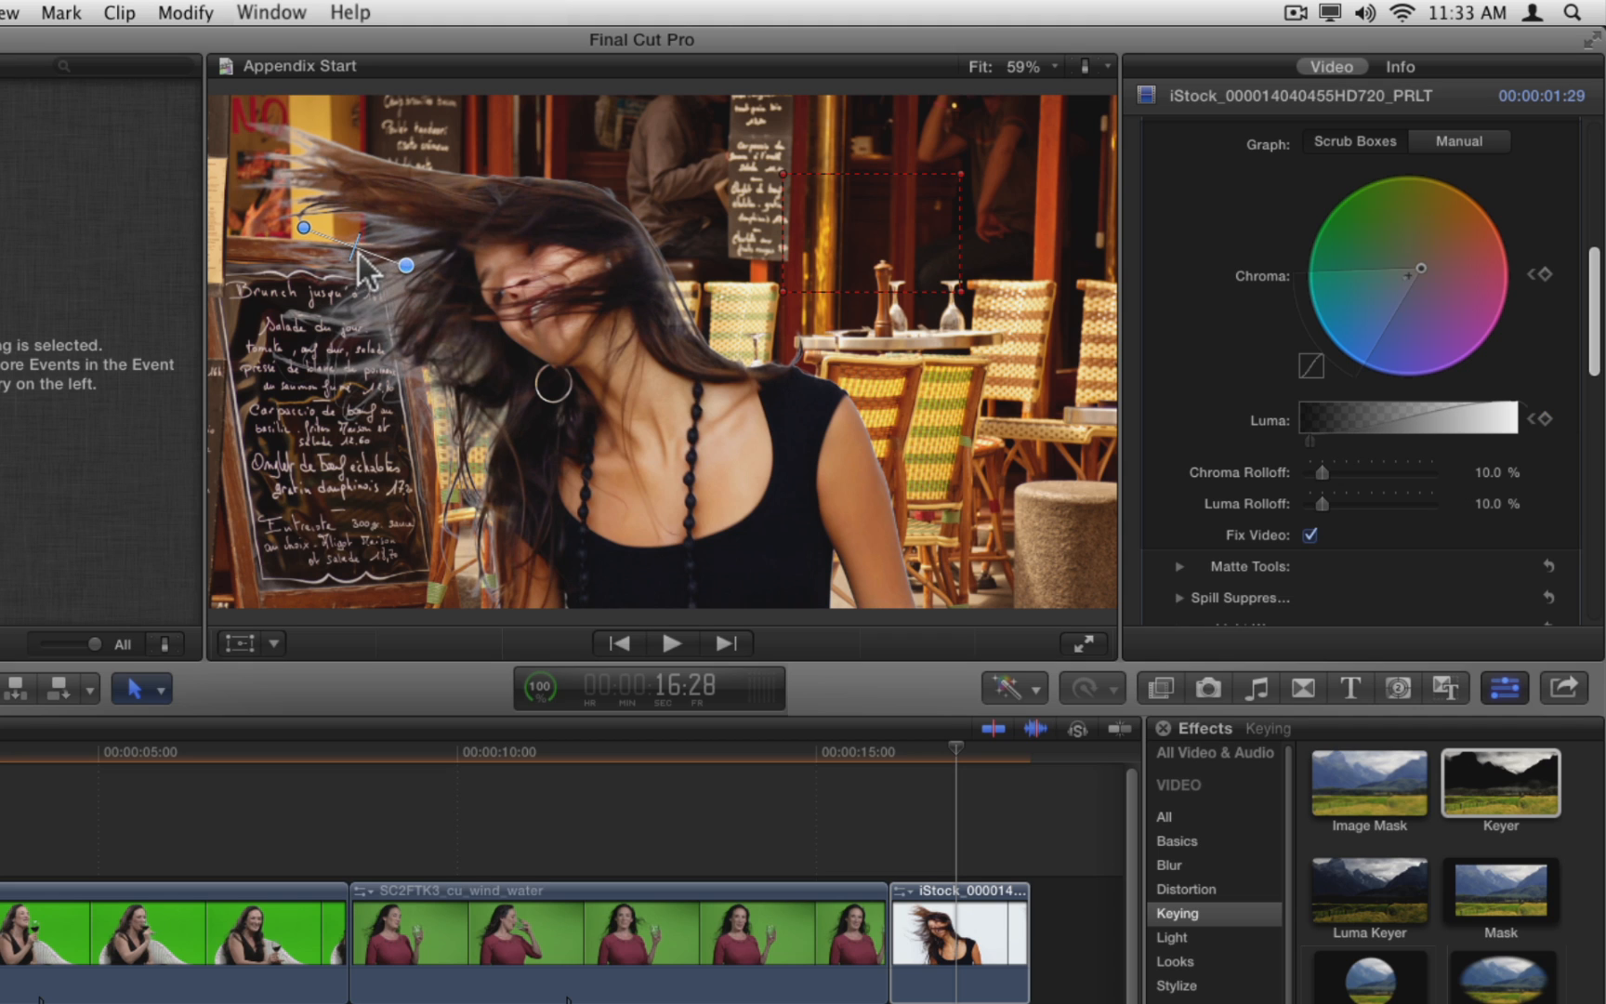
mouse_move(350, 264)
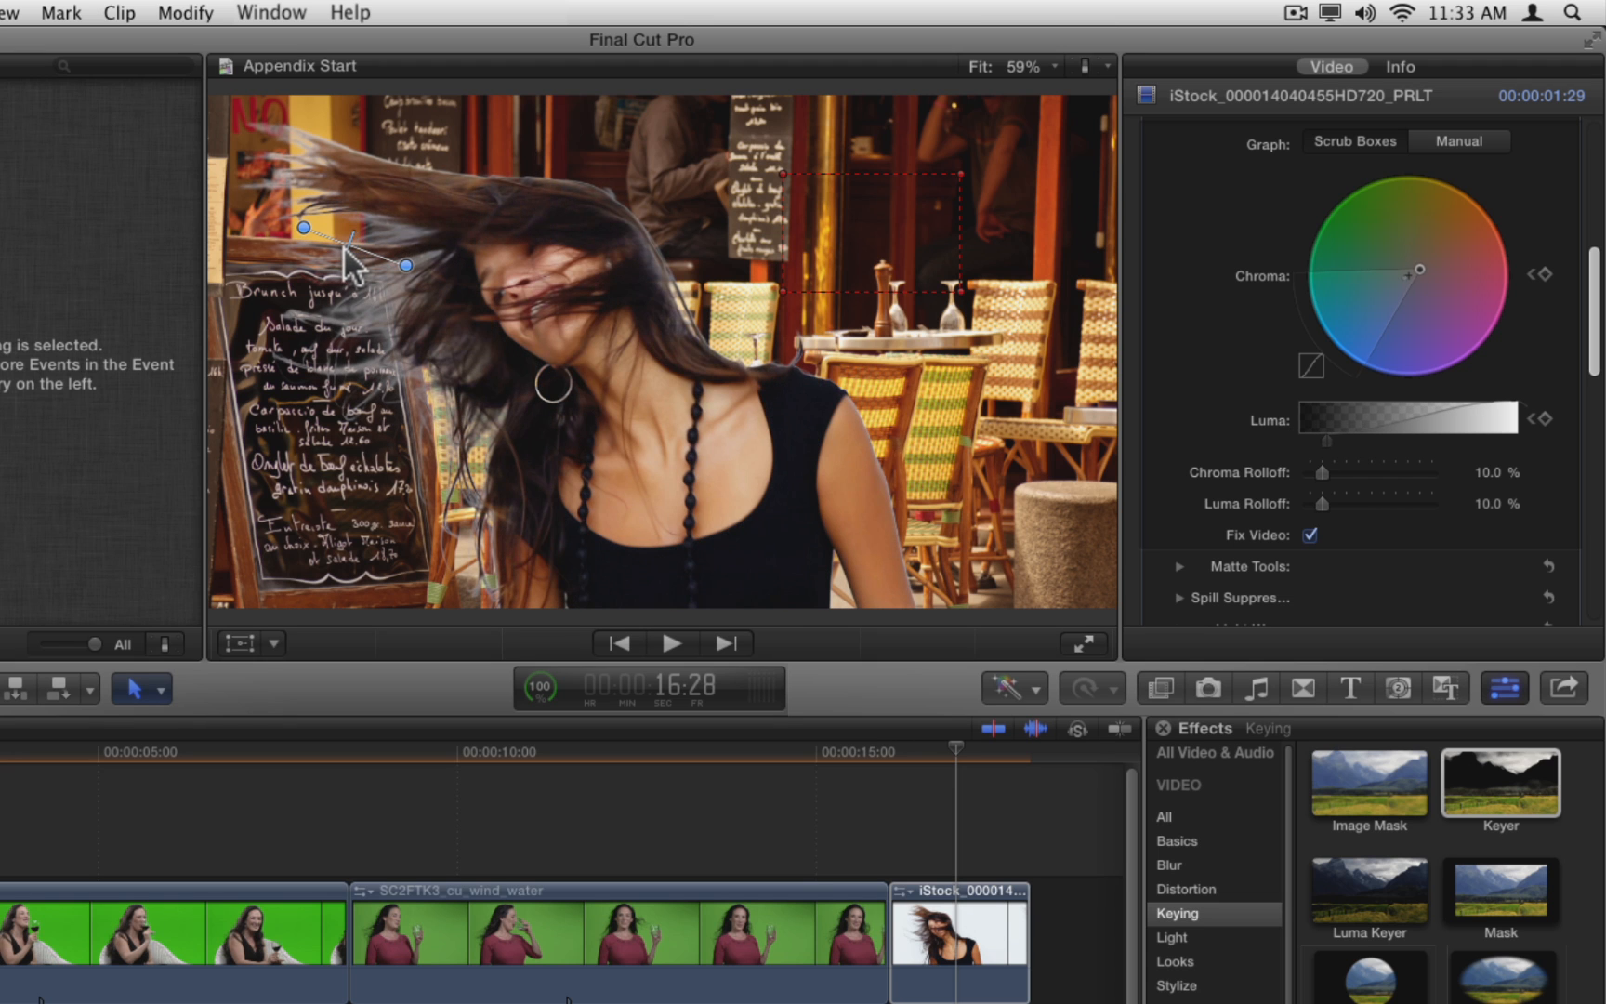
mouse_move(1456, 563)
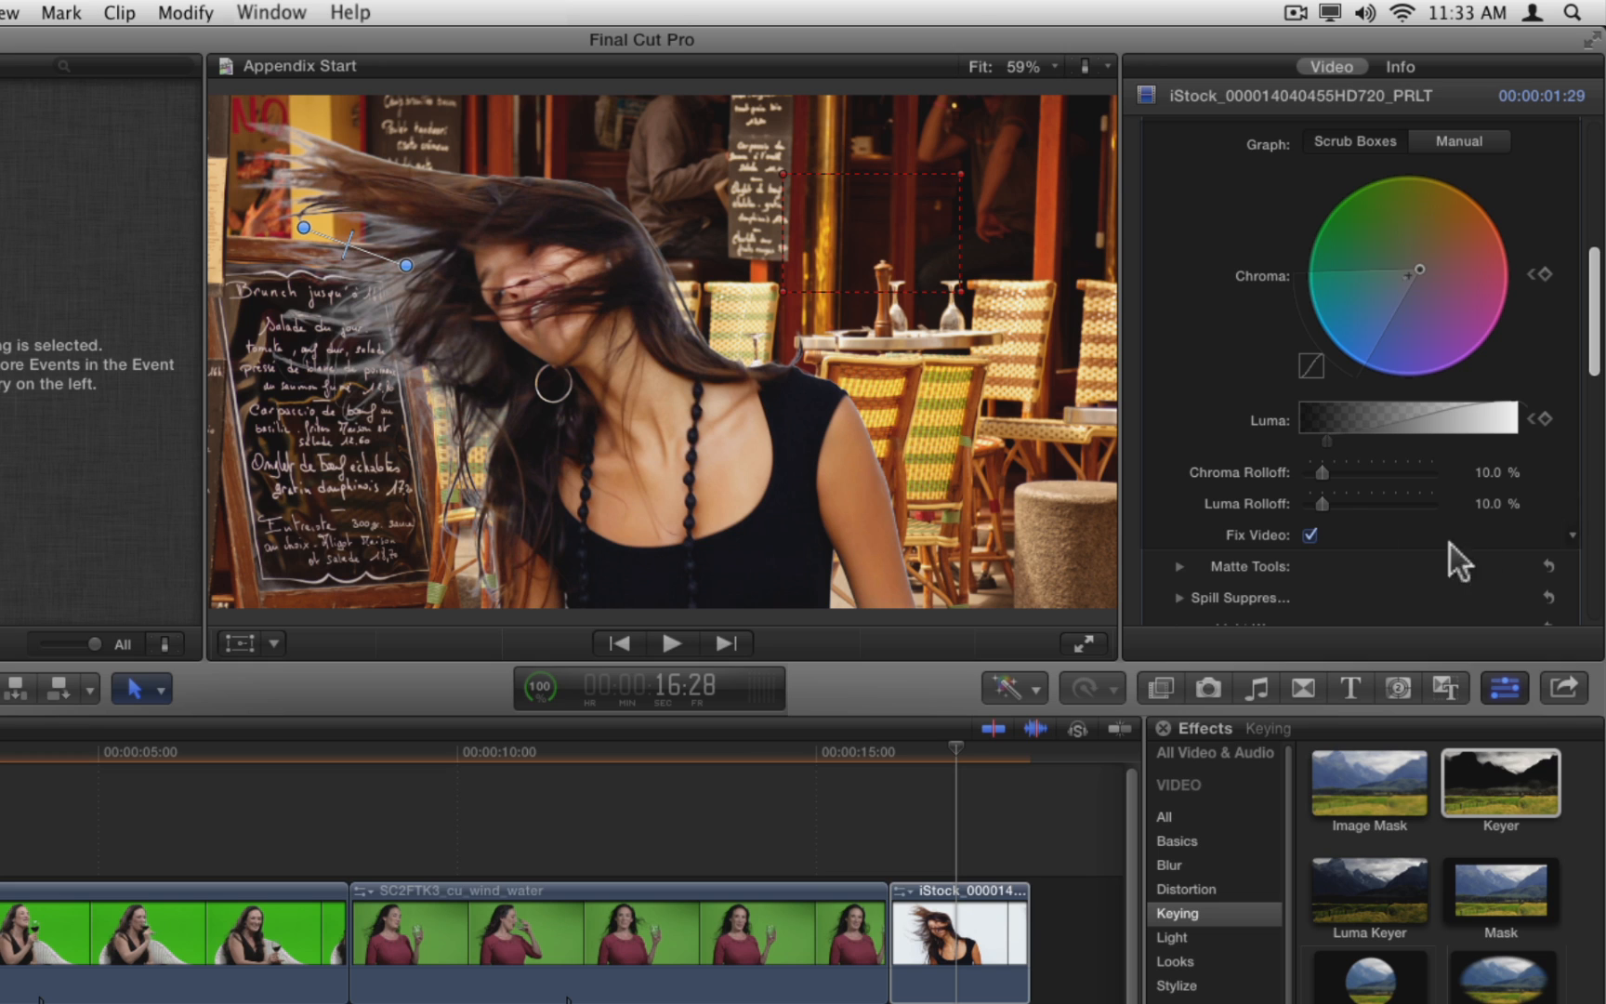
Raise Luma Rolloff from 10% to about 67%.
drag(1327, 503, 1384, 503)
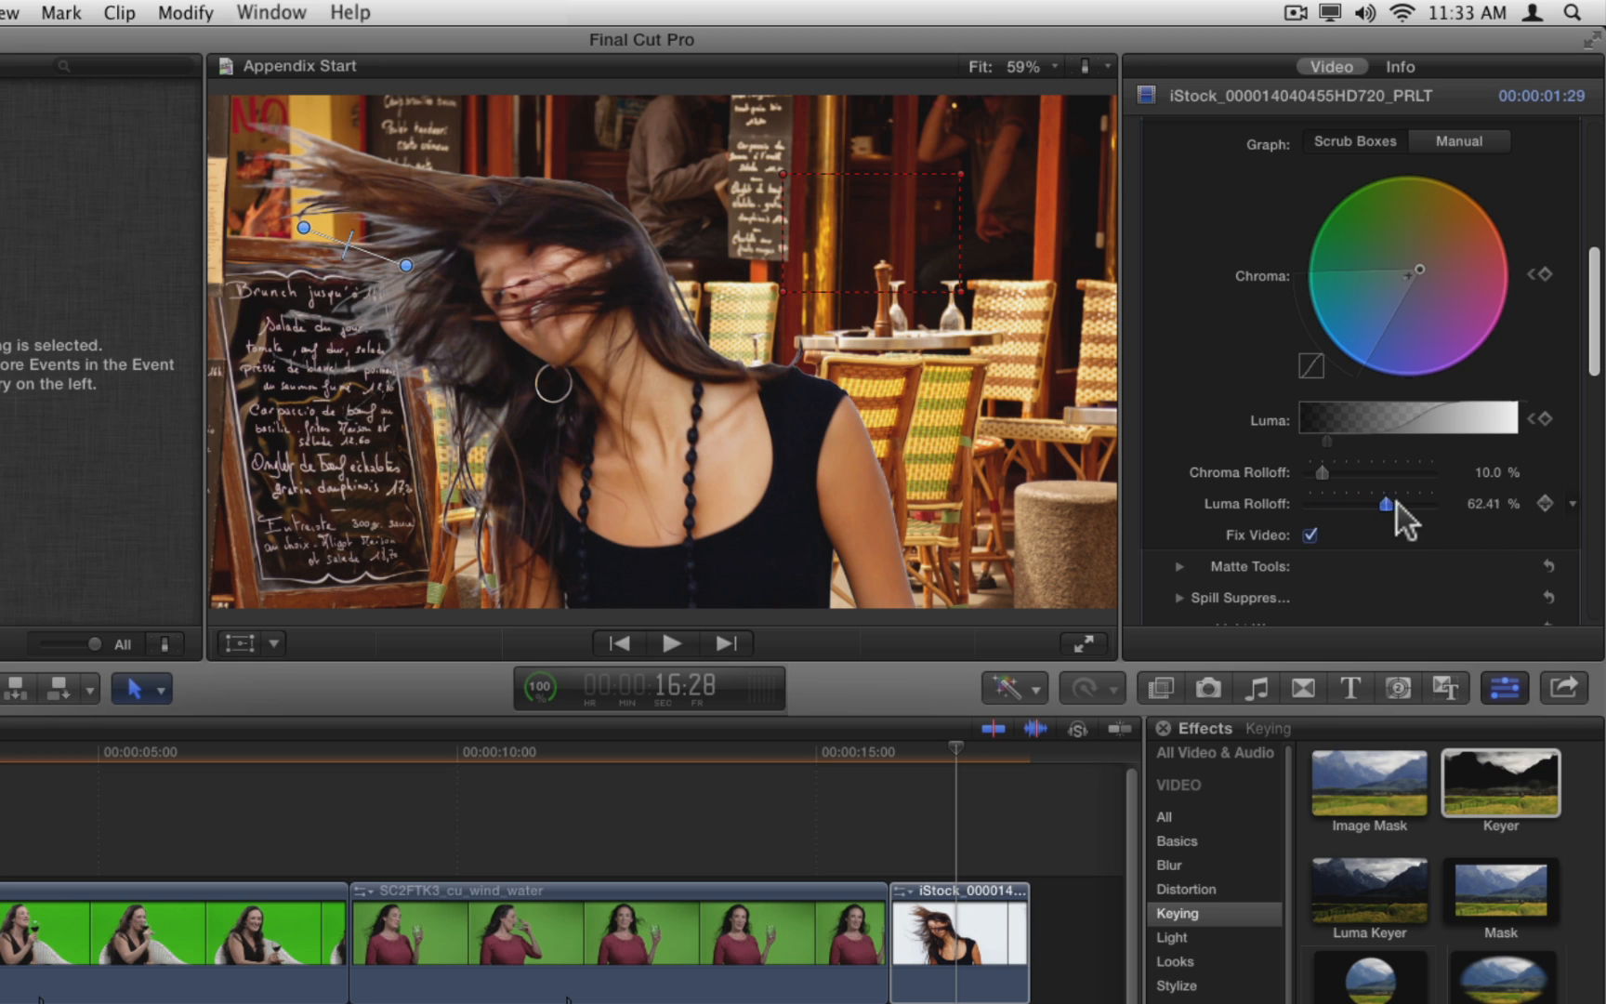
drag(1356, 505, 1390, 504)
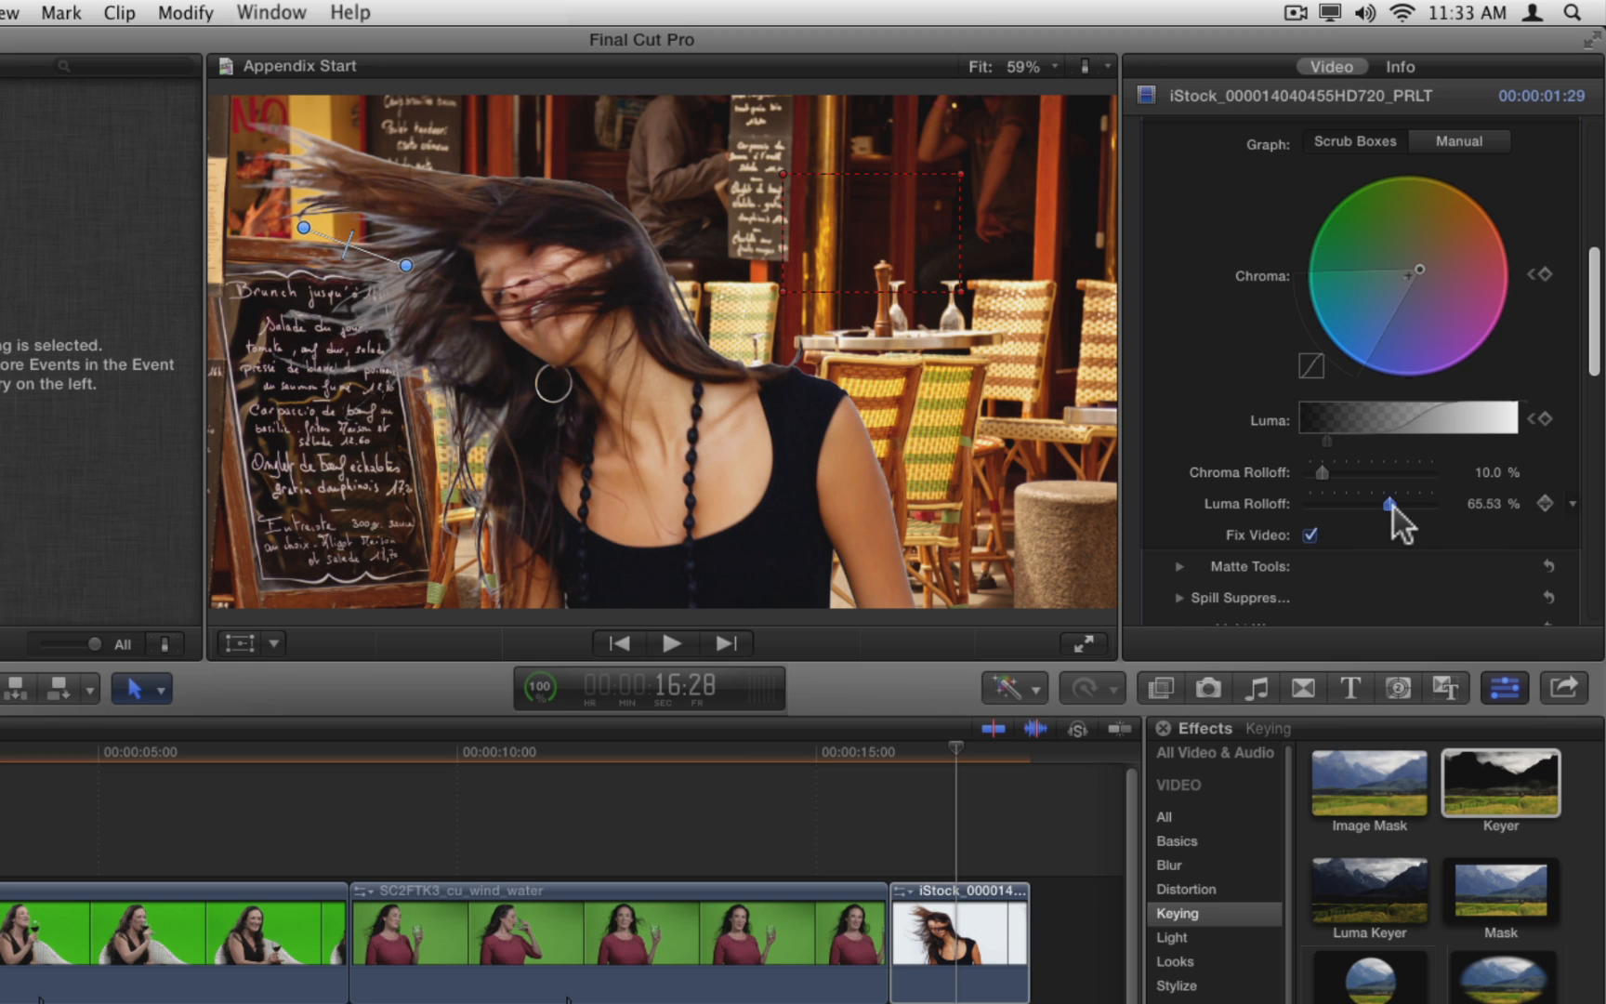
drag(1389, 502, 1398, 503)
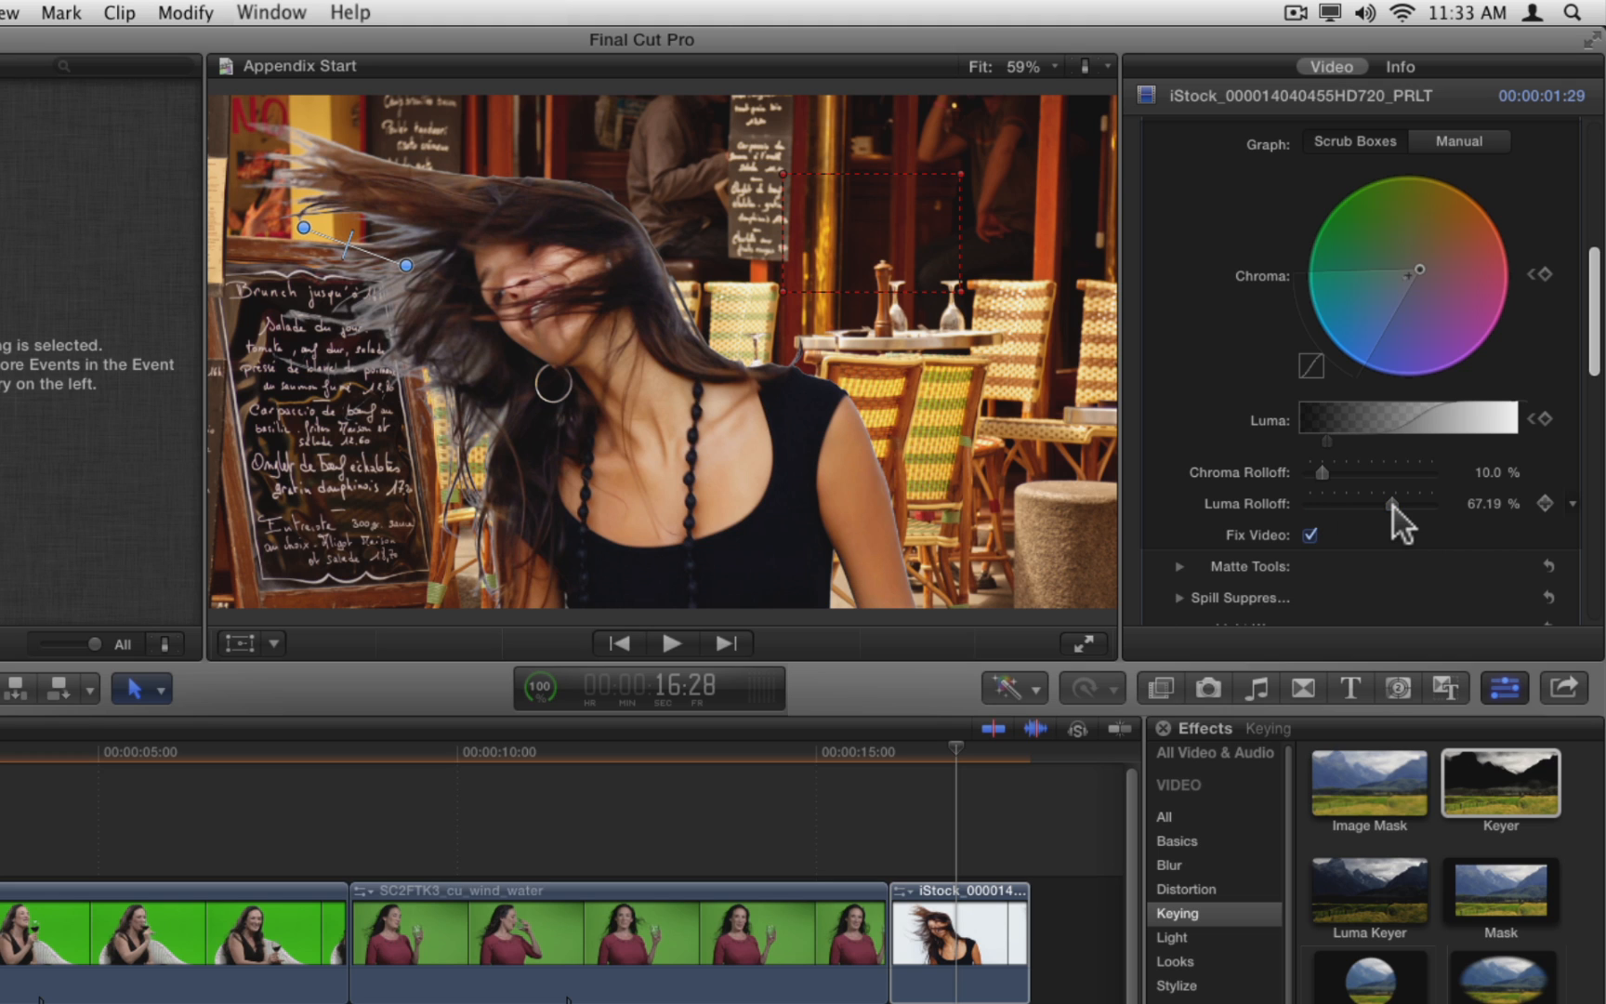
mouse_move(1382, 482)
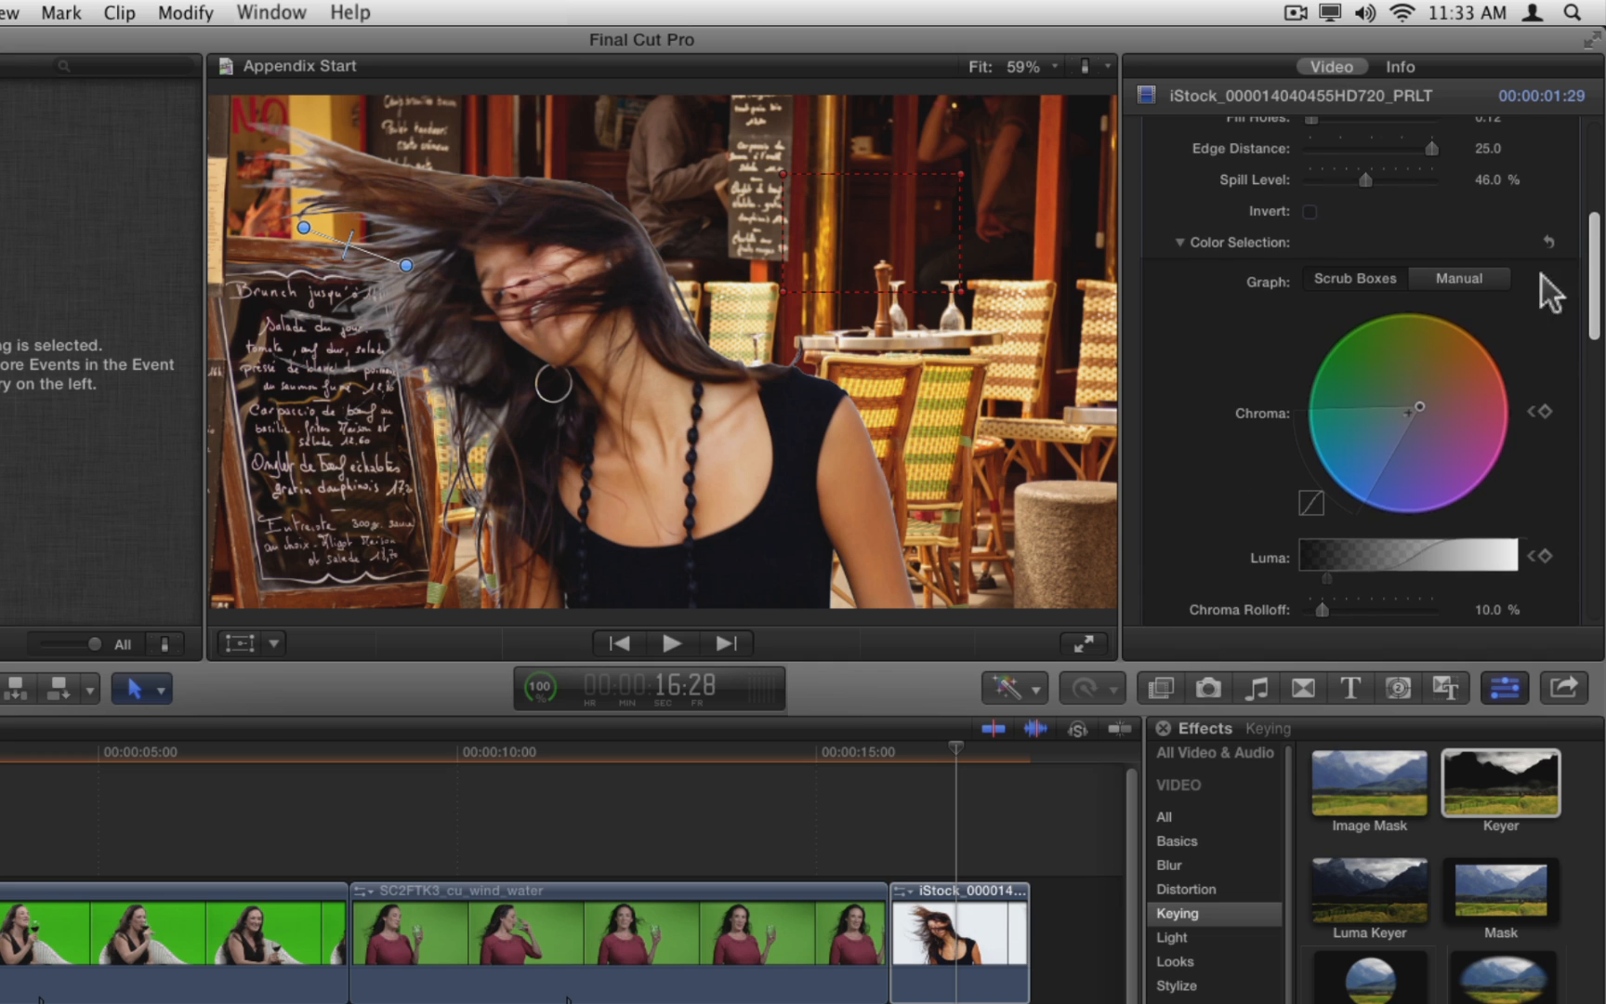
Collapse Color Selection, expand Matte Tools, and erode the head-toss matte edges to about 5.
click(1166, 243)
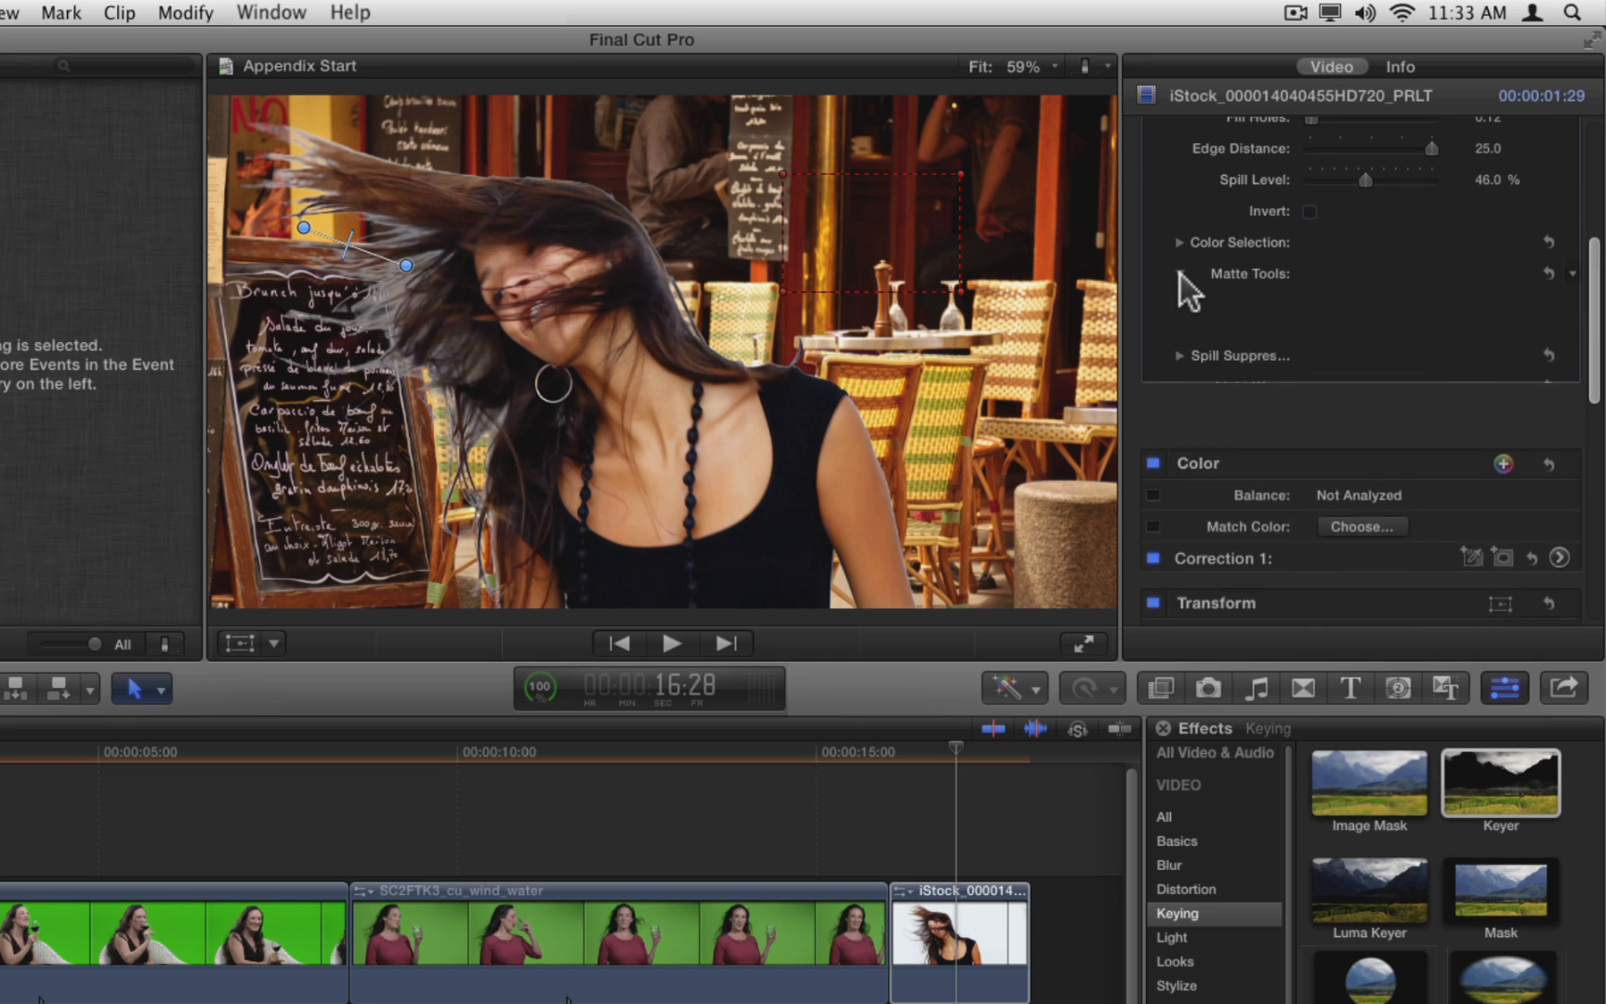
click(1180, 274)
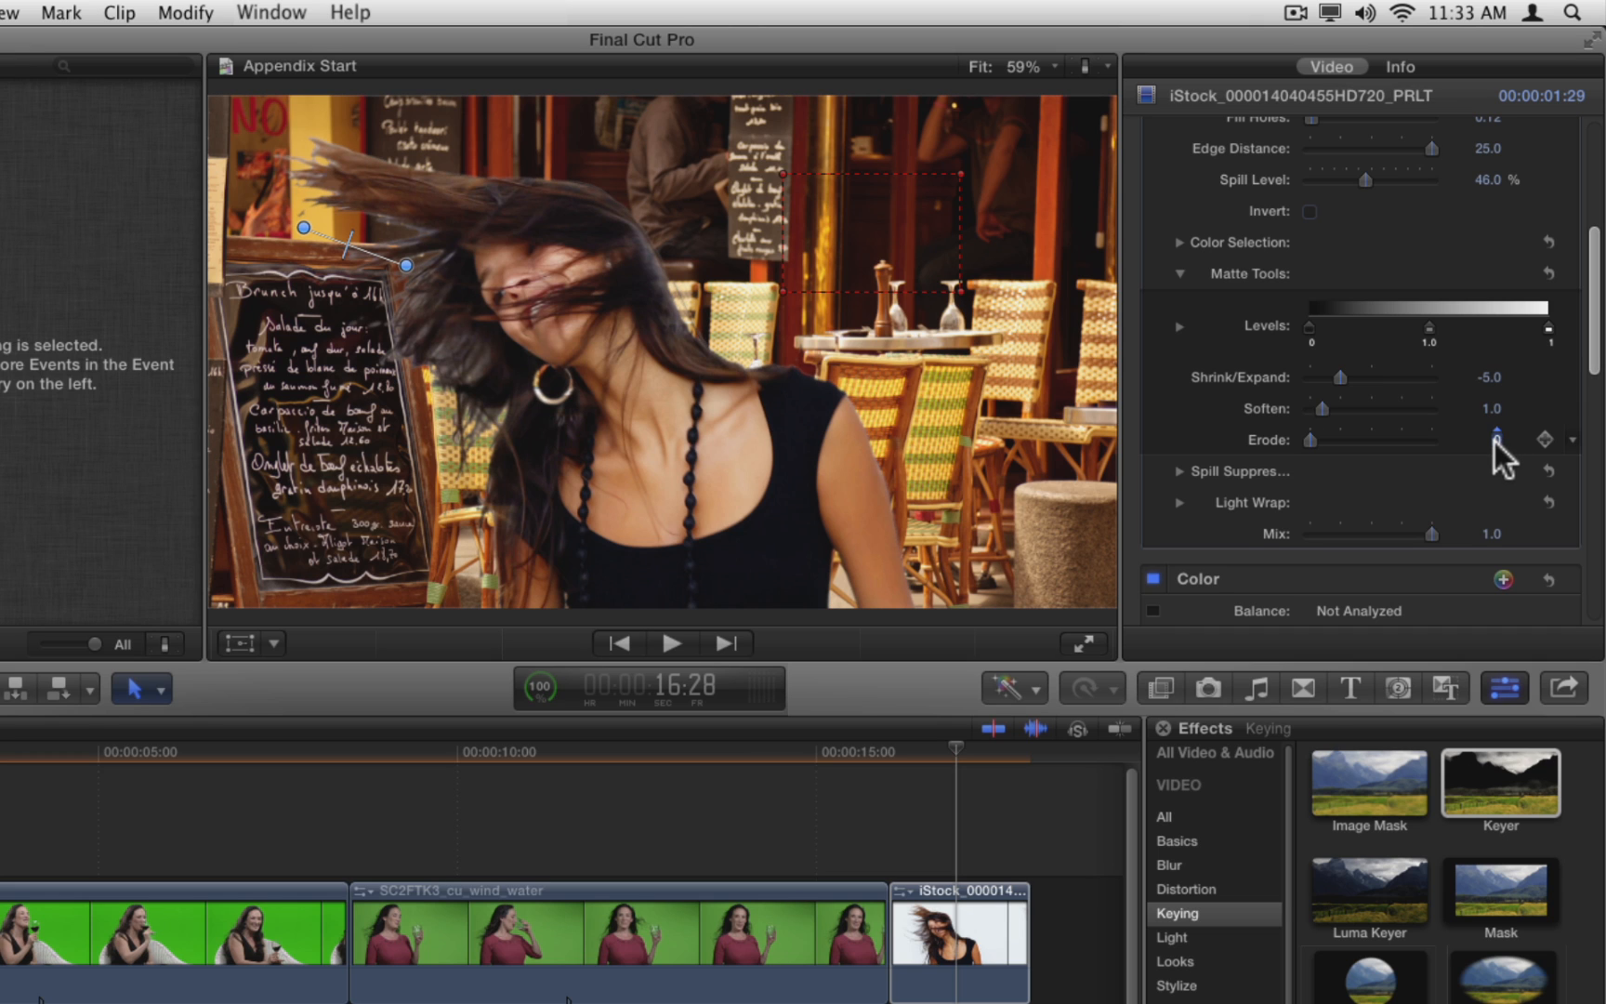
drag(1312, 440, 1432, 440)
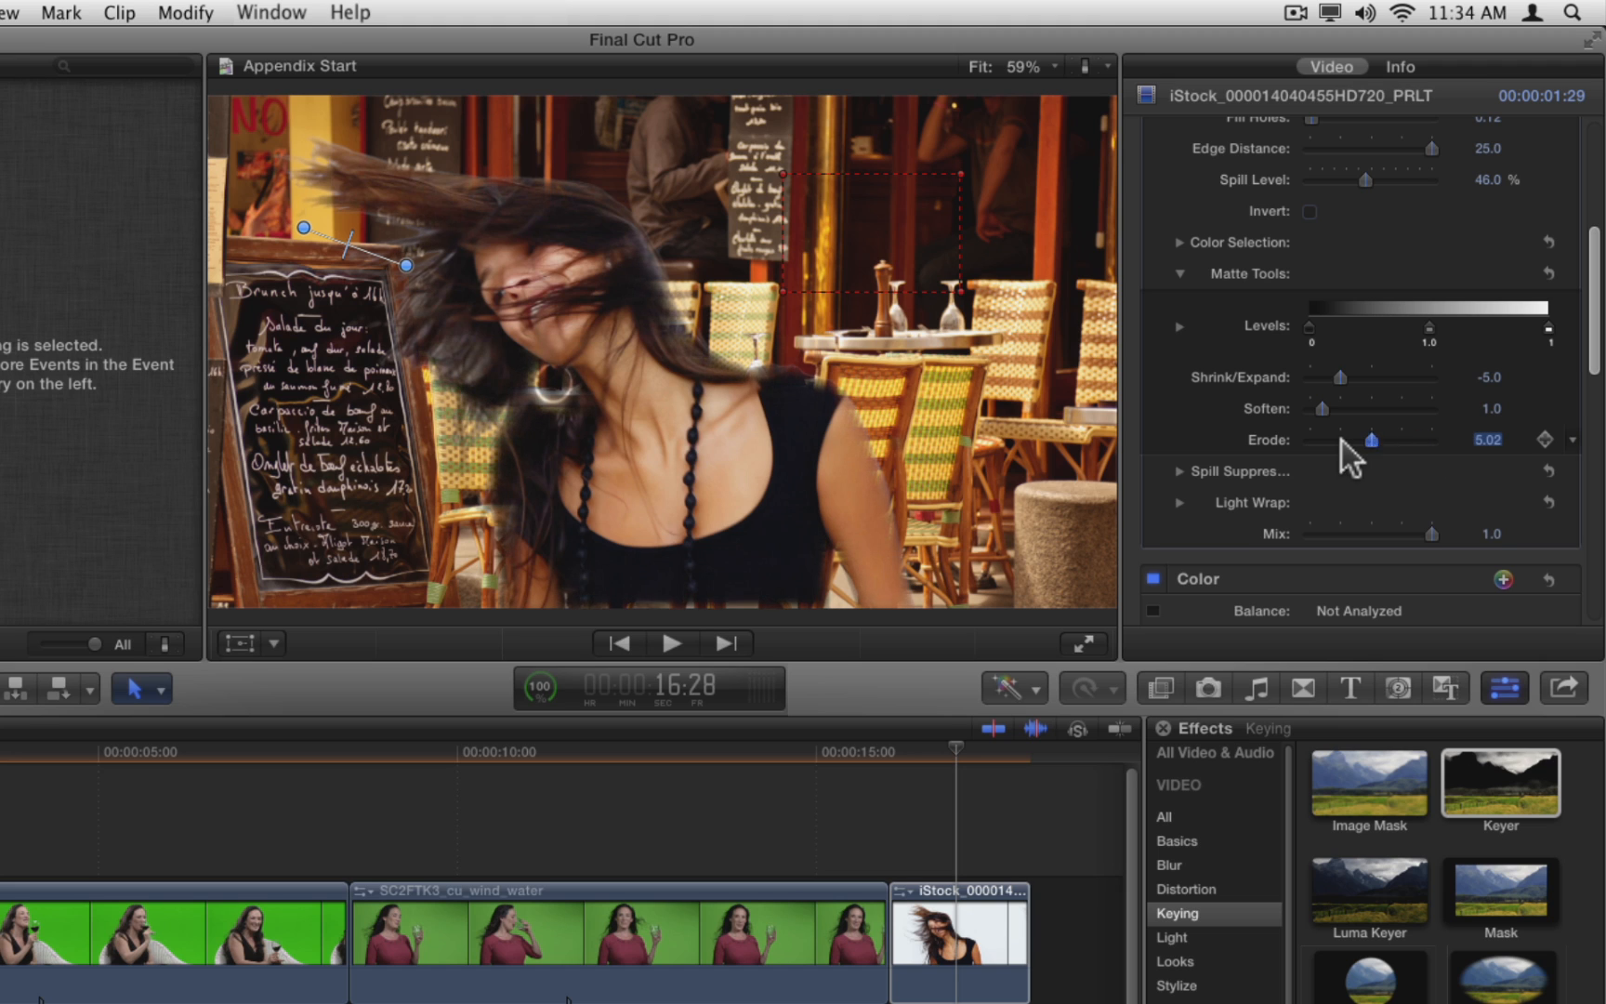
drag(1372, 439, 1343, 439)
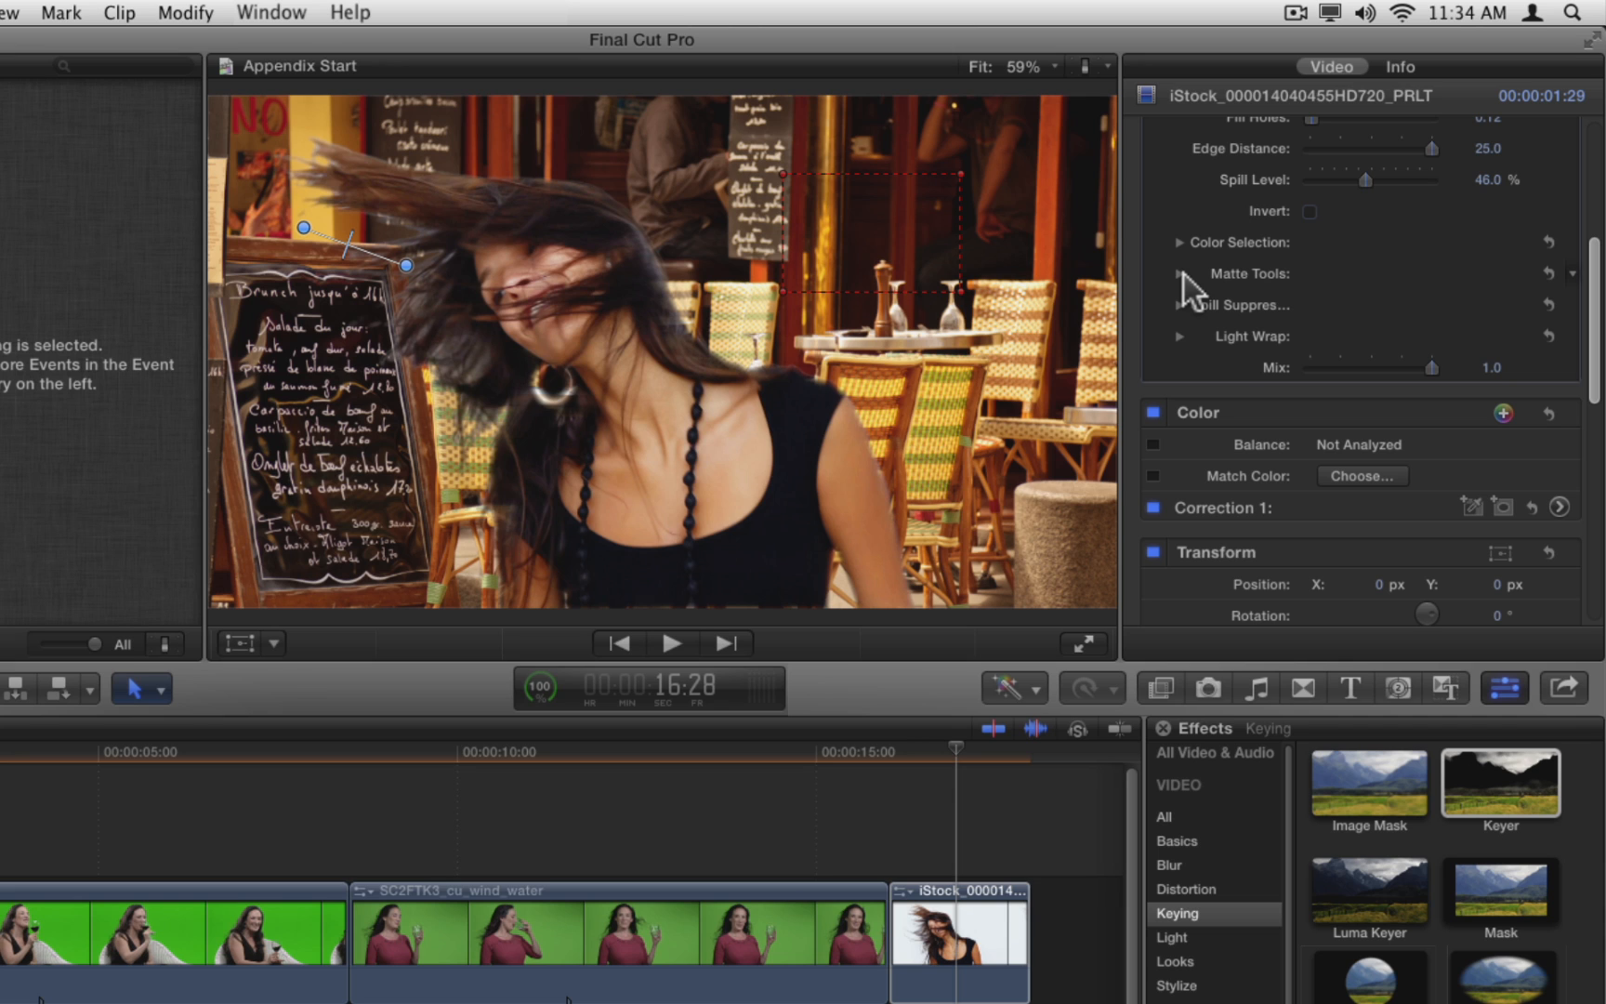
Collapse Light Wrap and switch the Keyer to Matte view.
click(1180, 273)
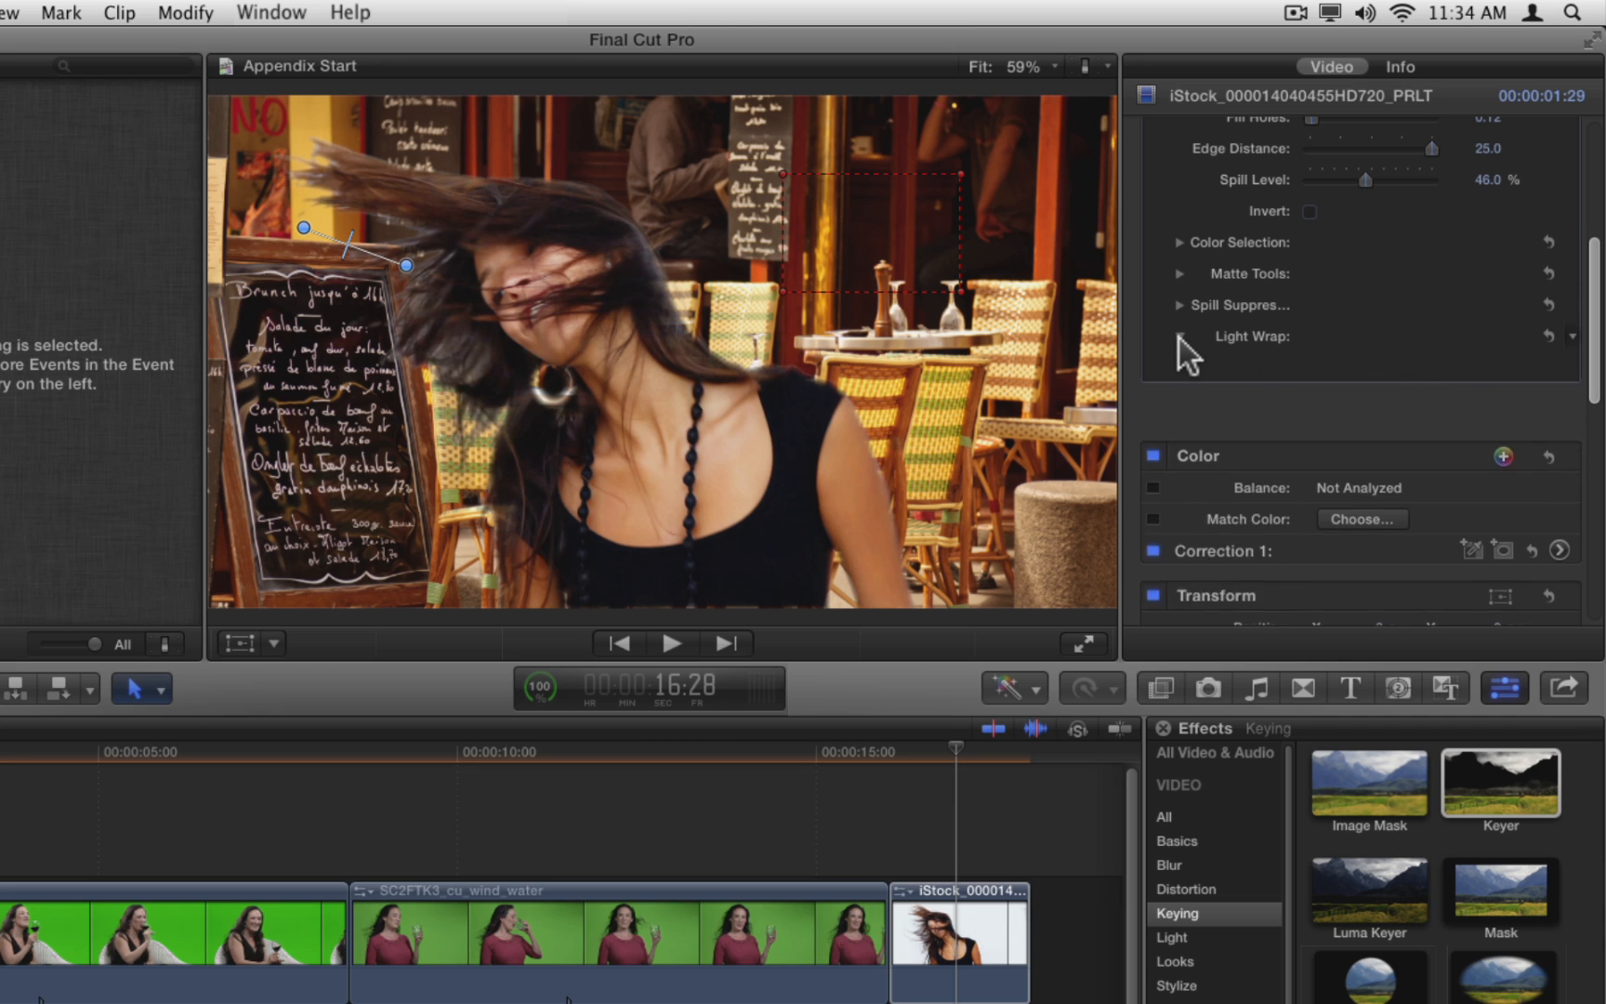
click(1178, 336)
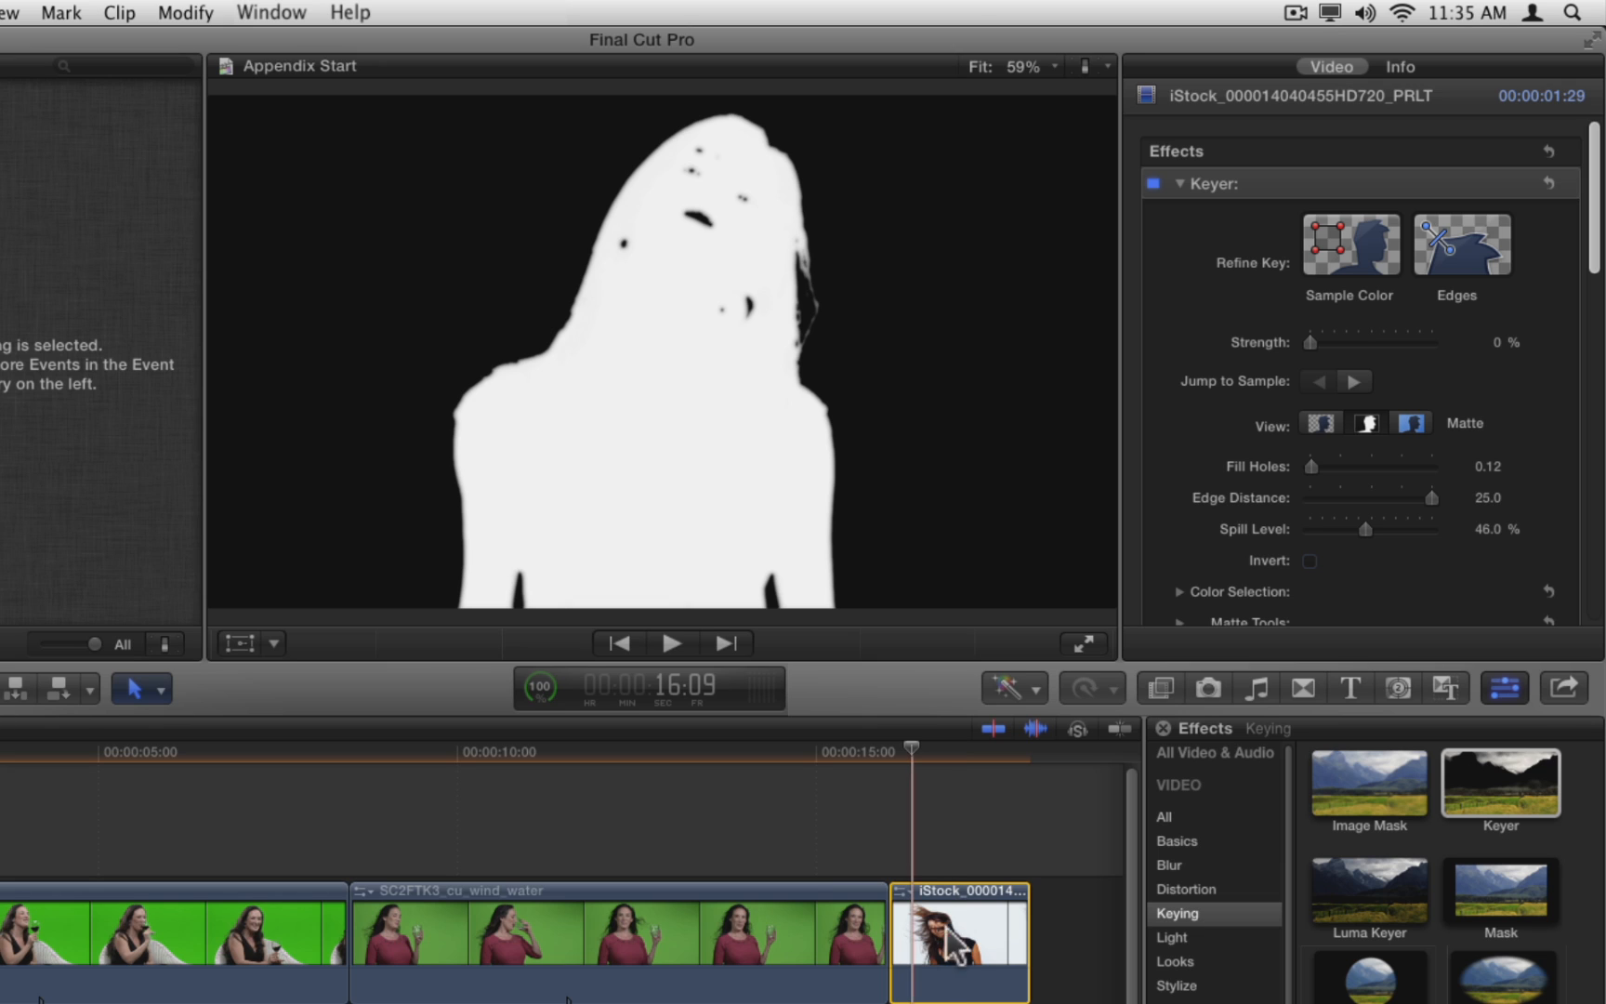
Give the head-toss clip copy Fill Holes 10, Edge Distance 0, and Matte view.
click(1320, 422)
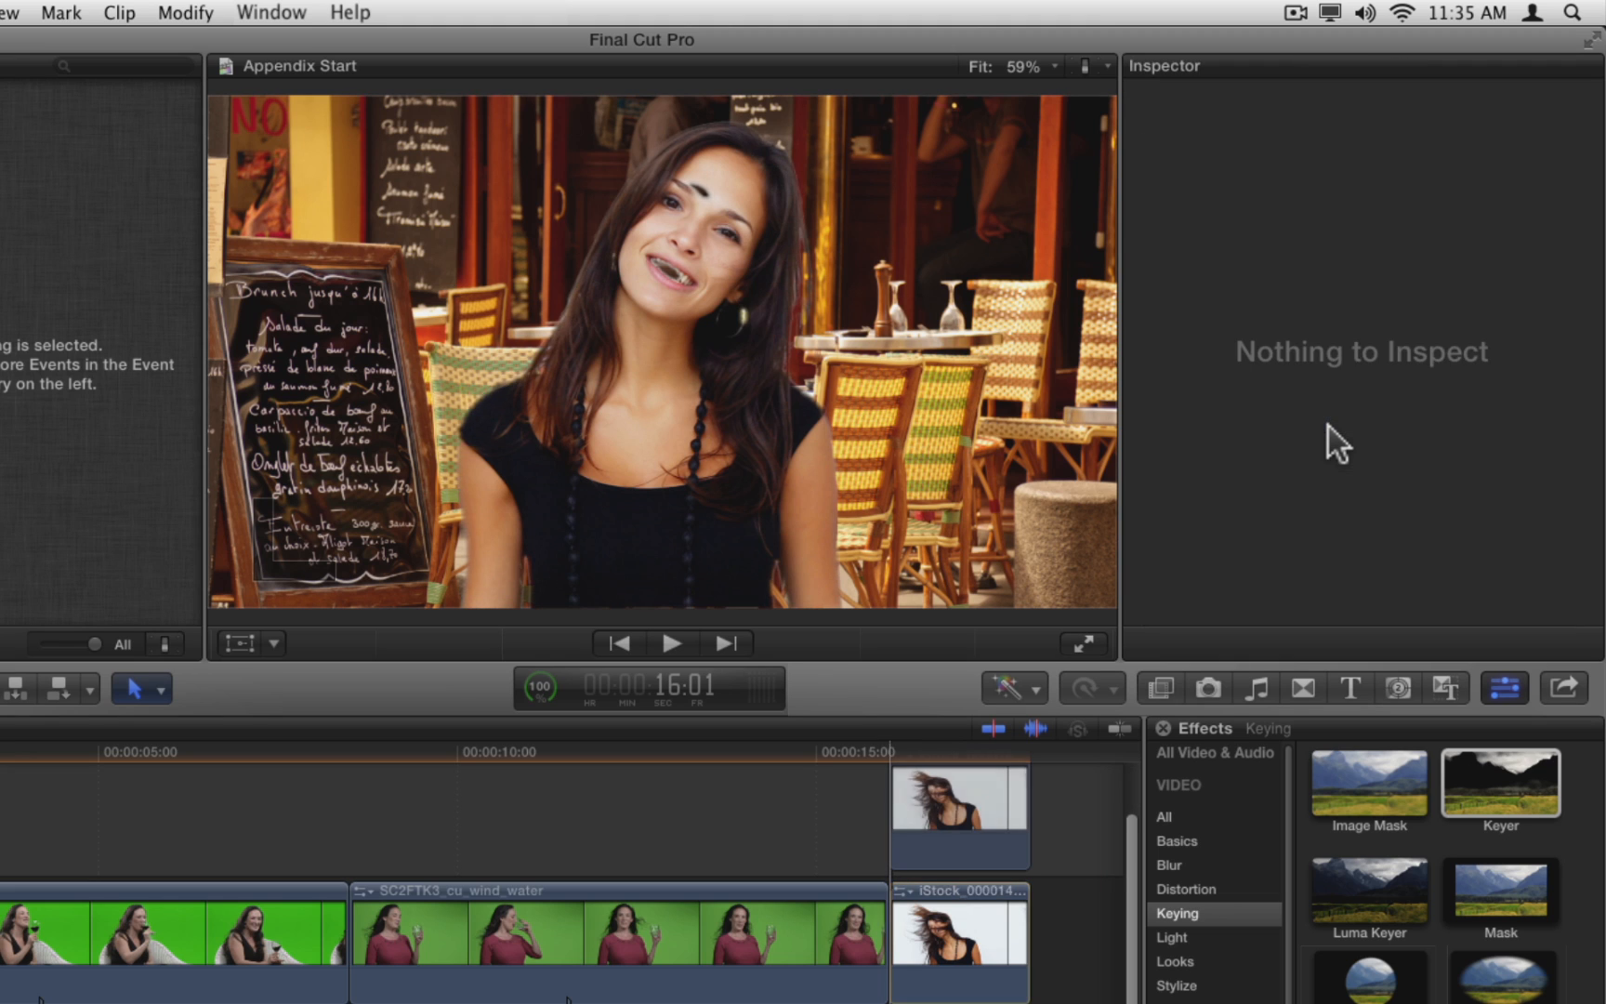
mouse_move(1141, 885)
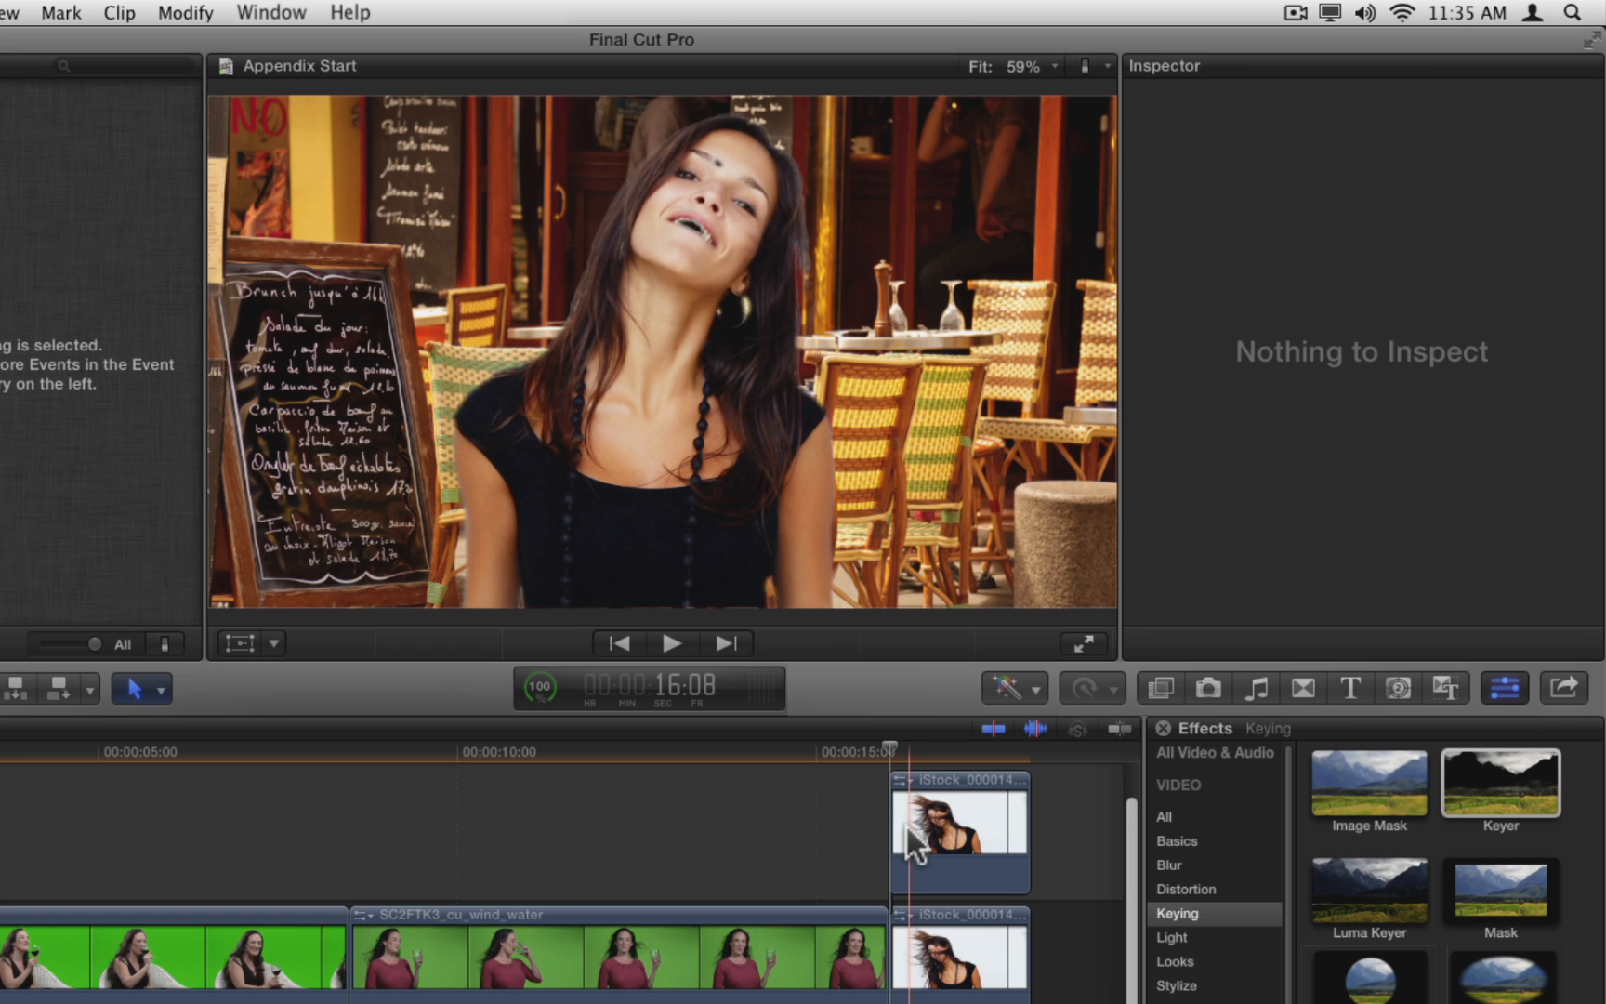
click(960, 830)
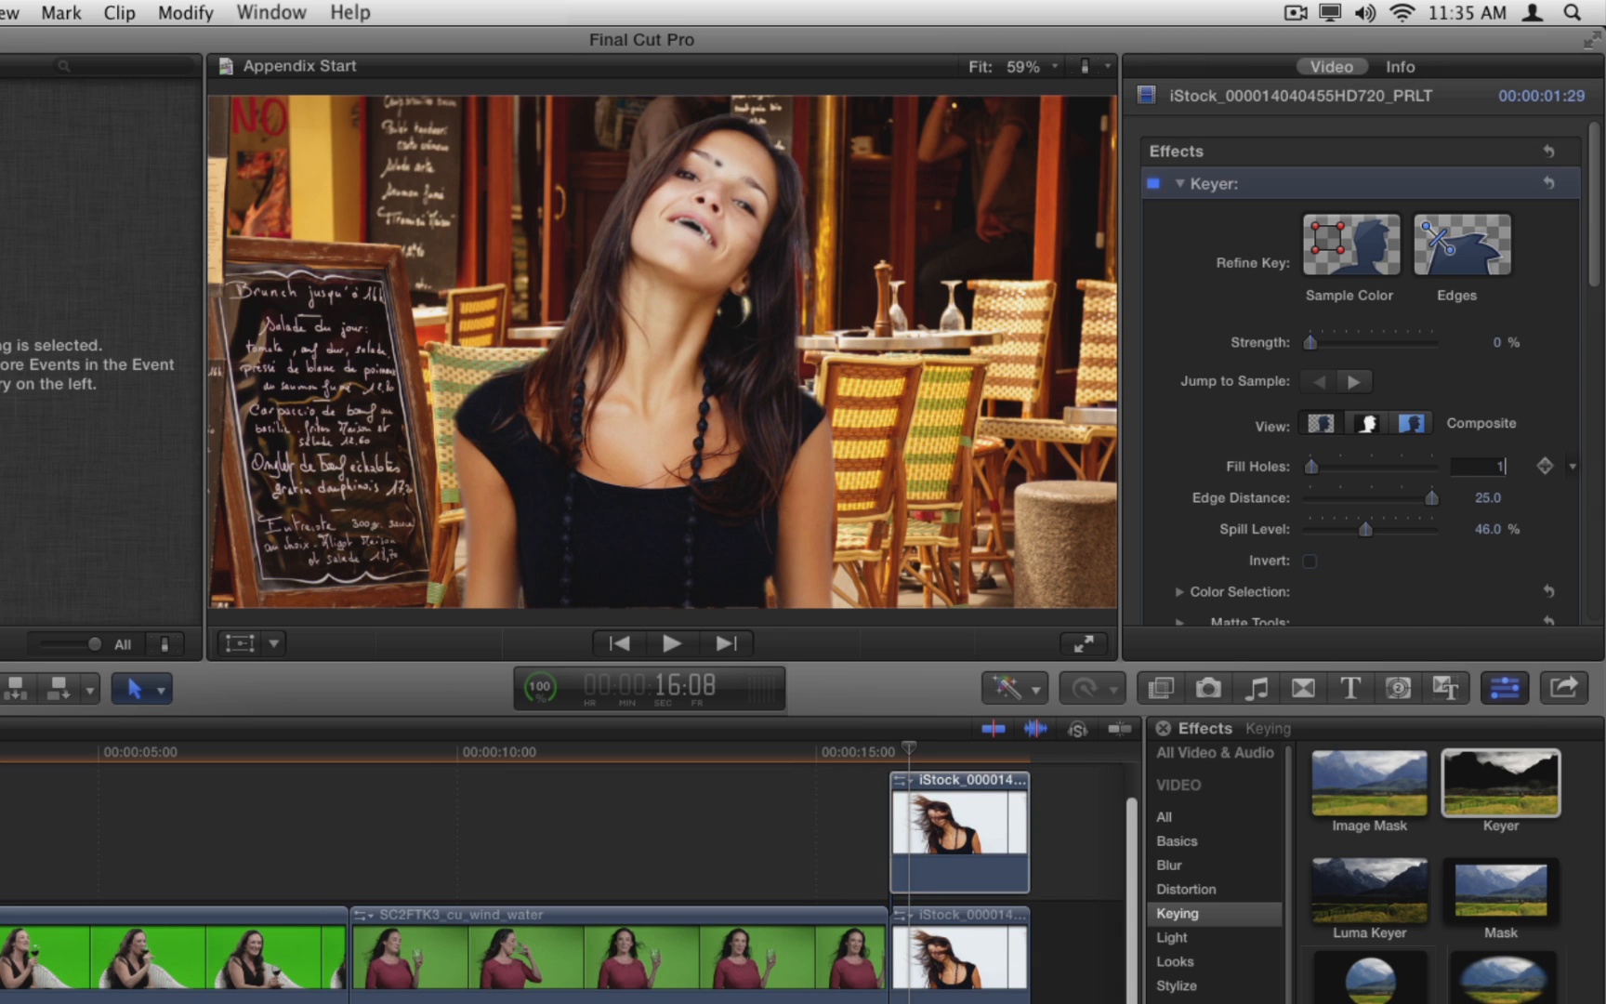
drag(1336, 465, 1475, 466)
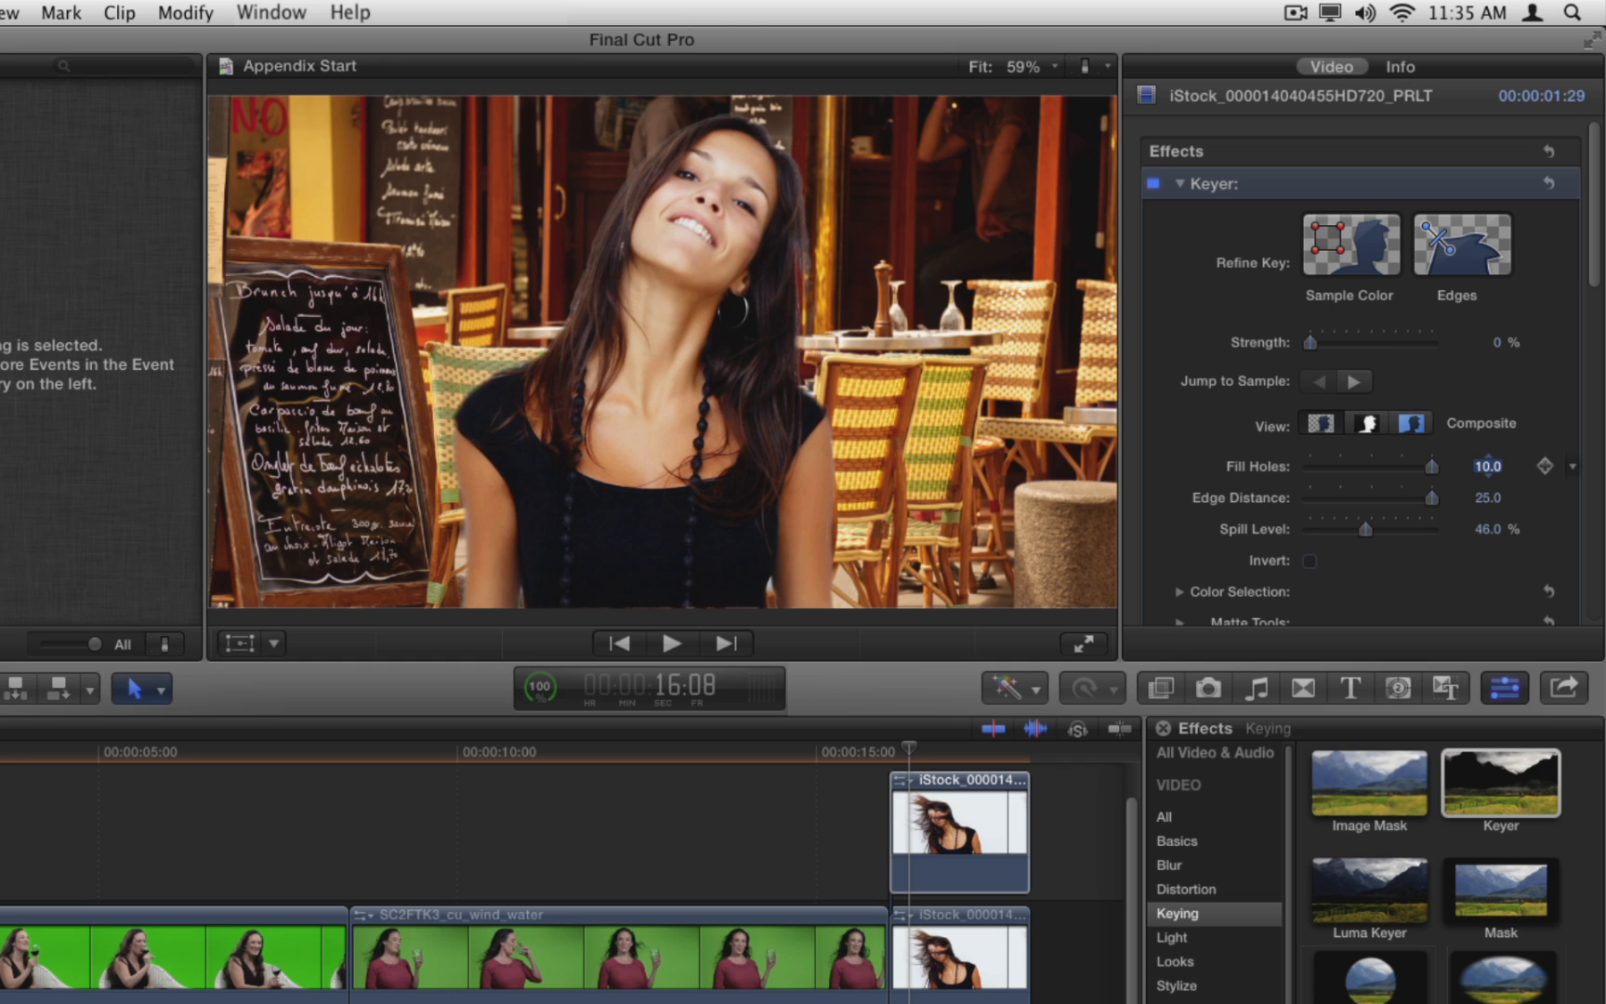
click(1488, 498)
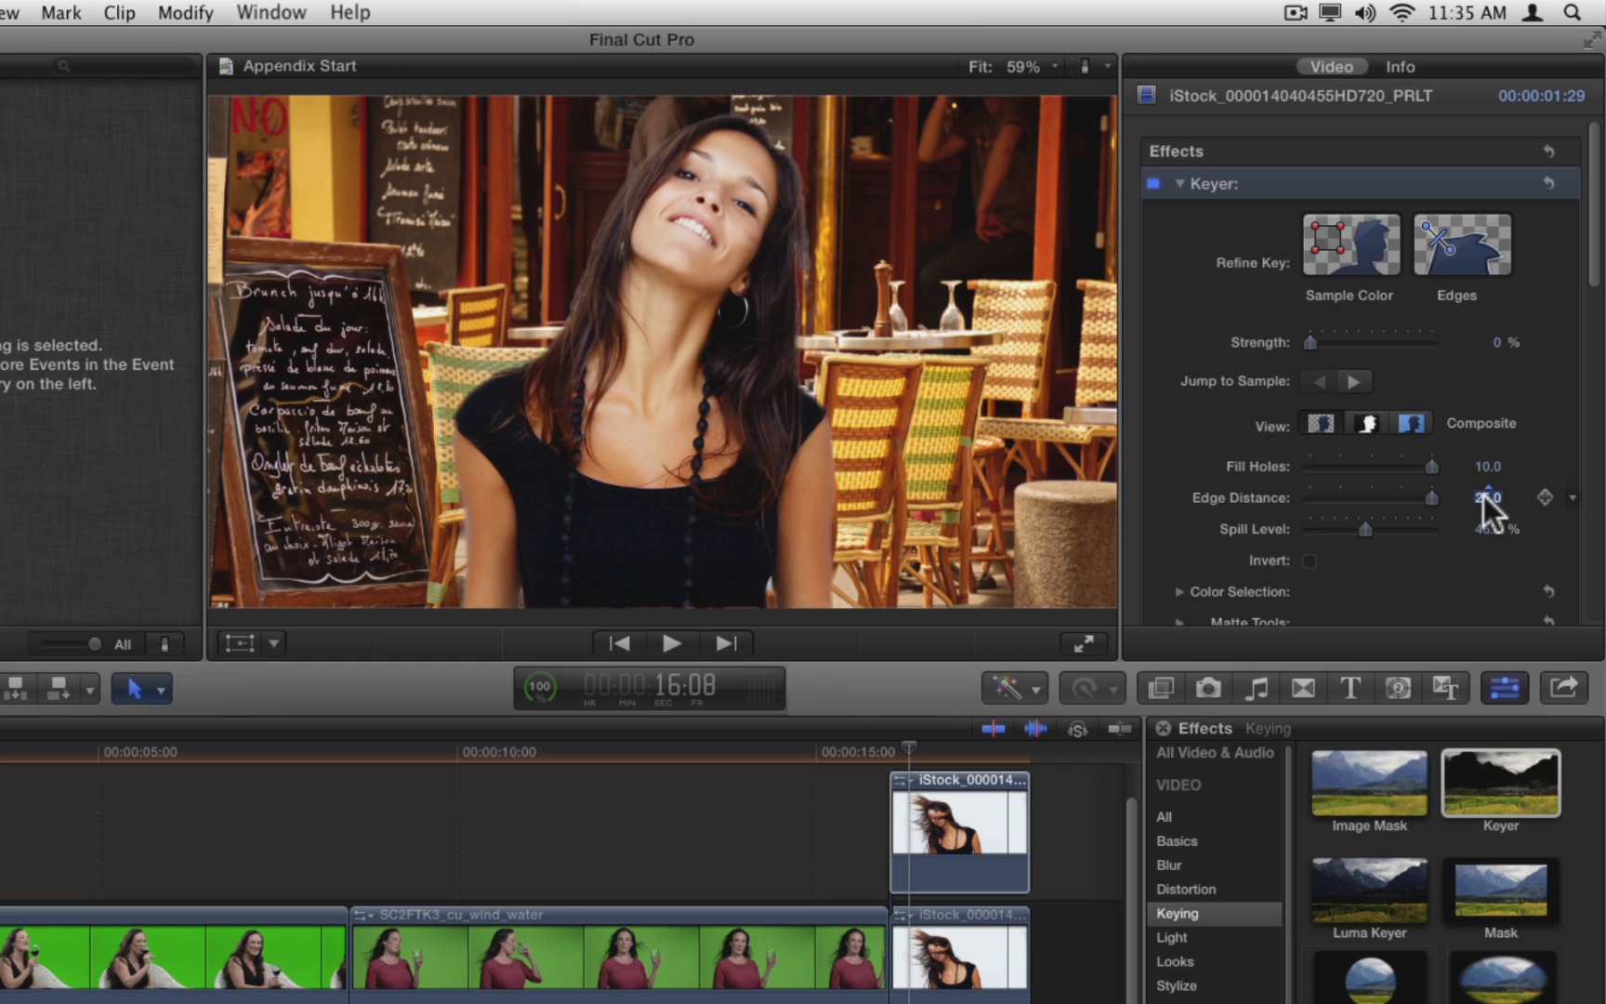
drag(1475, 499, 1357, 499)
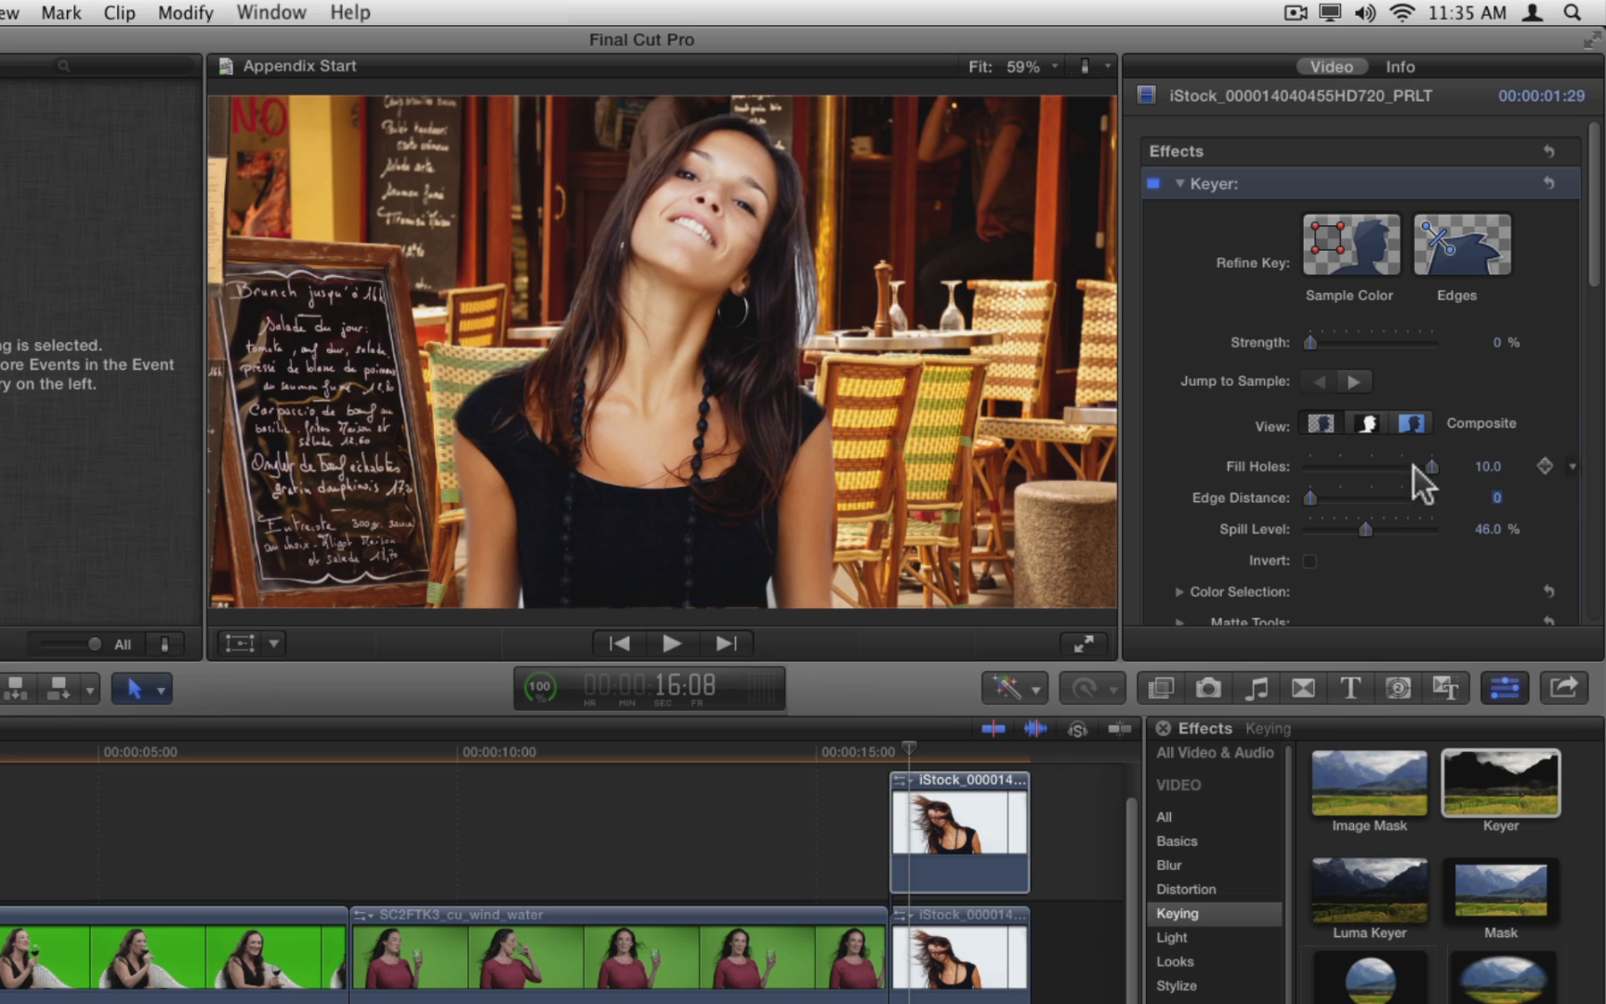
click(1365, 422)
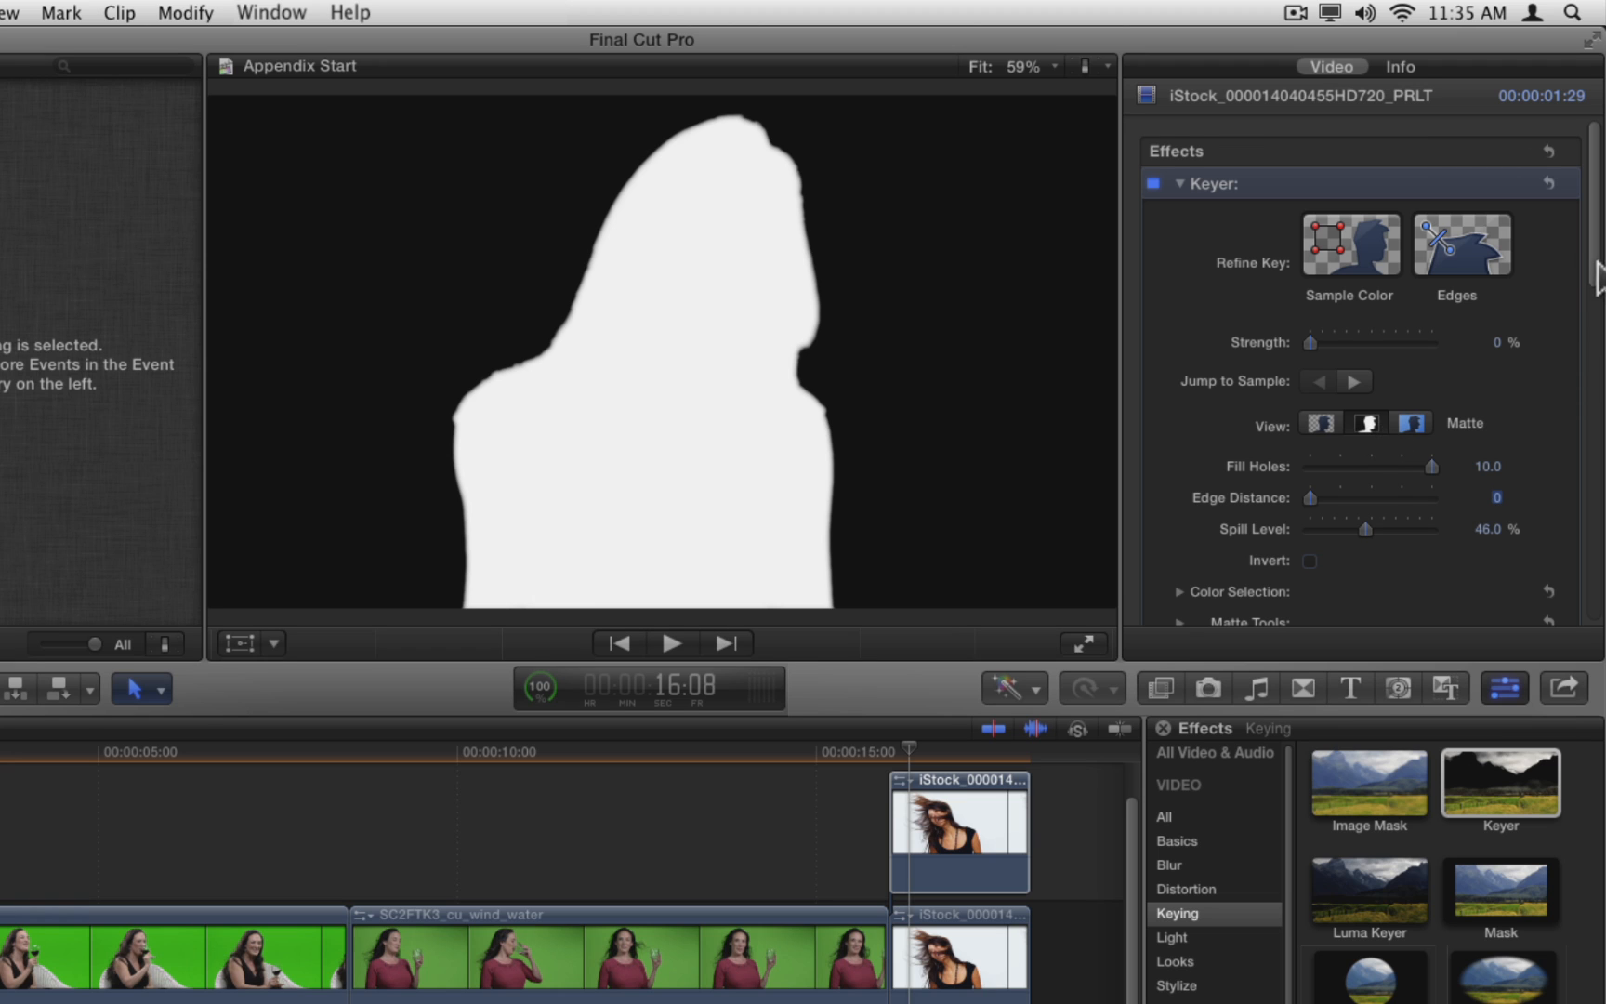
In Matte Tools, set the copy's Shrink/Expand to -40, Soften 10 and Erode 10.
scroll(down, 3)
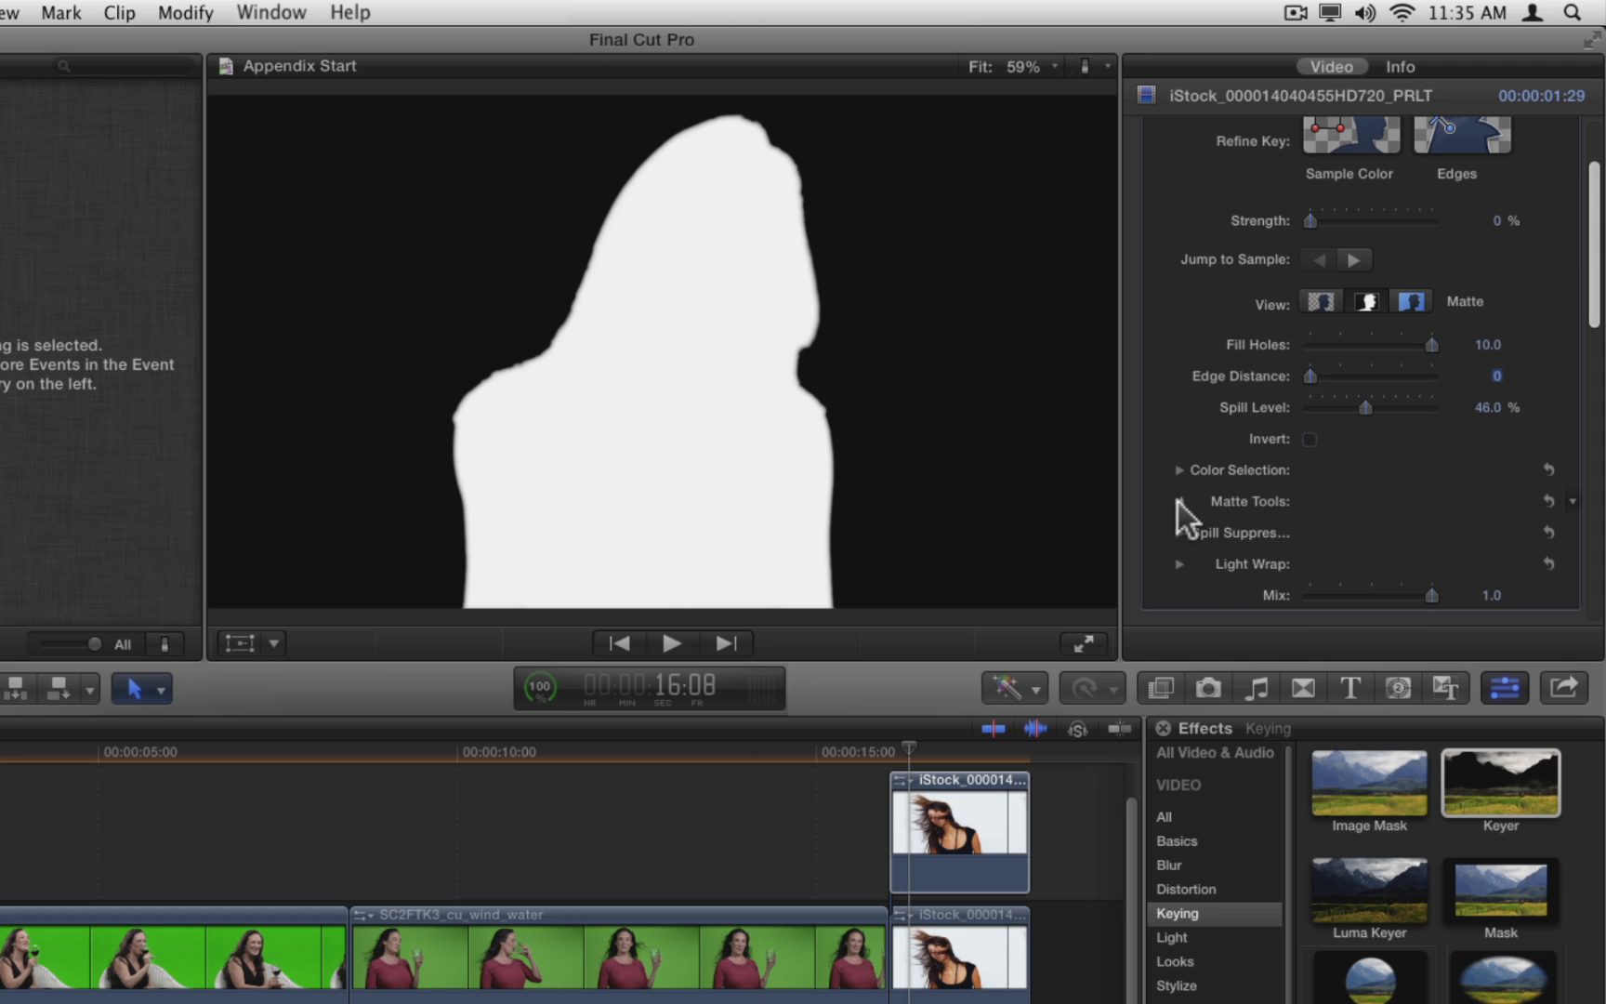
click(1179, 501)
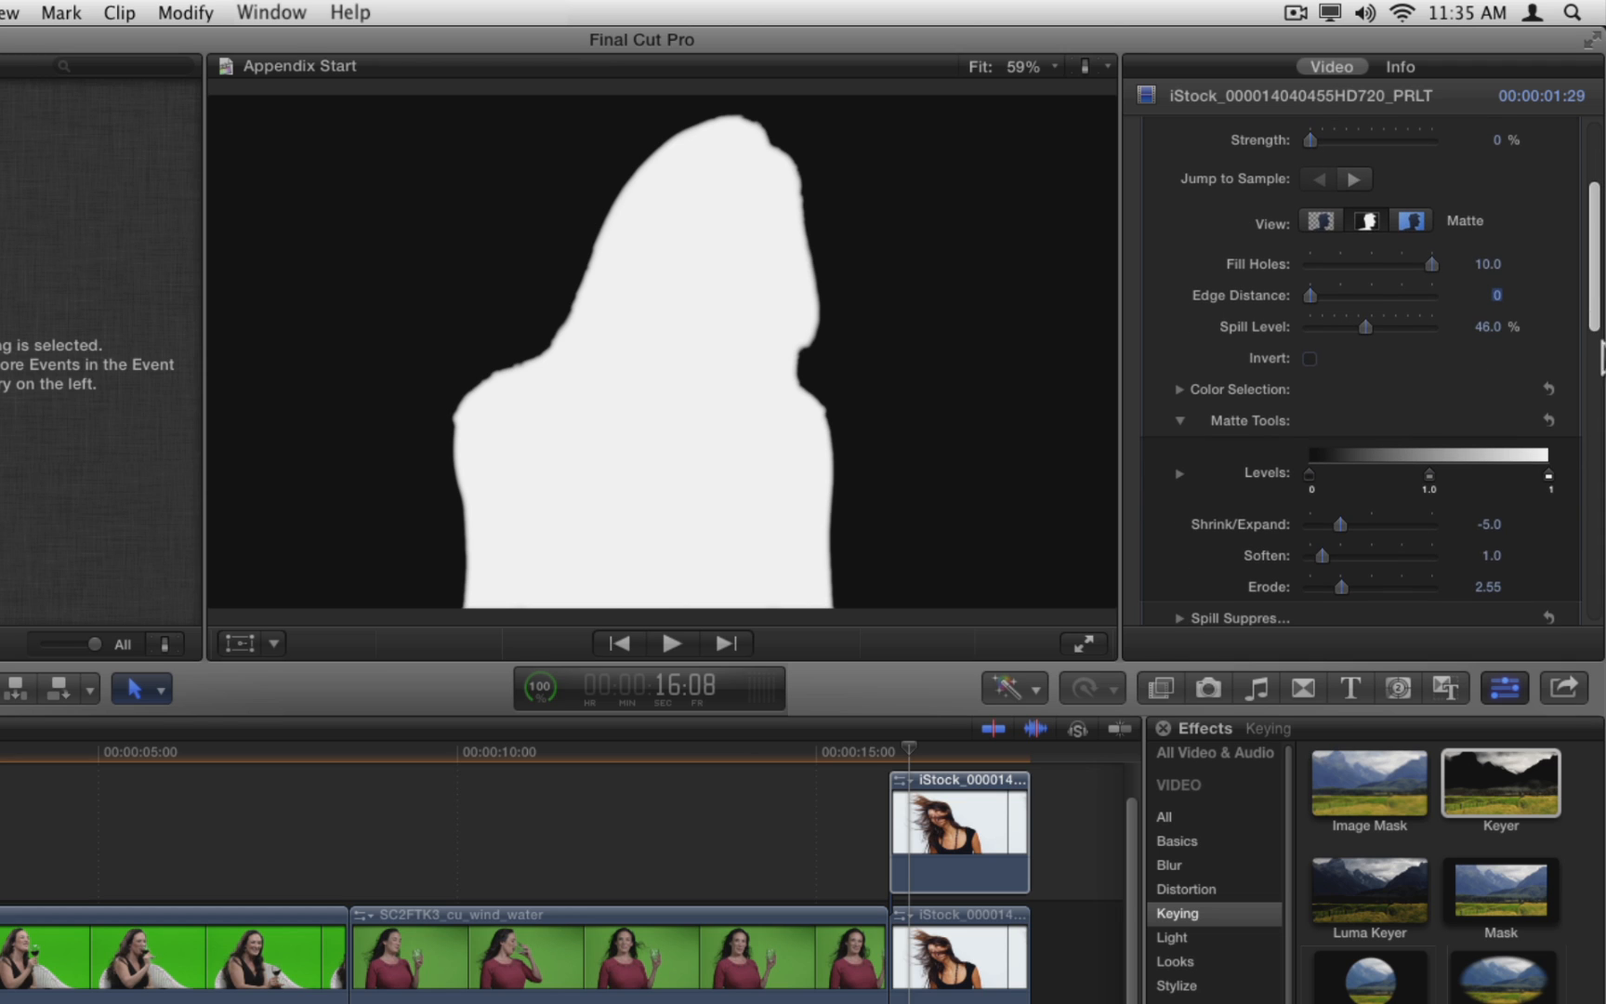
click(1491, 523)
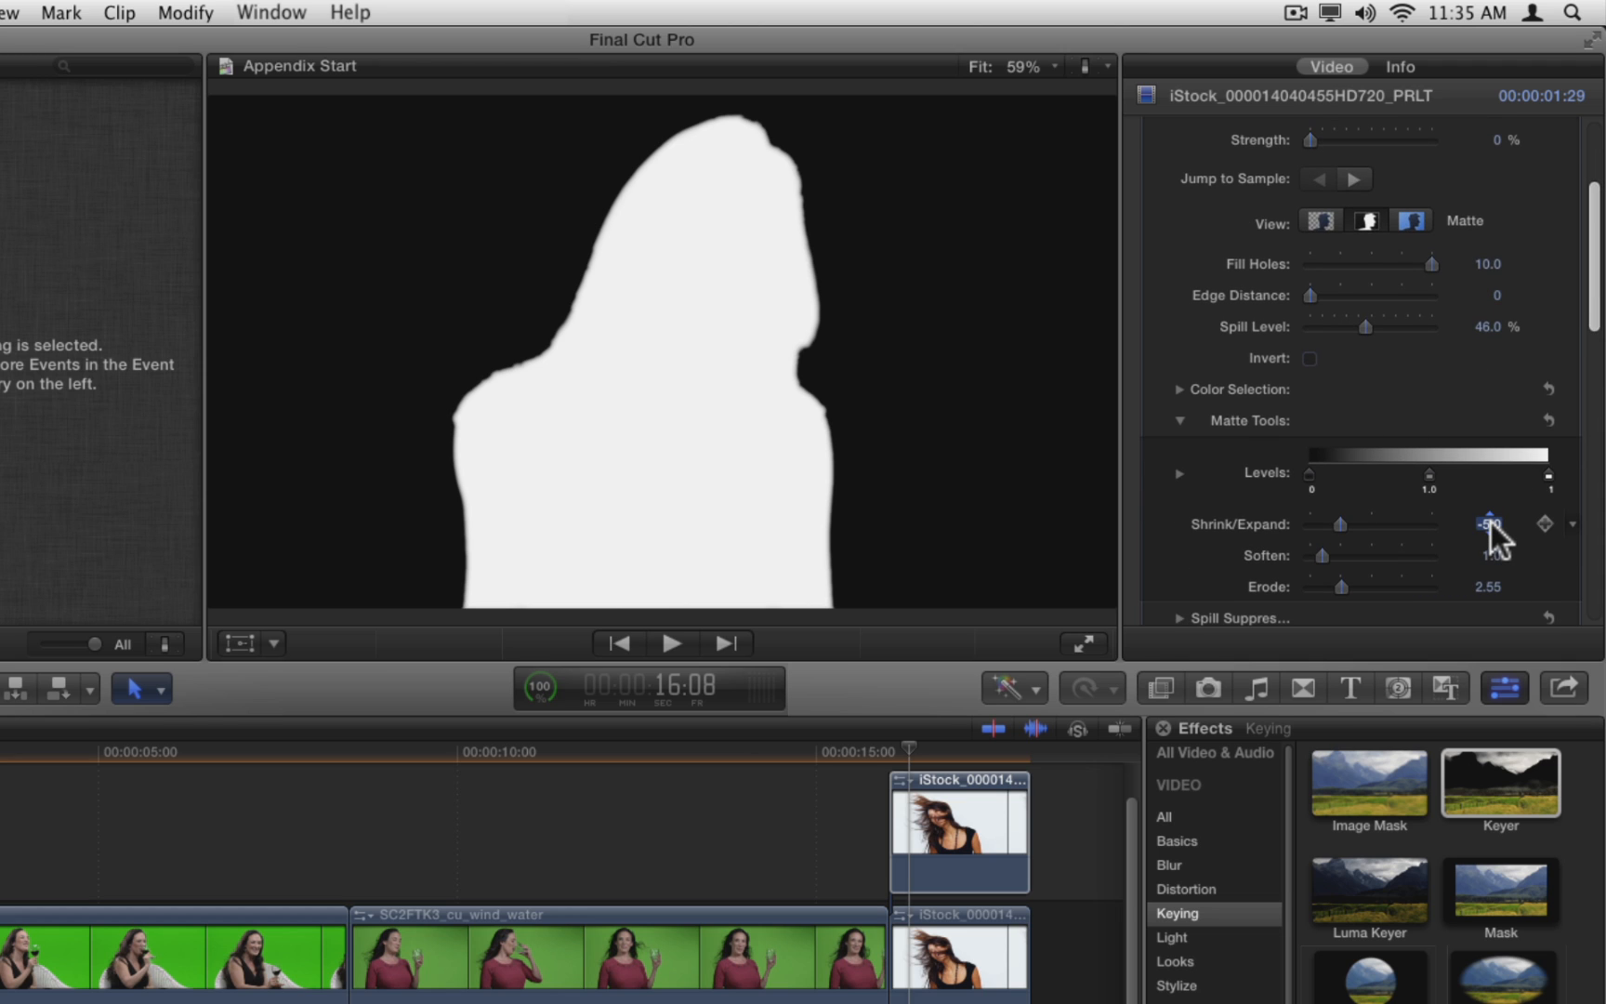
drag(1489, 524, 1496, 524)
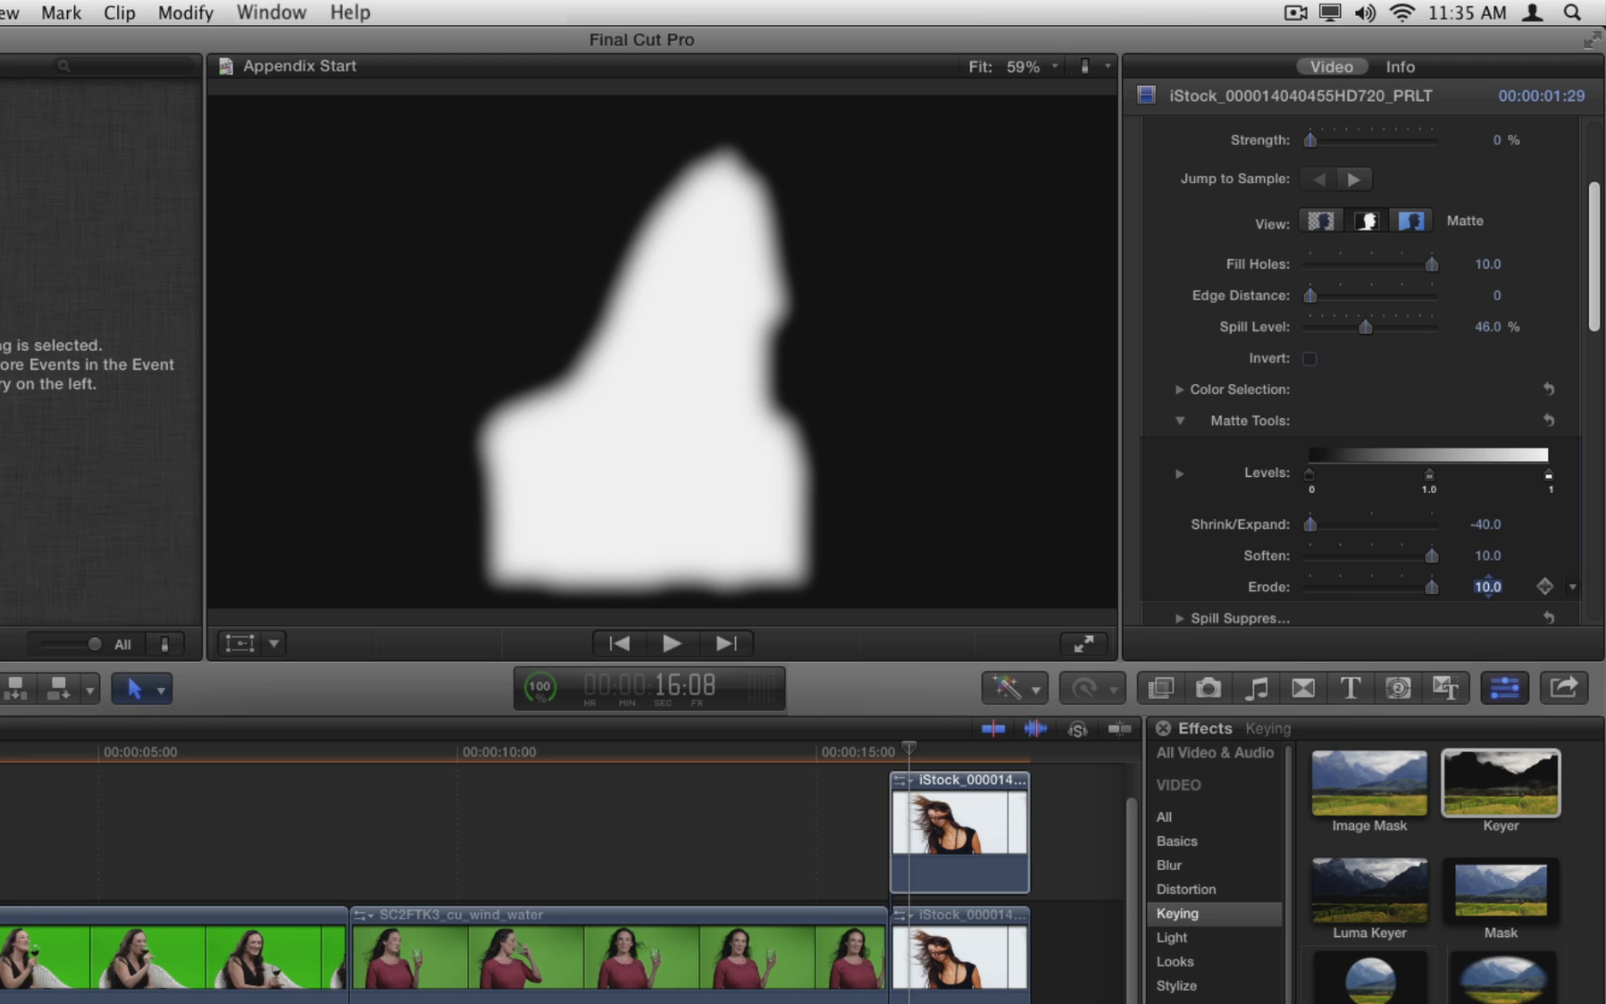
scroll(down, 3)
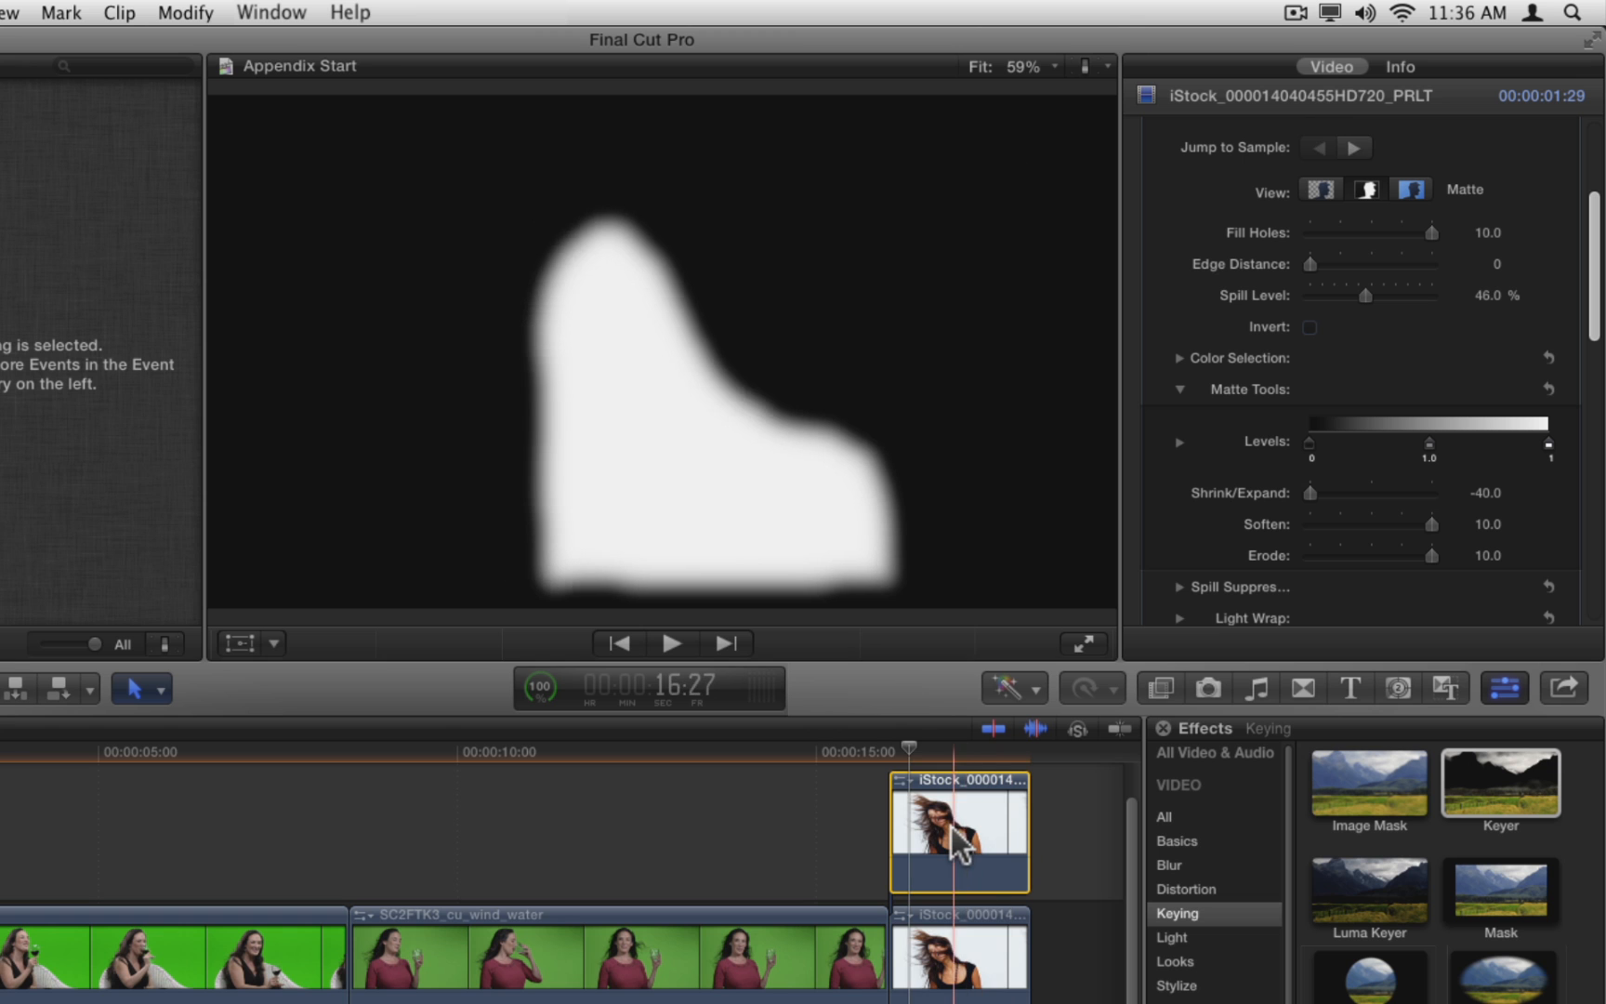
Return the copy to Composite view and move the playhead earlier in the clip.
click(1321, 189)
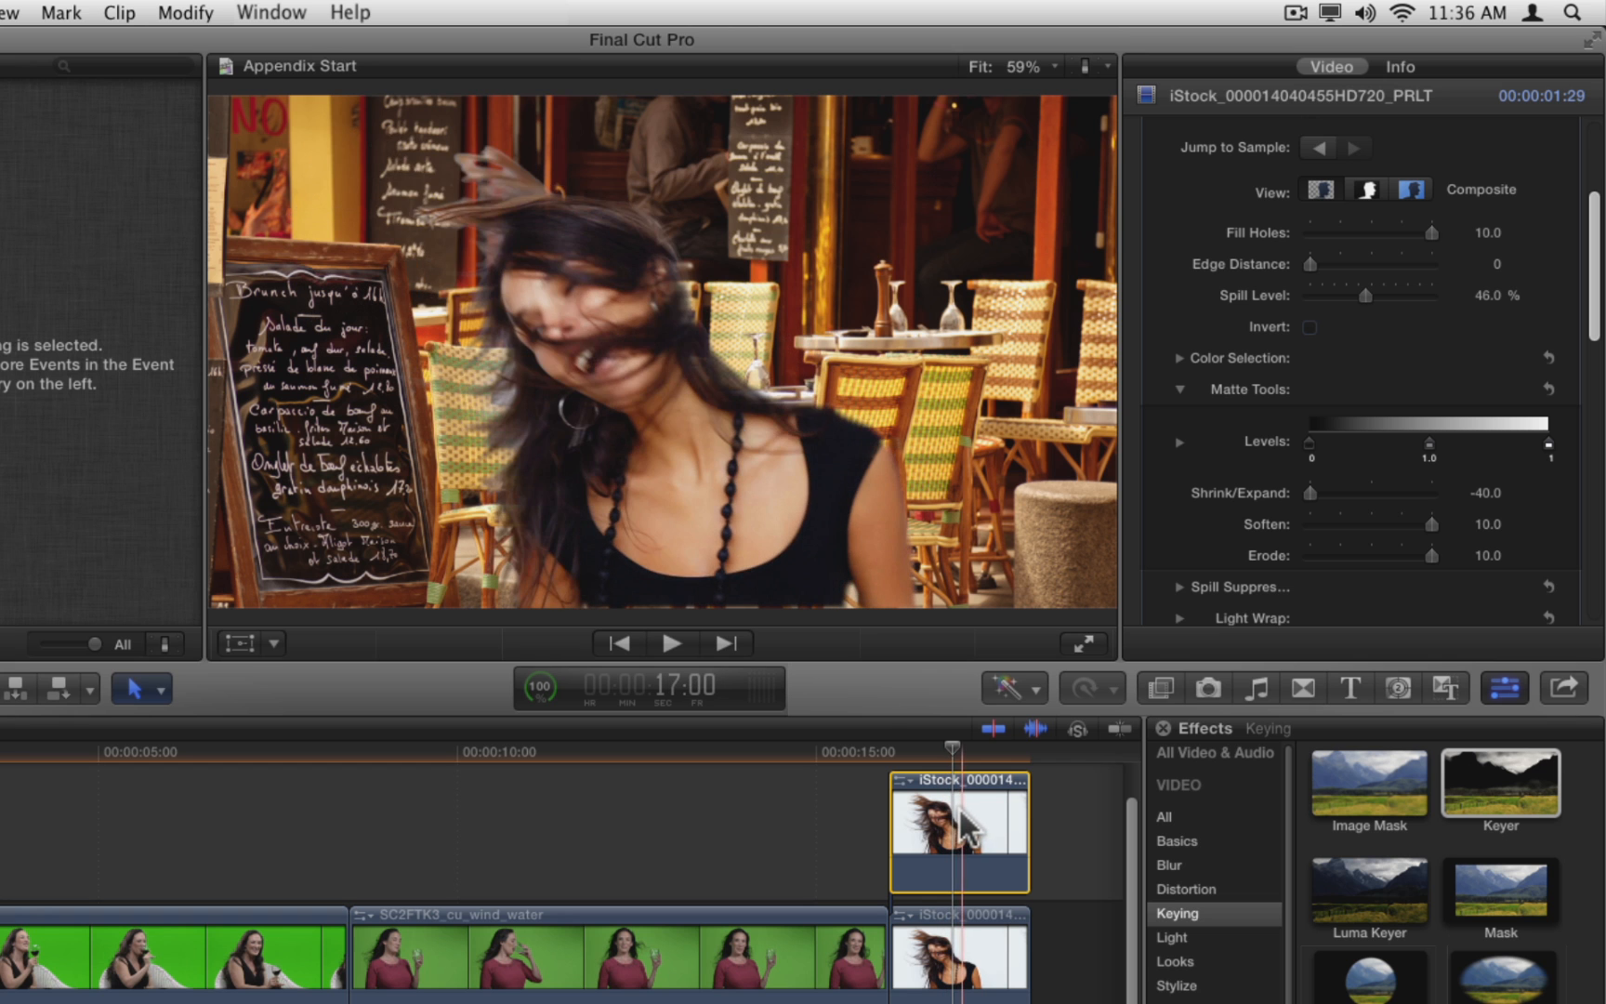
click(927, 824)
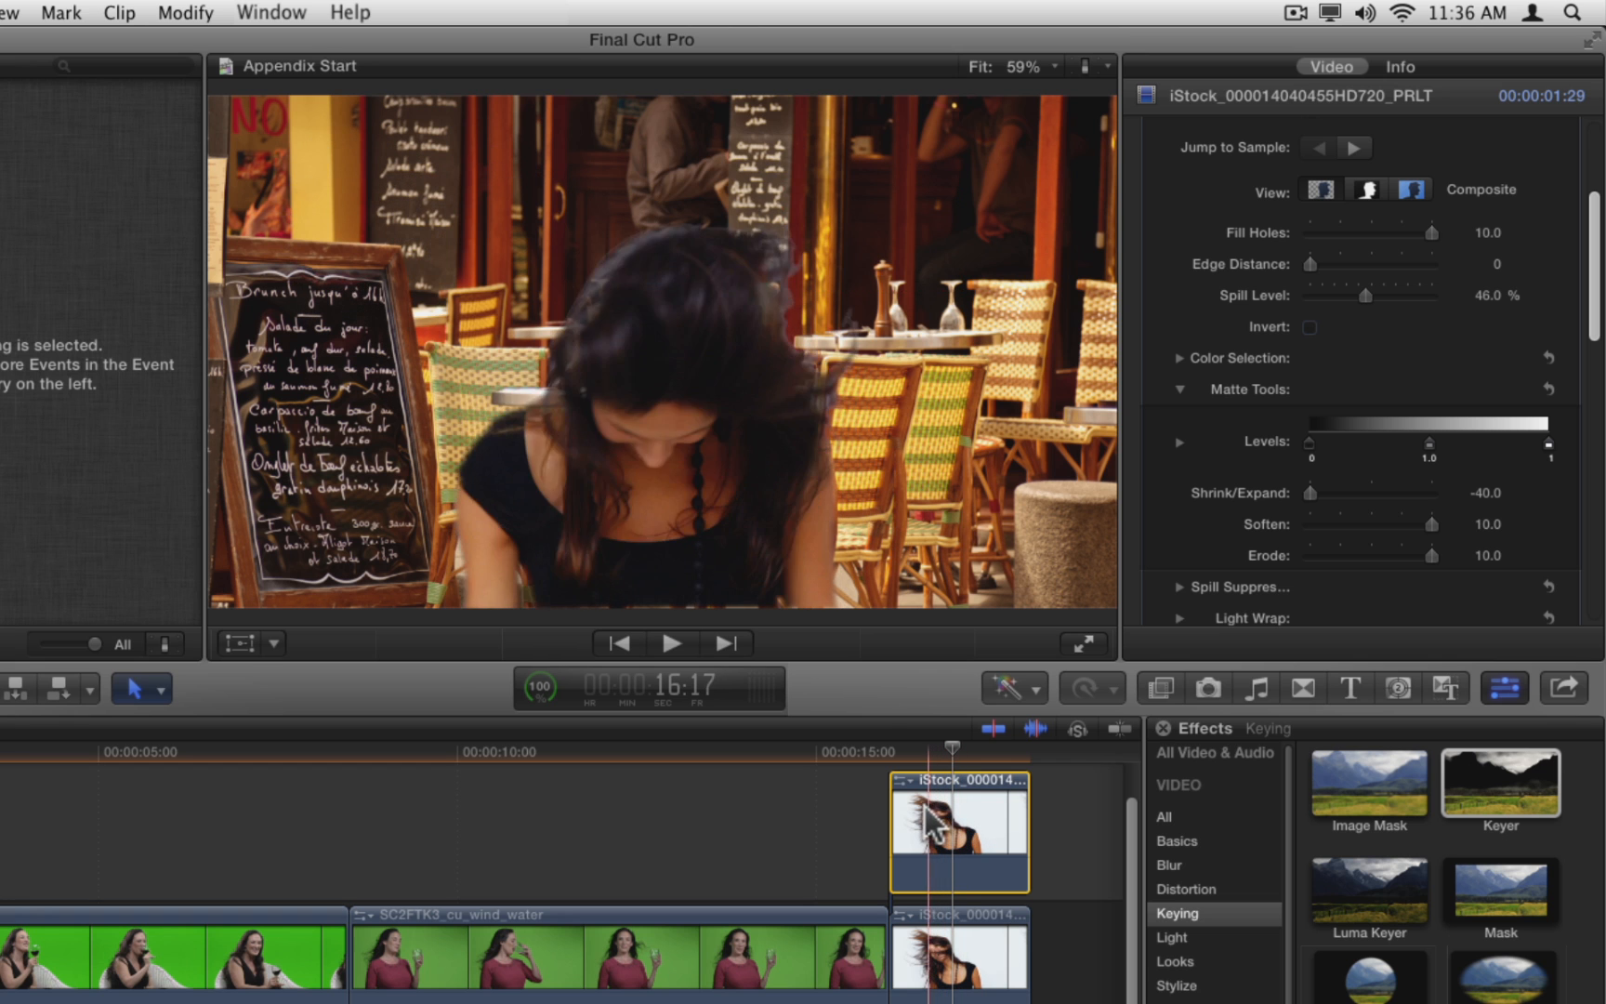